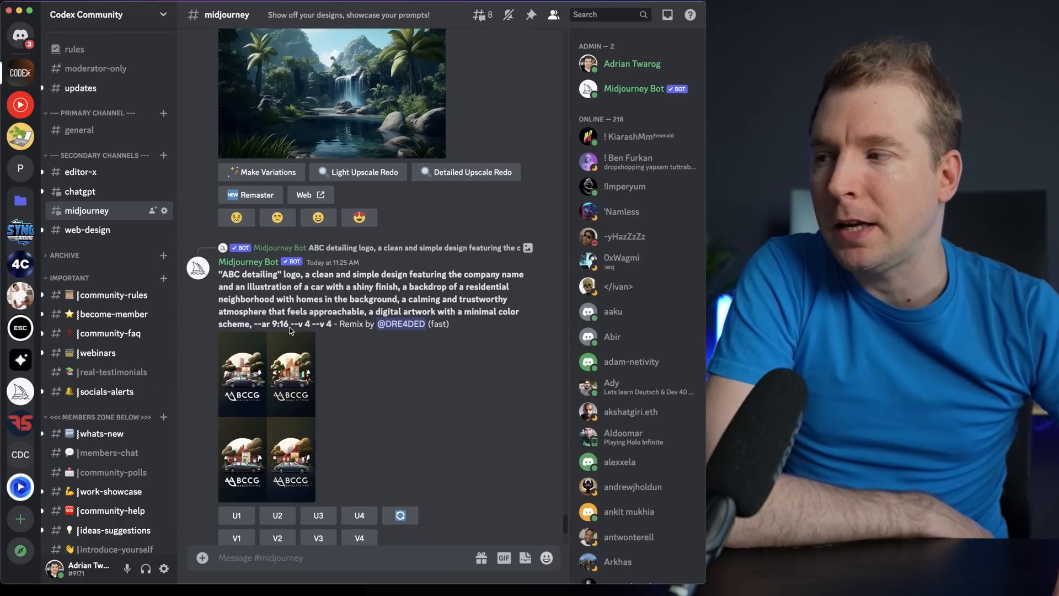
Search the Midjourney community feed for 'logo' and preview the bee logo.
left_click(331, 92)
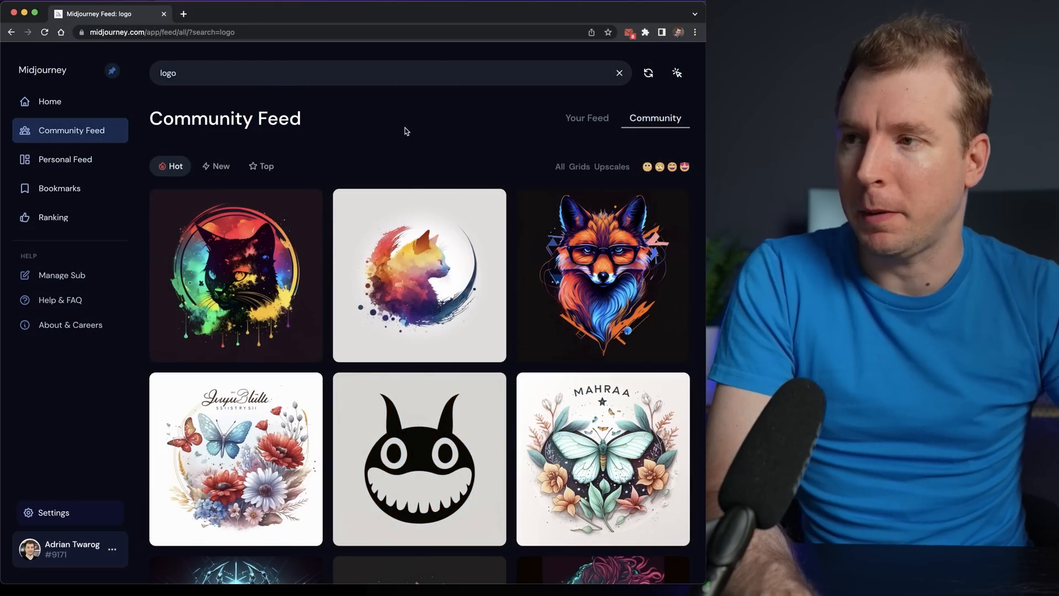
scroll("down", 3)
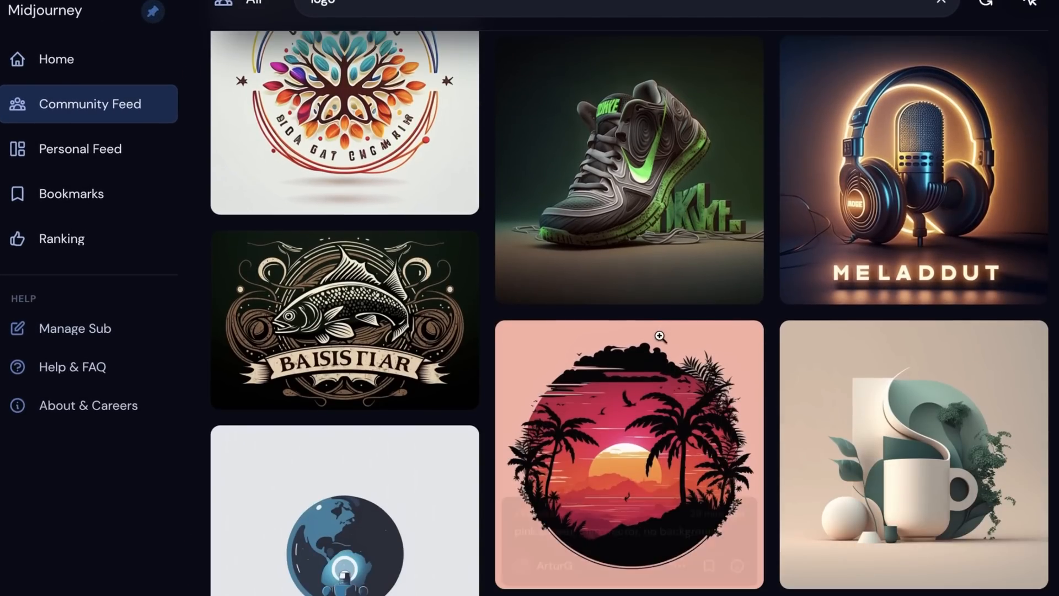
scroll("down", 3)
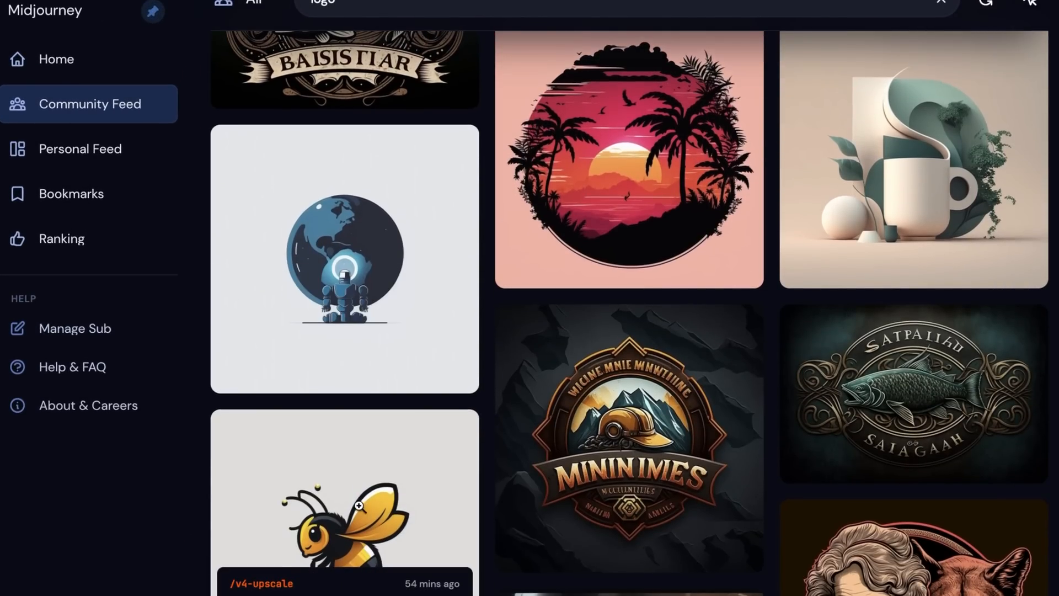
left_click(345, 503)
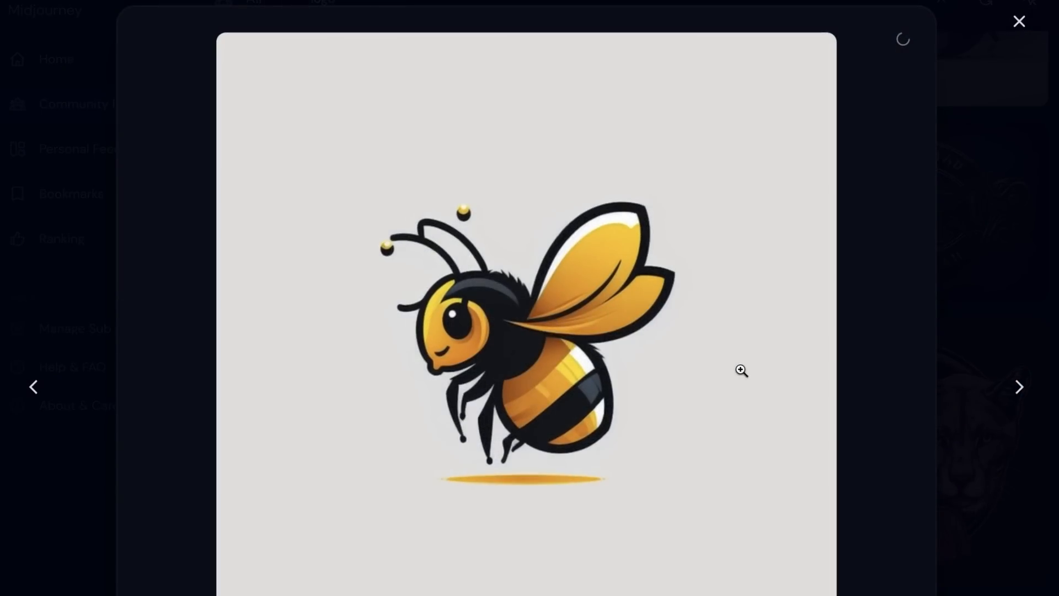
left_click(1019, 21)
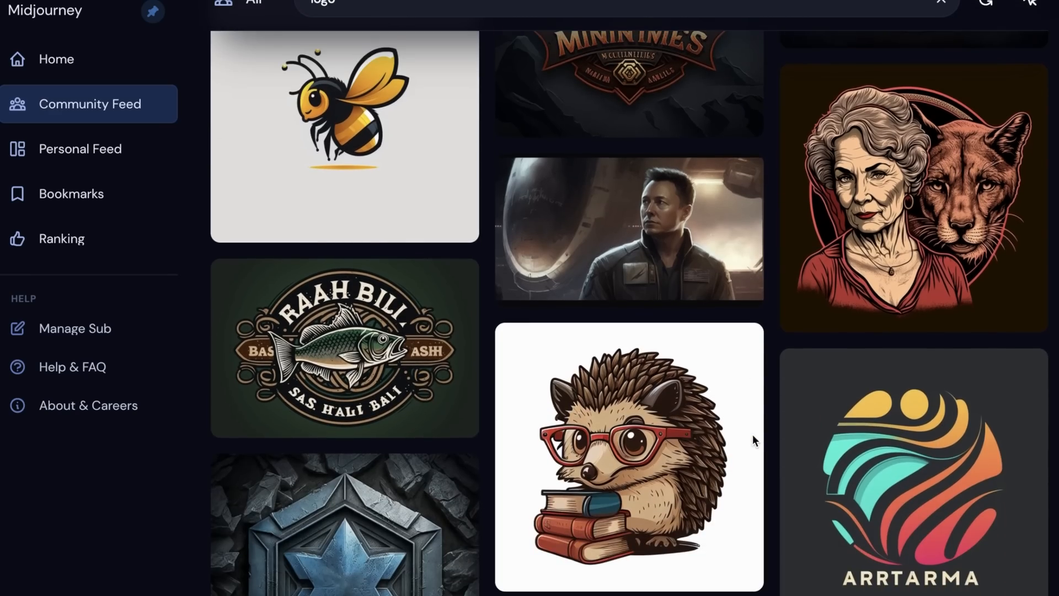
Study the prompts behind the colorful rooster and gradient kangaroo logos, then leave the viewer.
scroll("down", 3)
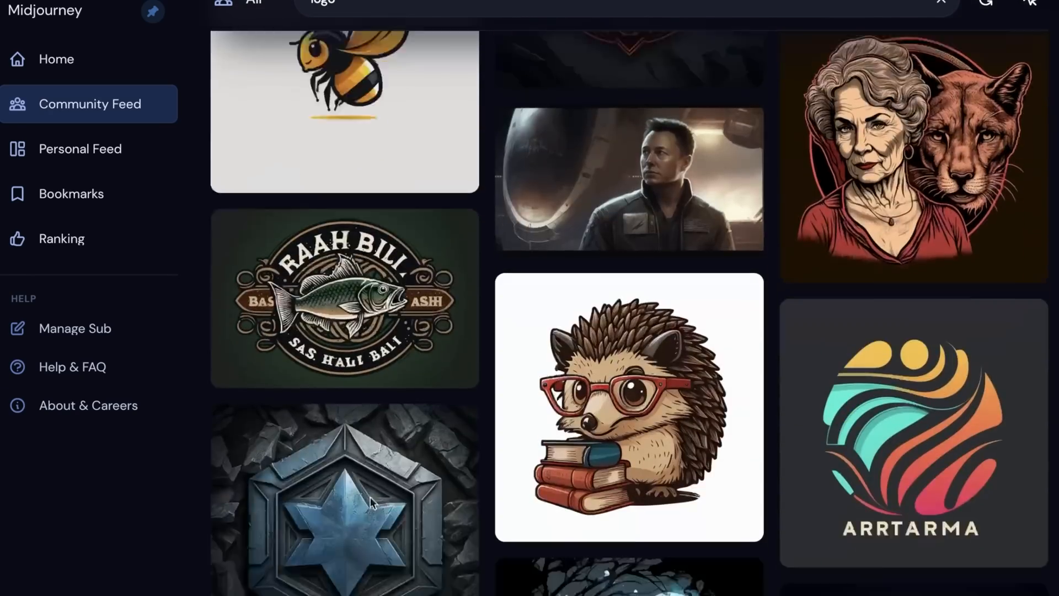
scroll("down", 3)
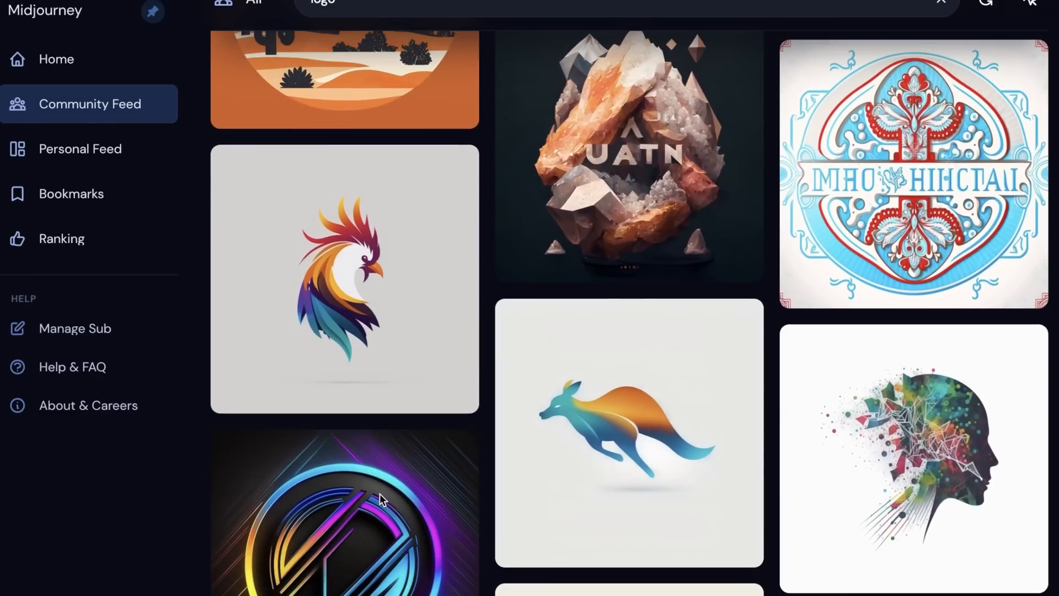
left_click(344, 277)
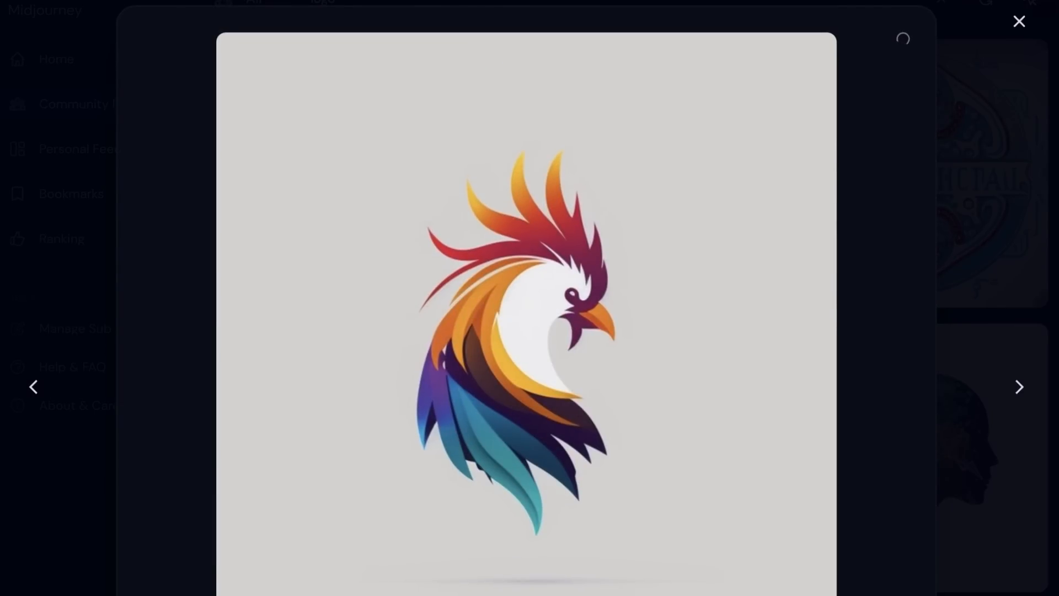
scroll("down", 3)
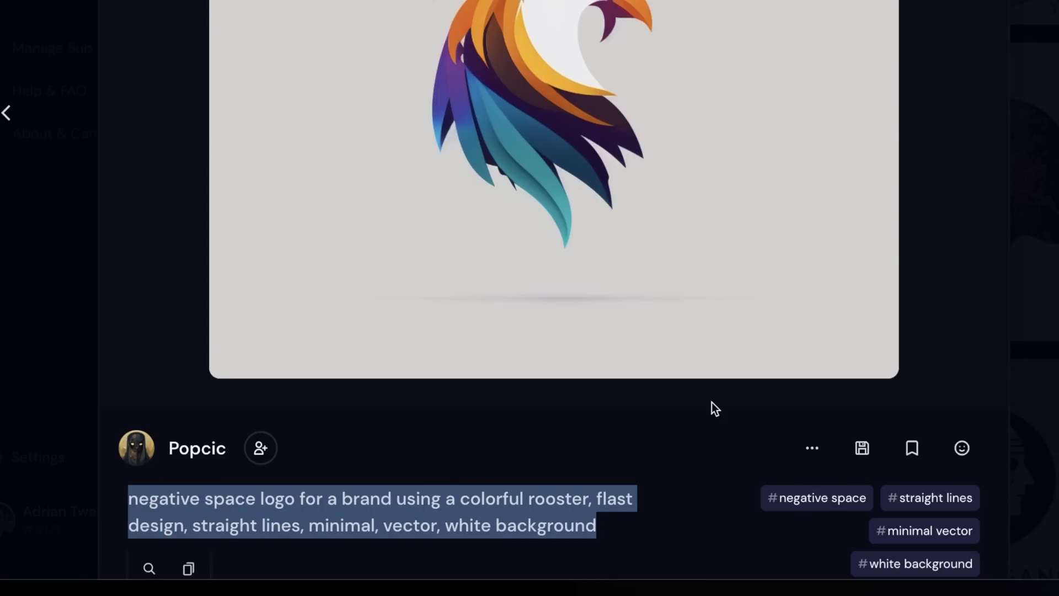
left_click(6, 112)
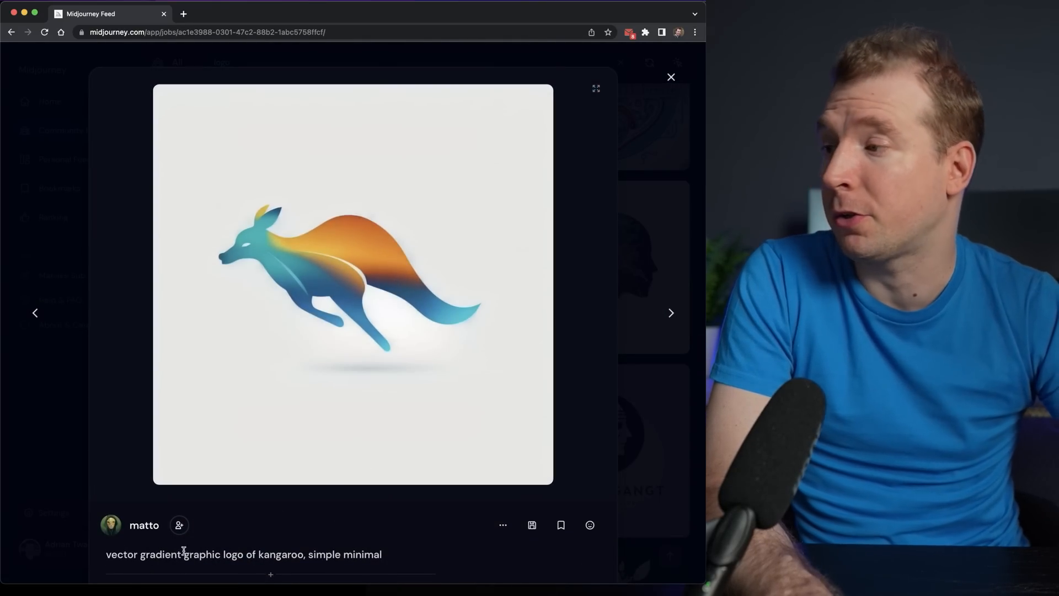
mouse_move(670, 73)
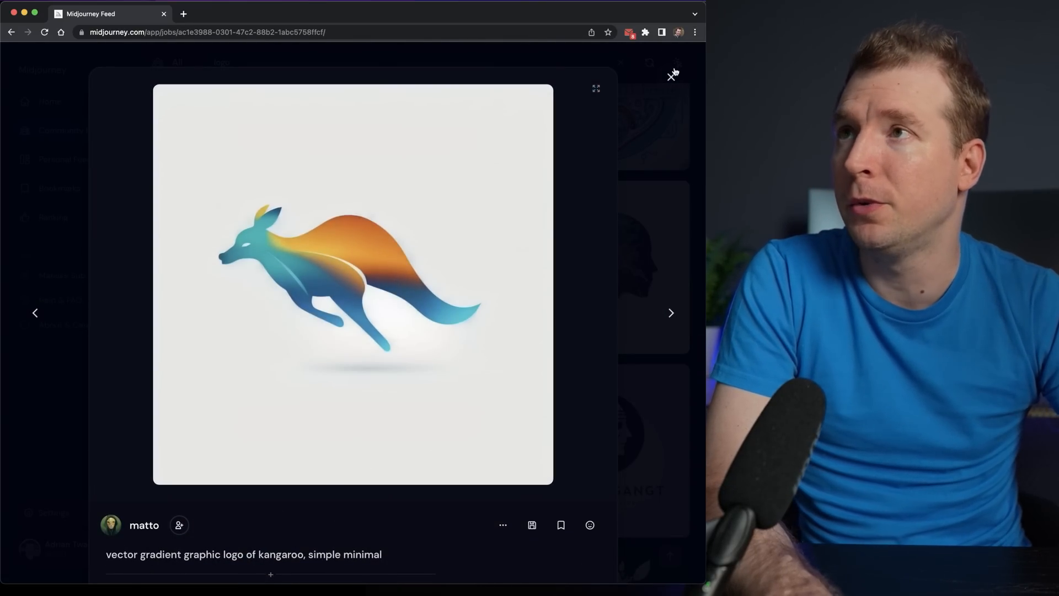
left_click(671, 76)
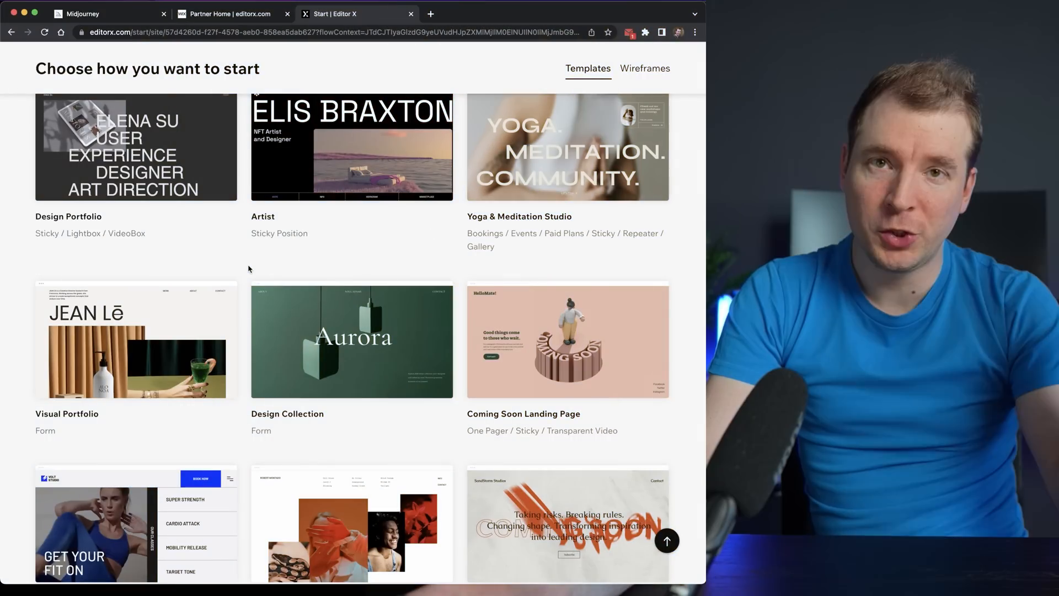
Start a site from the Fitness Studio template so the Volt Studio page opens in Editor X.
scroll("down", 3)
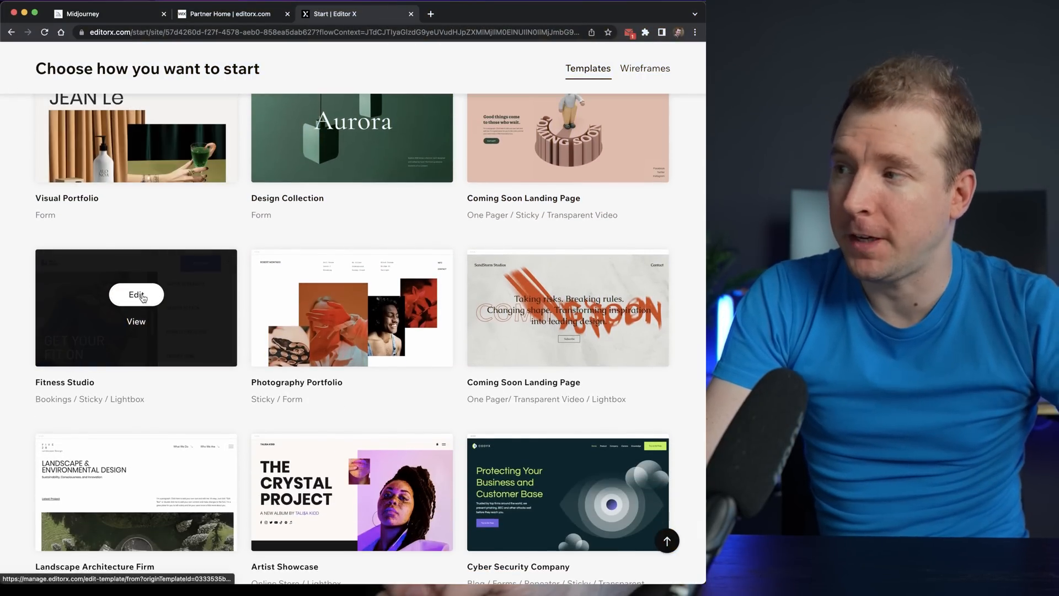
left_click(136, 294)
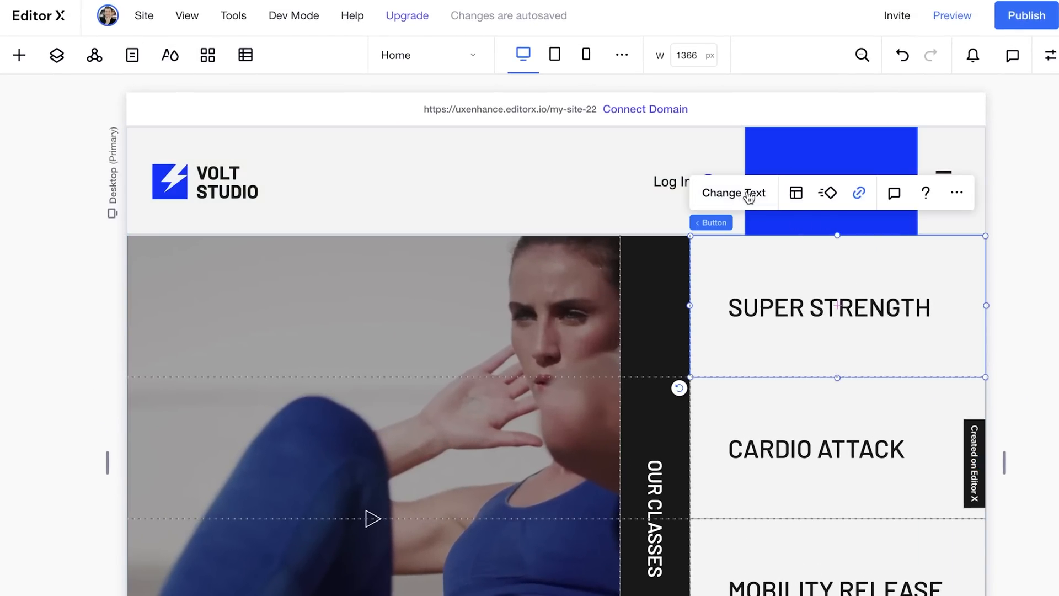
left_click(732, 193)
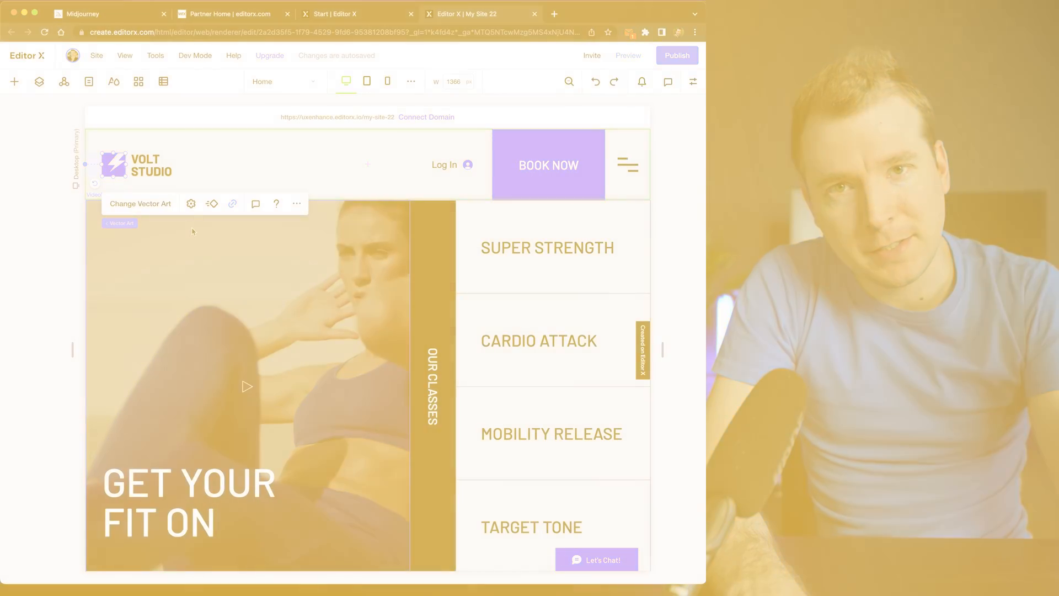
Send /imagine 'Fitness Logo --q 2 --s 750' to Midjourney and receive four emblem-style logos.
left_click(80, 13)
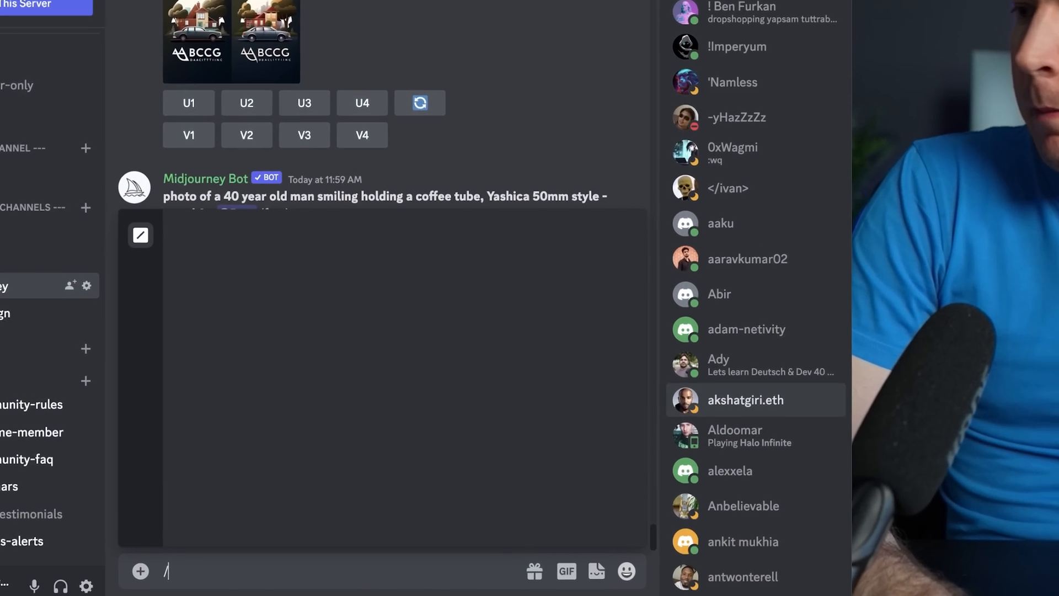
type("imagine")
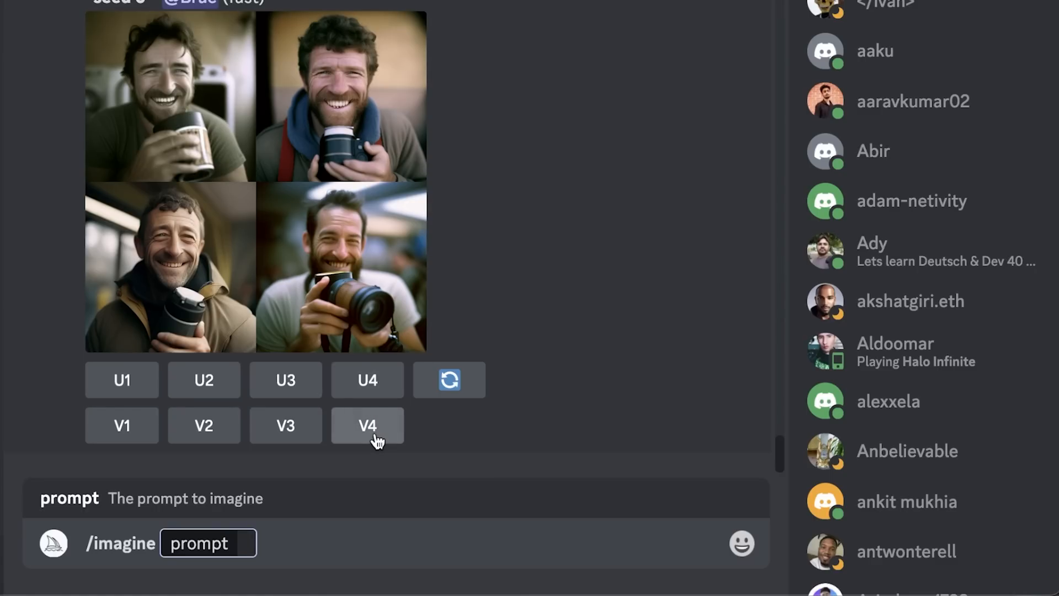
type("Fi")
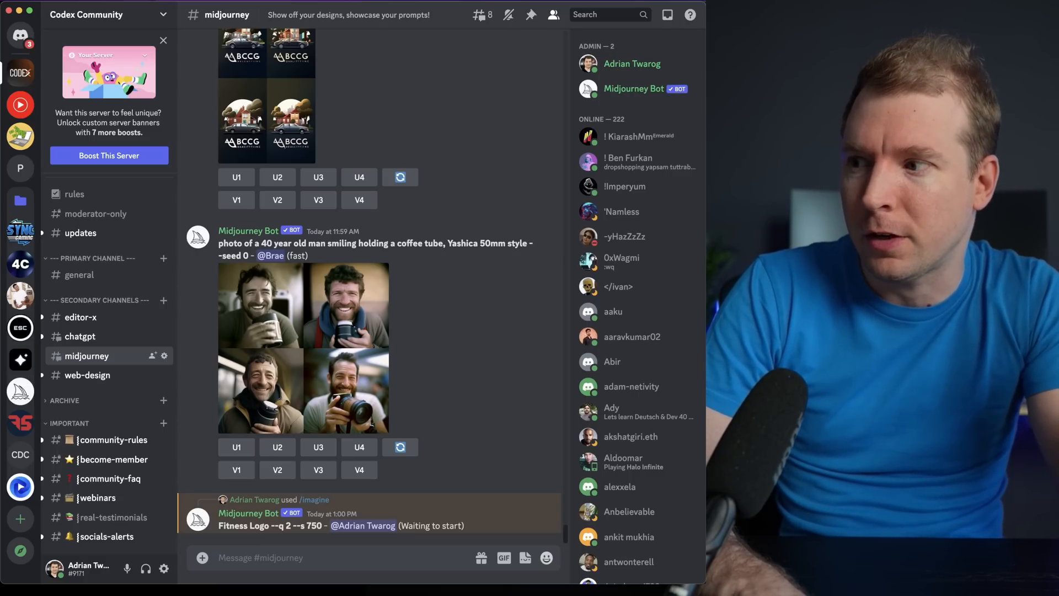
scroll("down", 3)
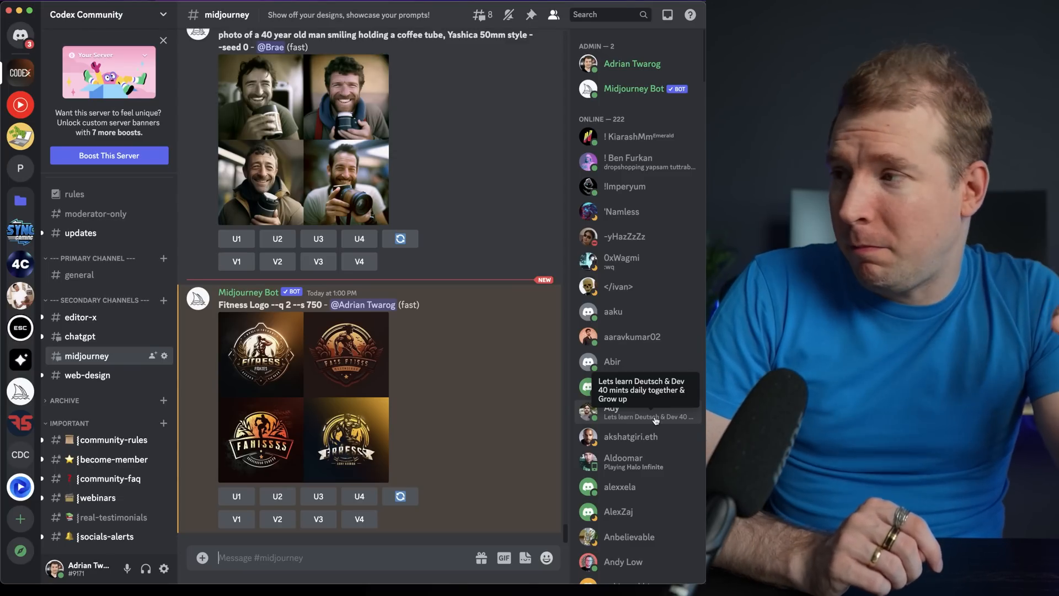
mouse_move(380, 470)
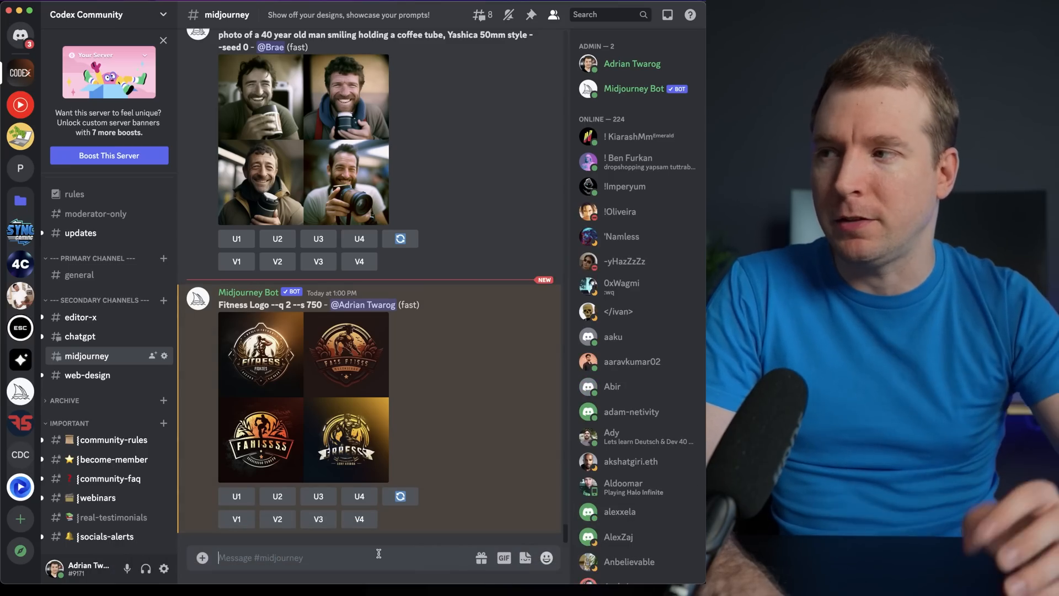
Generate blue minimalist female fitness logos, then request yoga-pose logos in blues and whites with --v 4.
type("/")
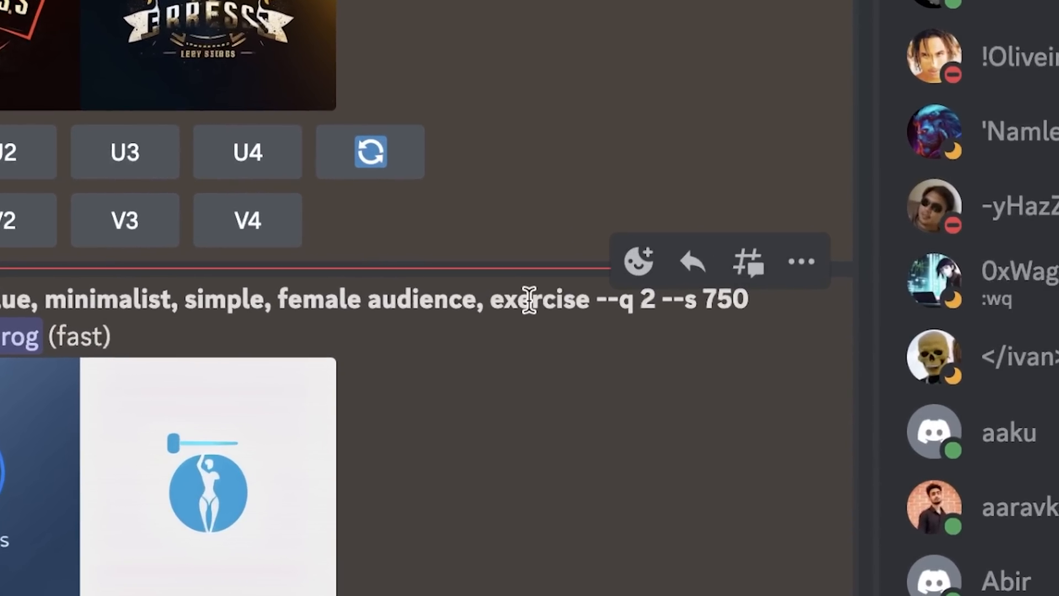
left_click(206, 487)
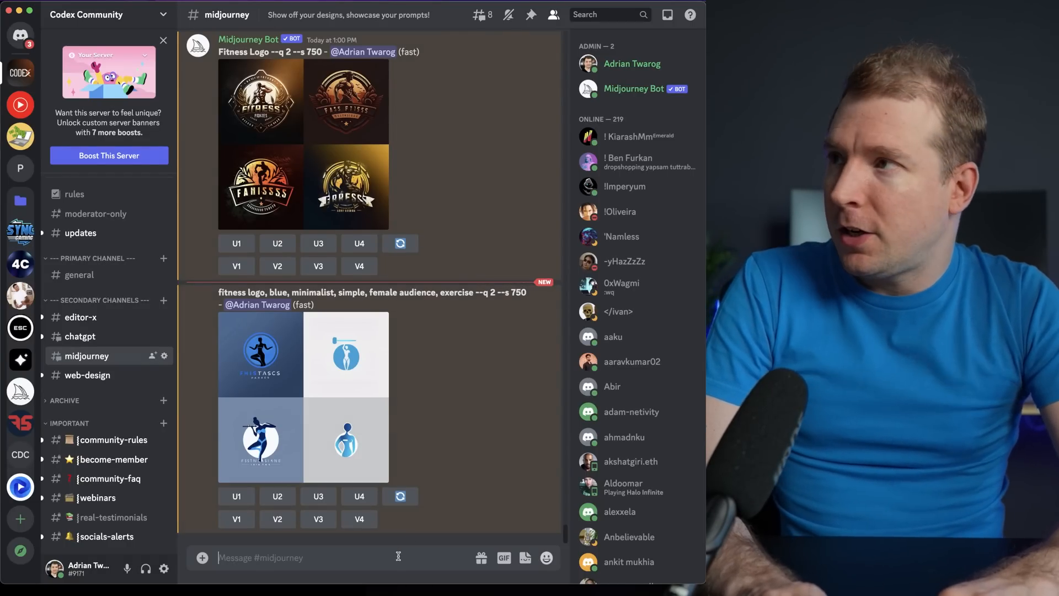
type("/")
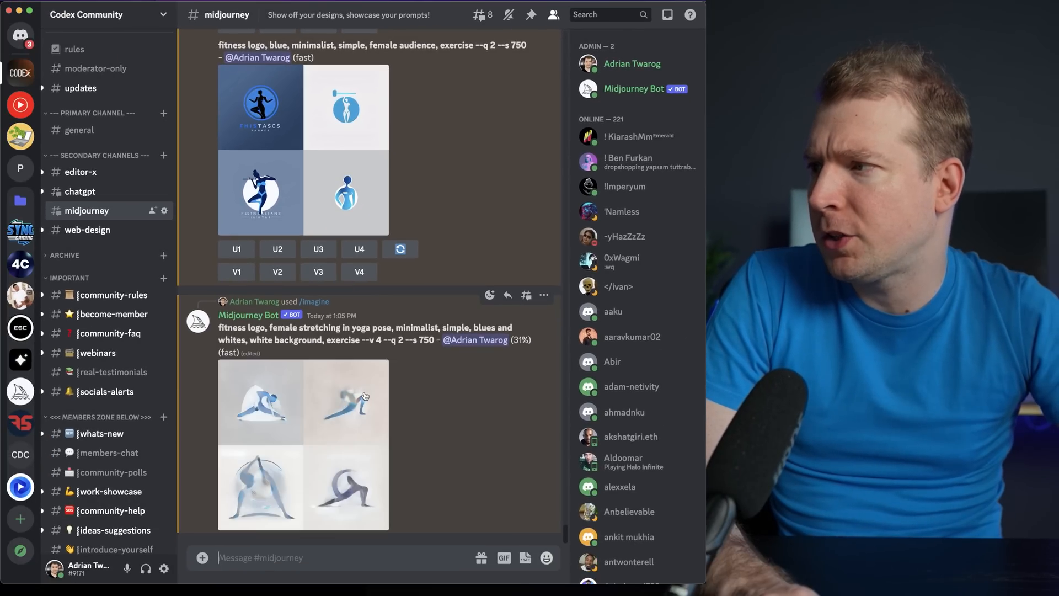
mouse_move(449, 436)
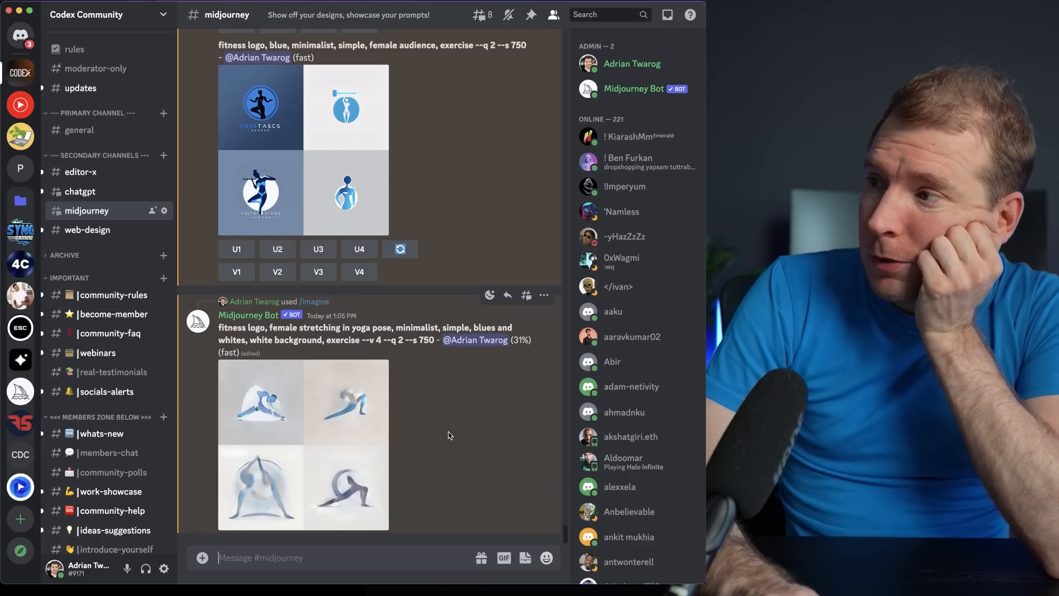
mouse_move(220, 541)
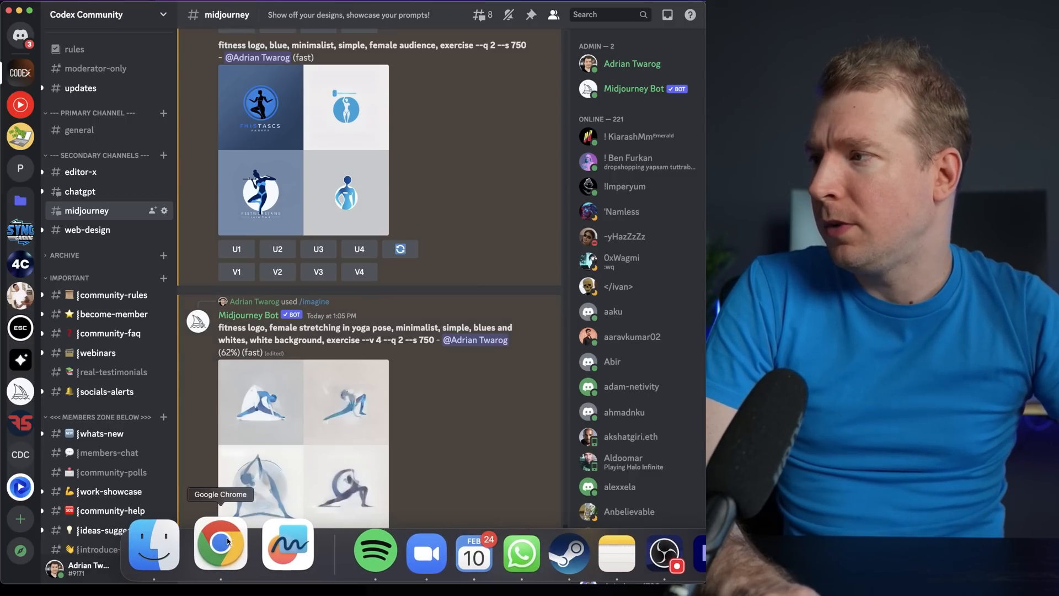
Enlarge the yoga-pose logo grid to review it, then return to the Volt Studio site.
left_click(218, 542)
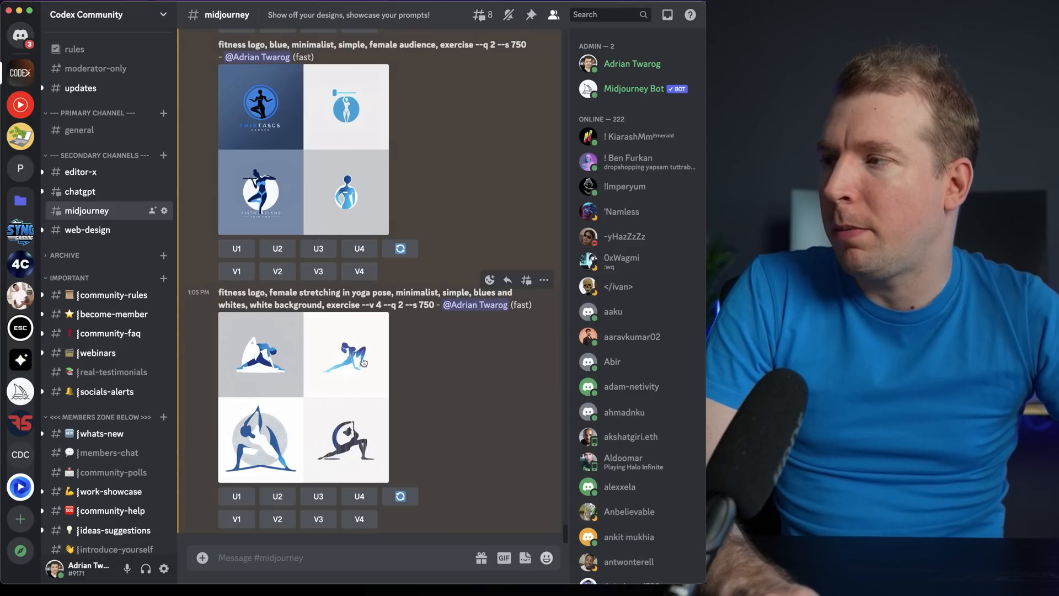
left_click(302, 397)
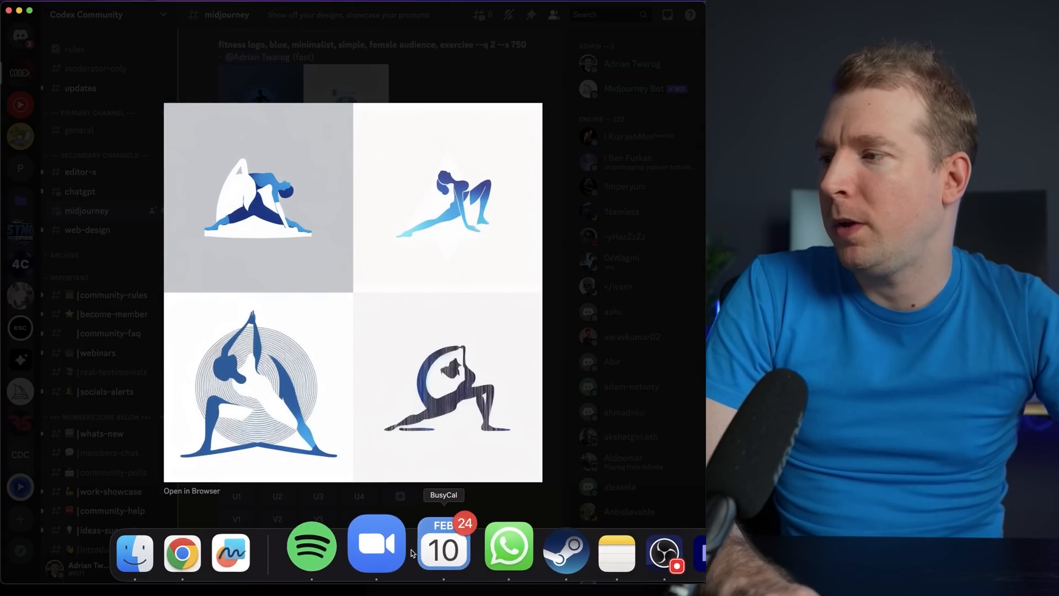
left_click(206, 544)
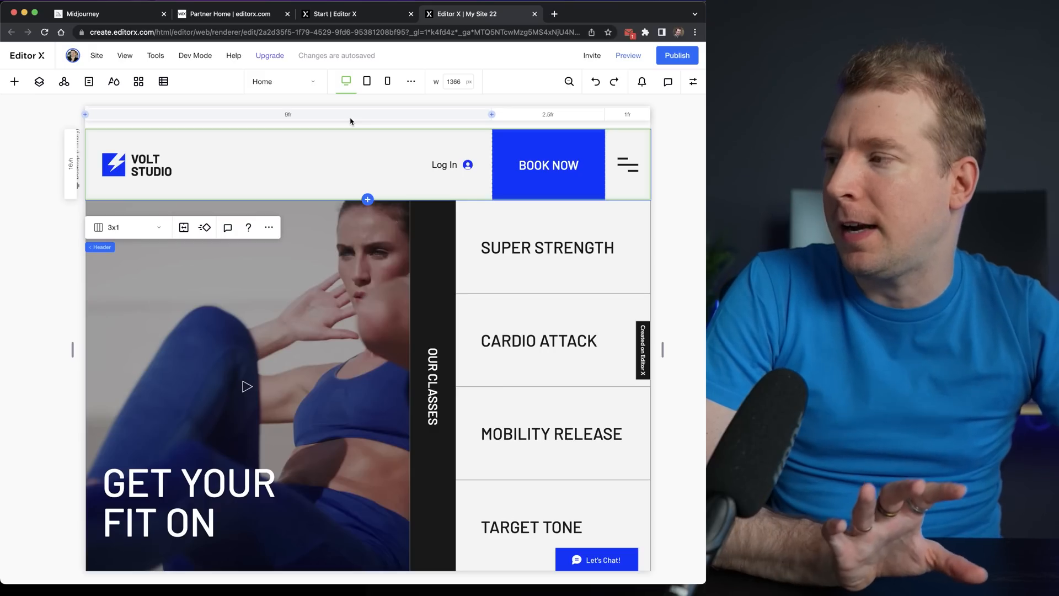
mouse_move(521, 546)
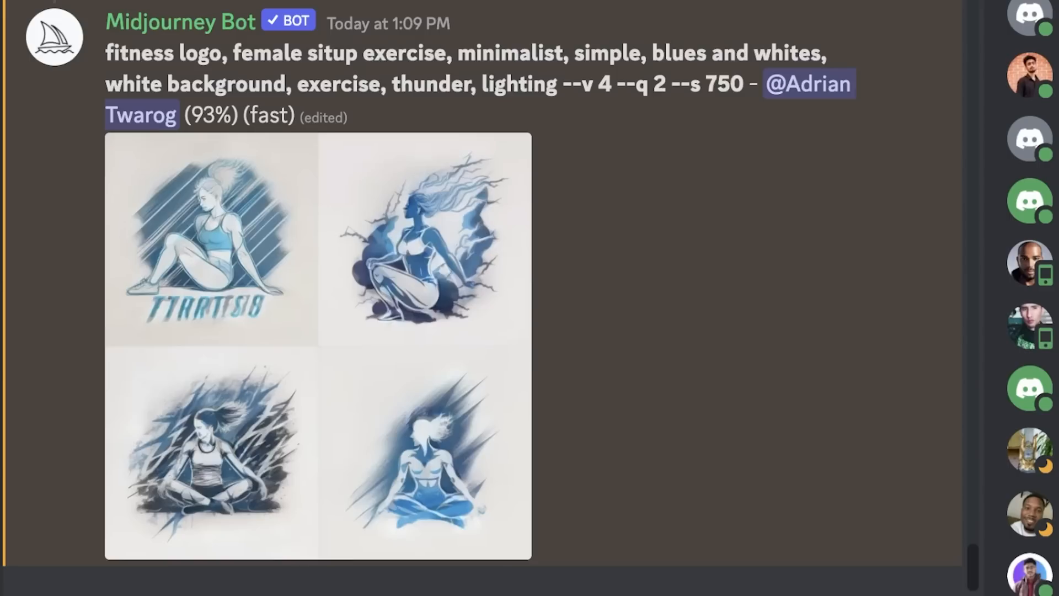
mouse_move(376, 290)
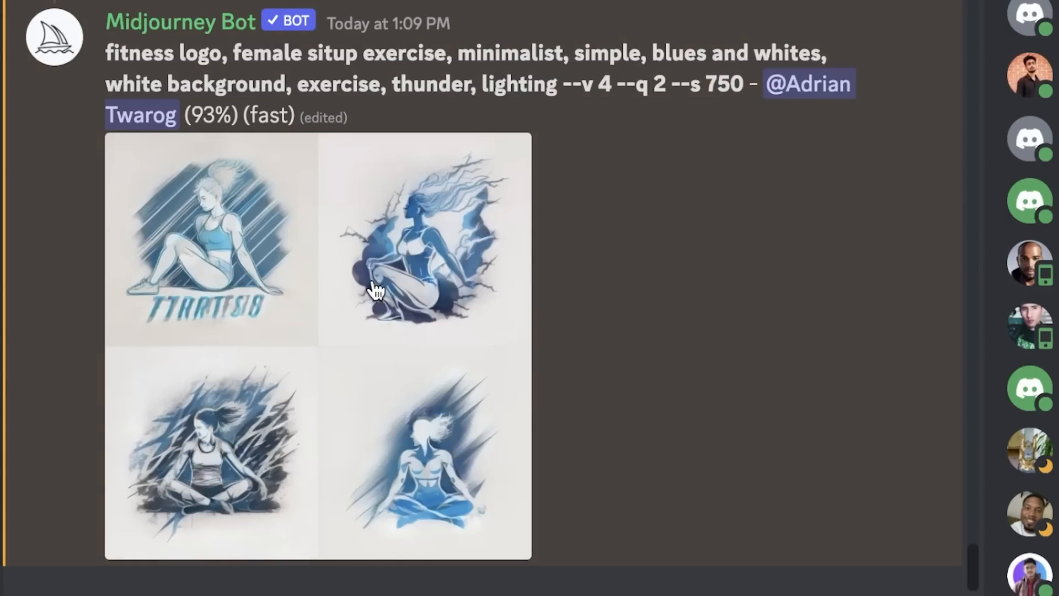
mouse_move(423, 327)
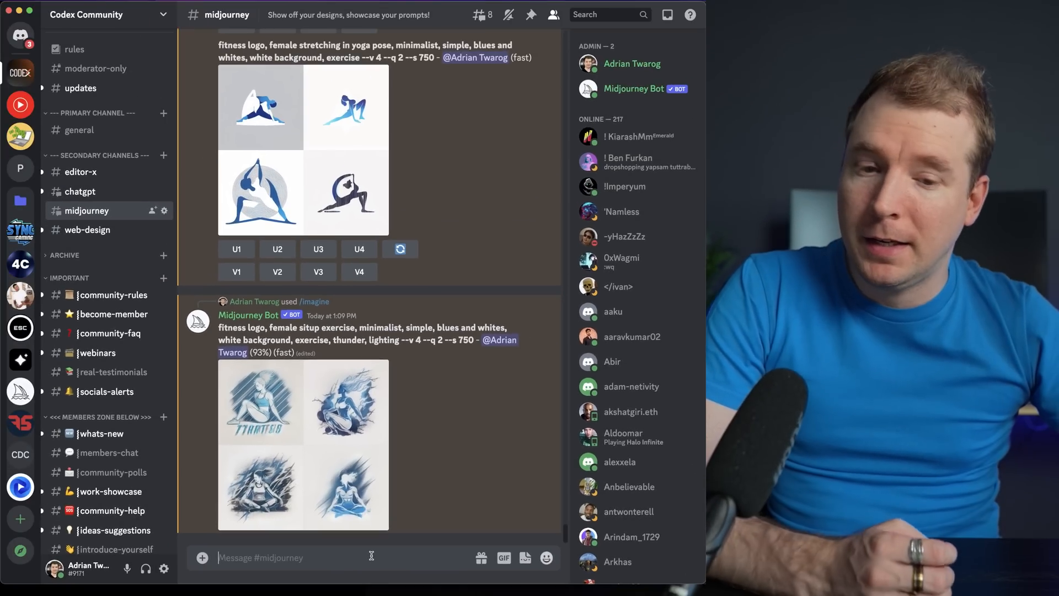
Watch the female sit-up fitness logo job produce its four-image blue-and-white grid.
scroll("down", 3)
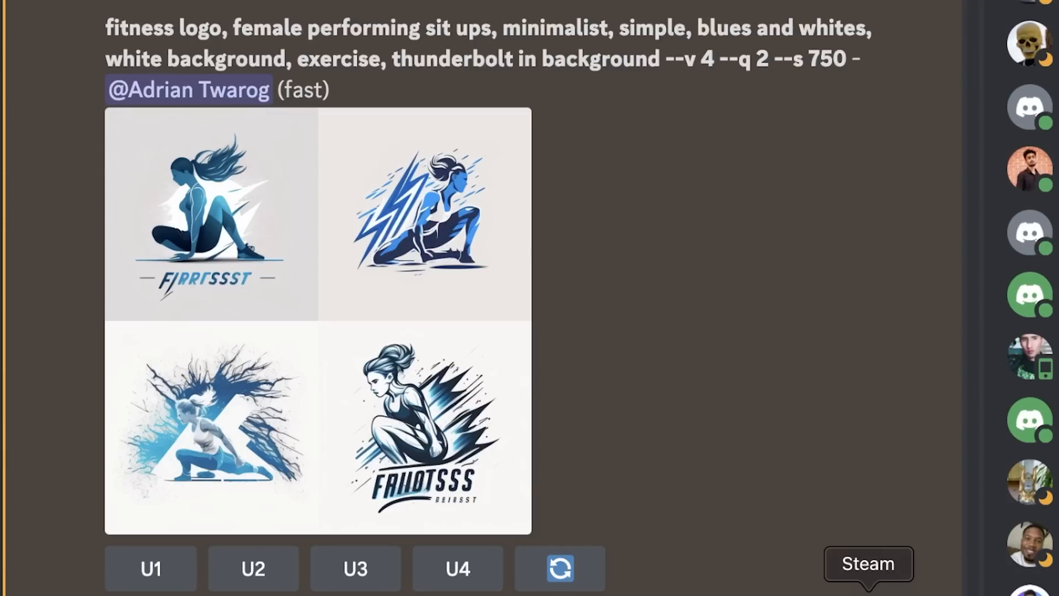
mouse_move(478, 189)
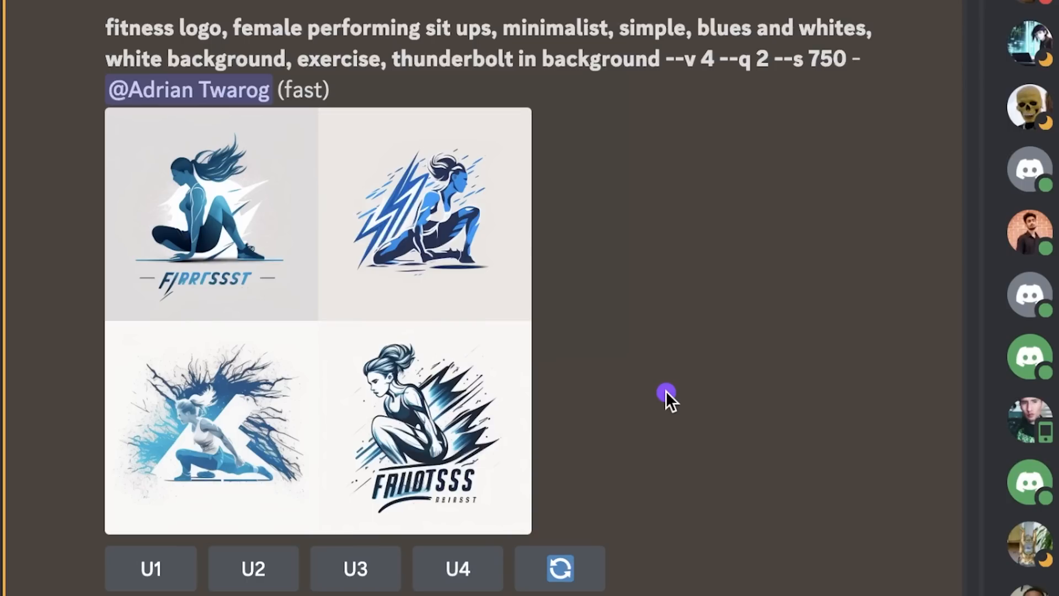
Review the four new sit-up logos with a thunderbolt in the background.
scroll("down", 3)
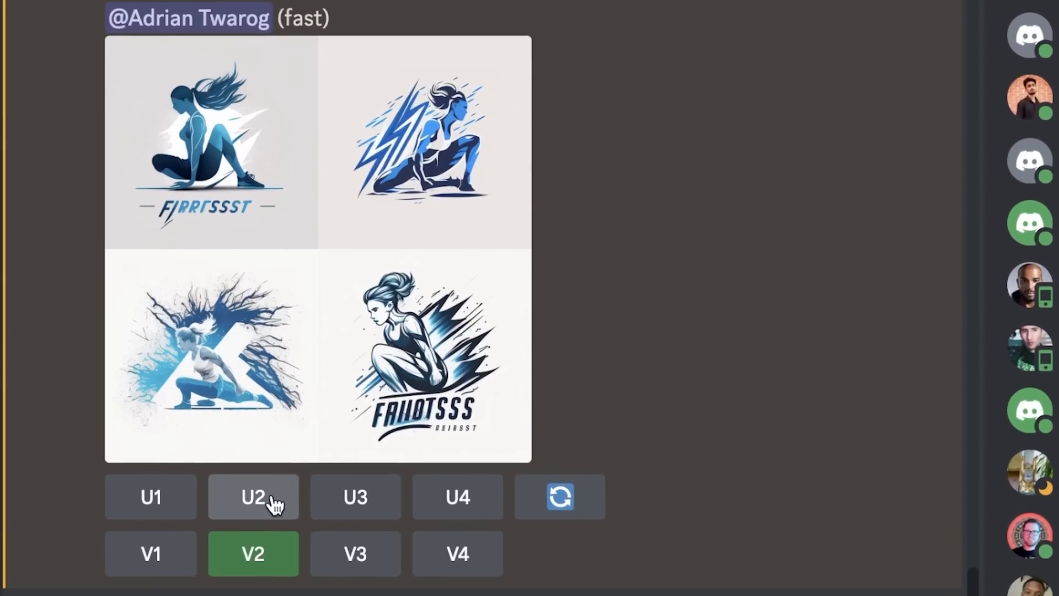
Upscale image #2, the woman doing sit-ups with the lightning bolt (U2).
left_click(254, 496)
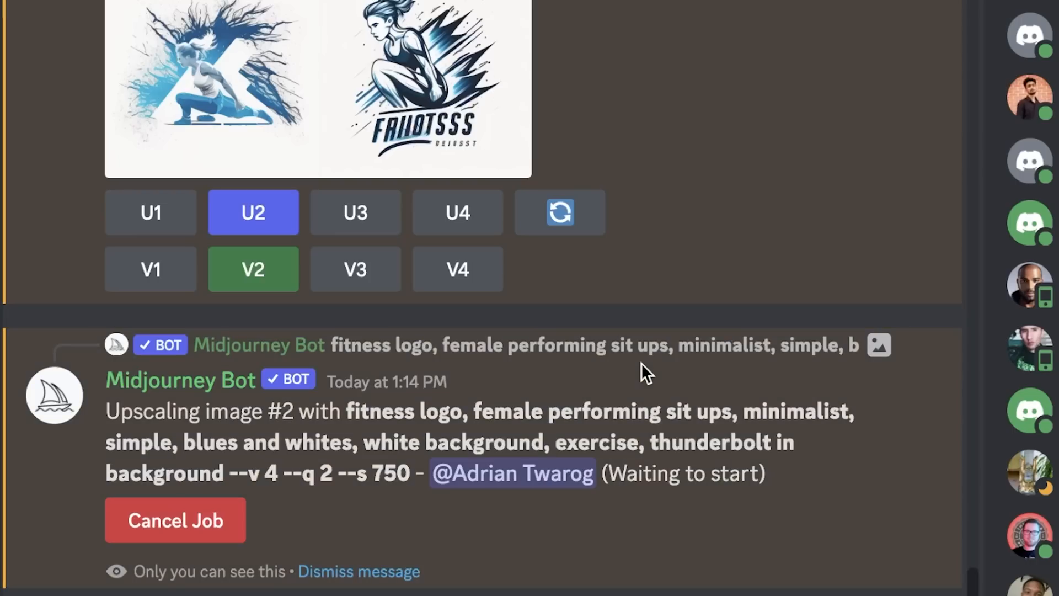
mouse_move(213, 233)
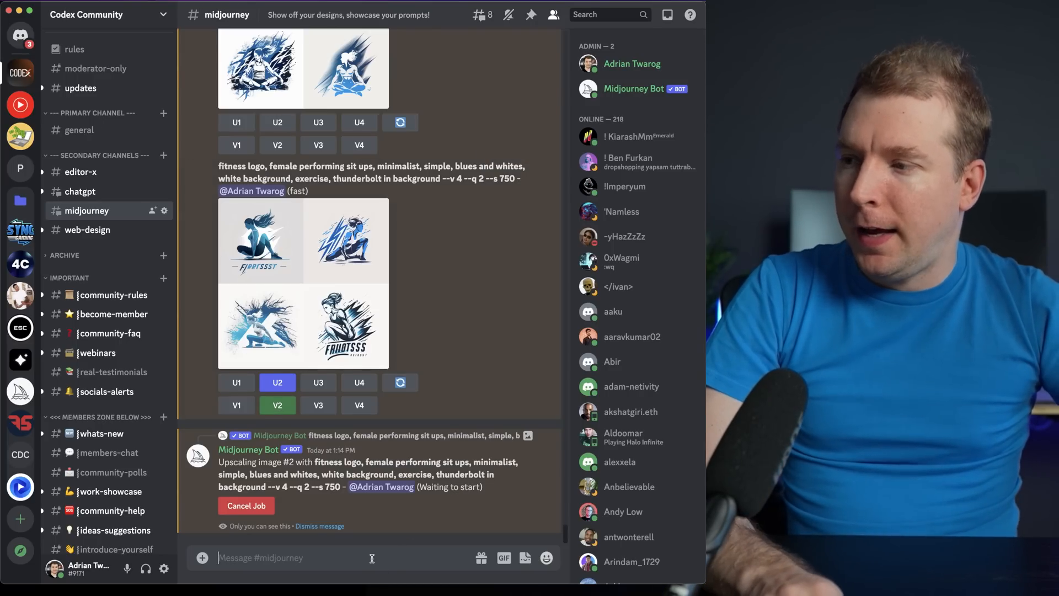
Bring up /settings and enable Remix mode for Midjourney.
type("/set")
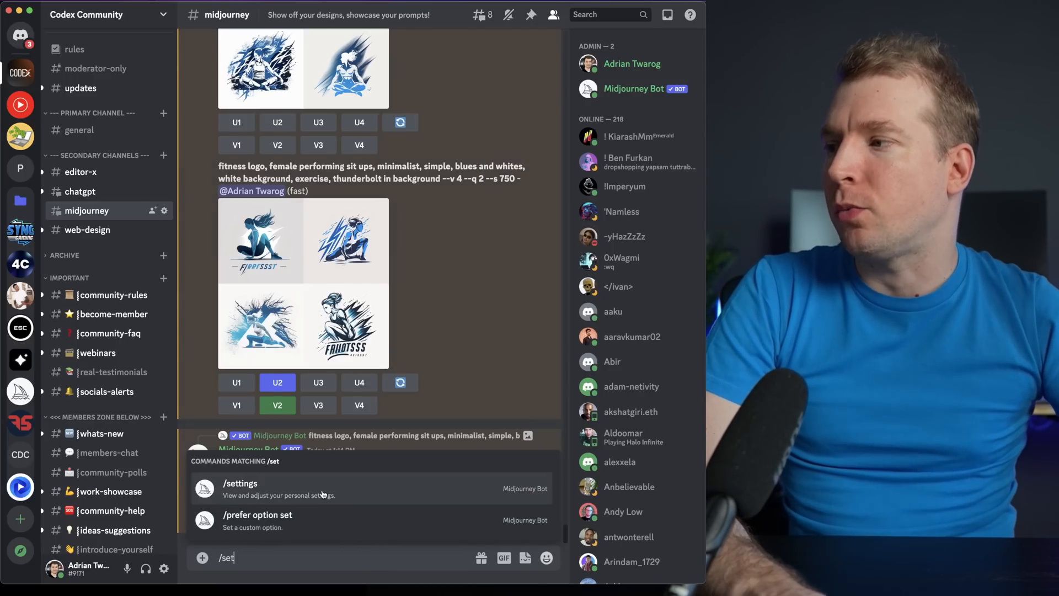
left_click(239, 483)
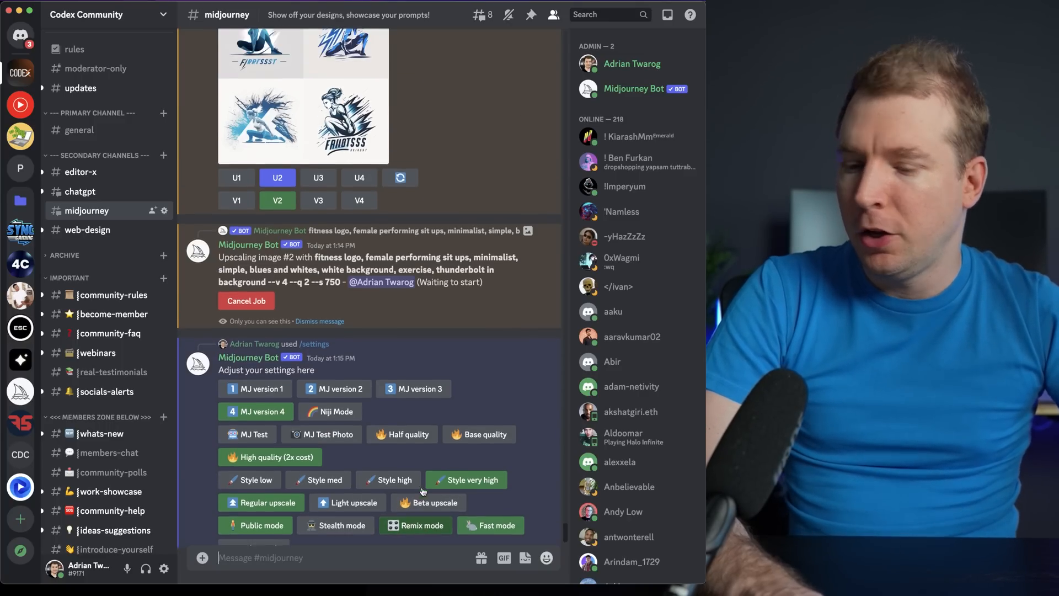
scroll("down", 3)
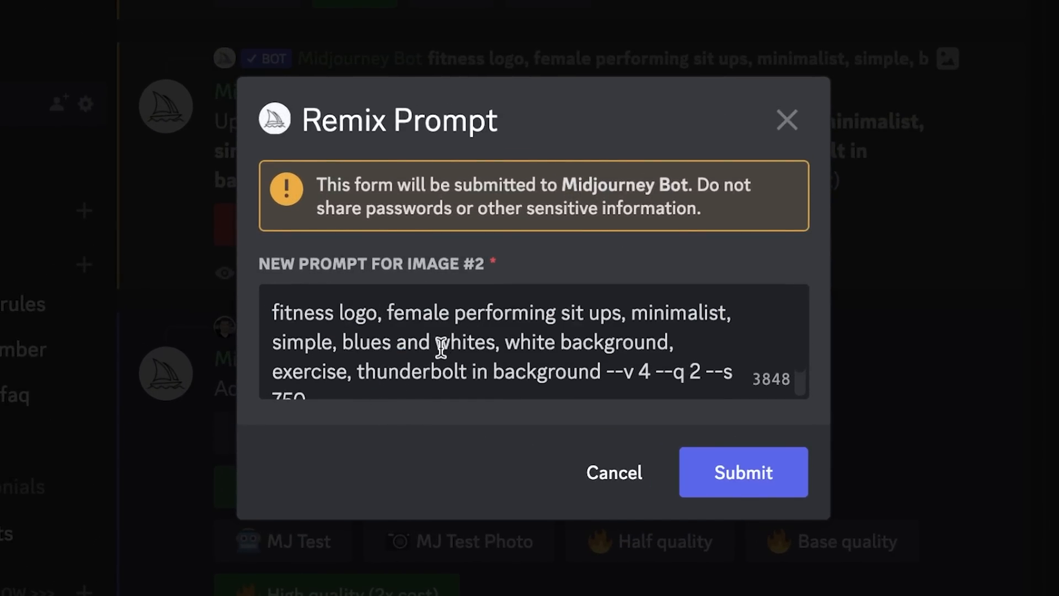
mouse_move(611, 302)
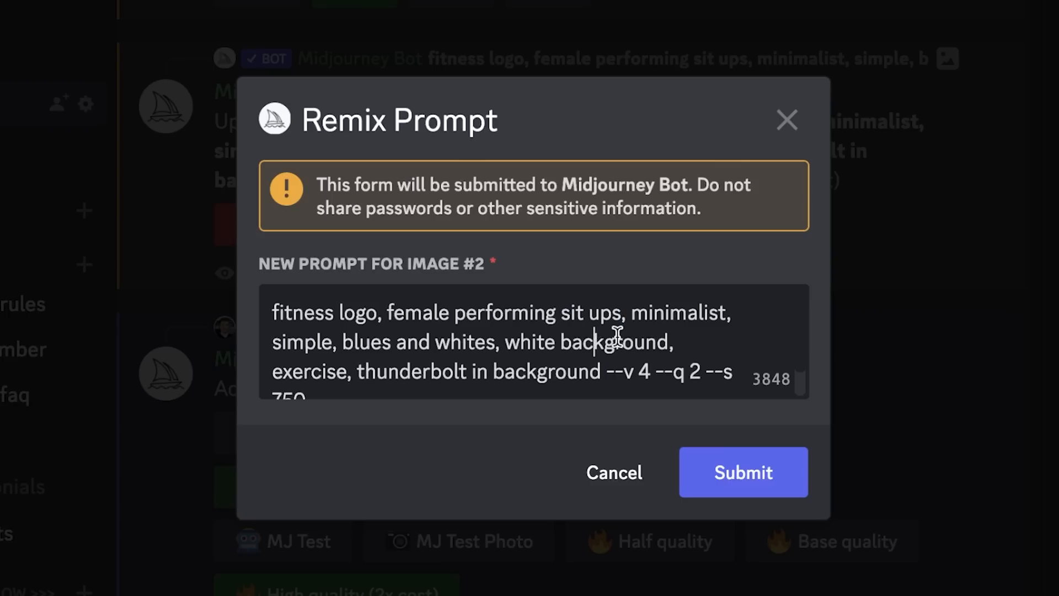
Remix image #2 with the stylize value changed from 750 to 500 and submit it.
double_click(301, 340)
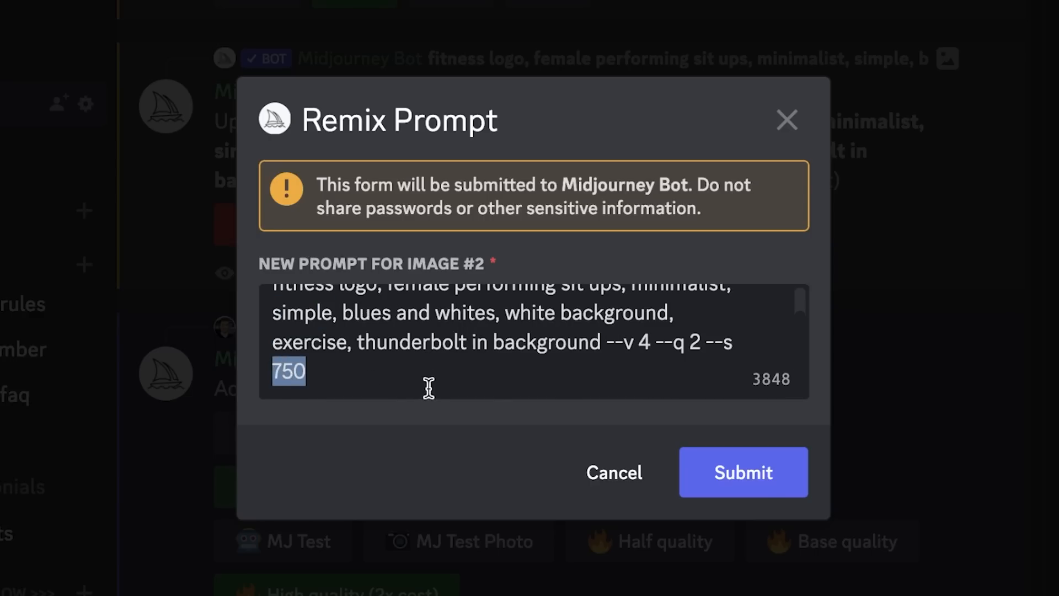
type("500")
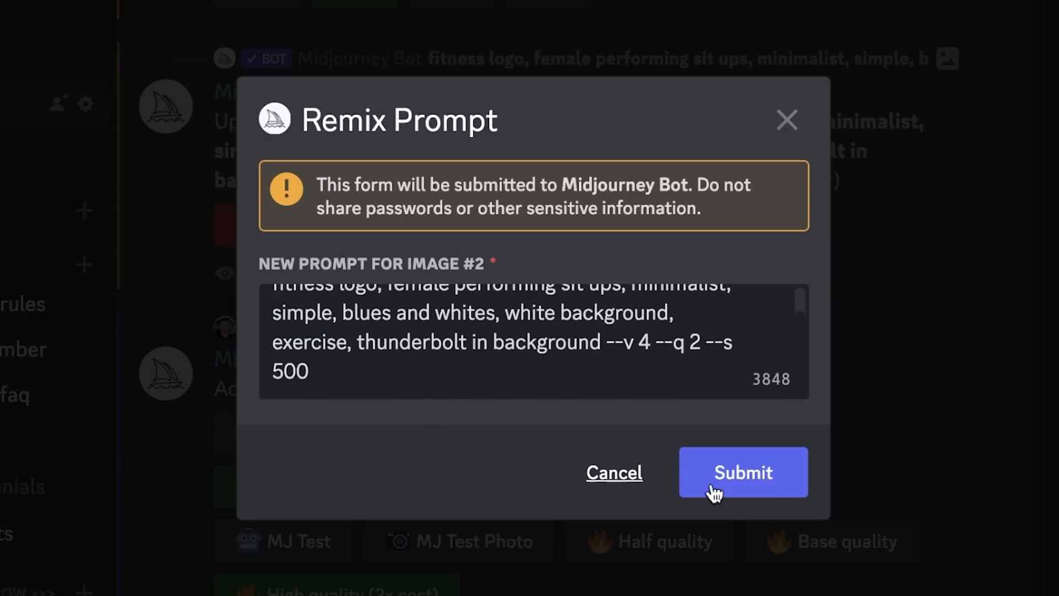
left_click(741, 471)
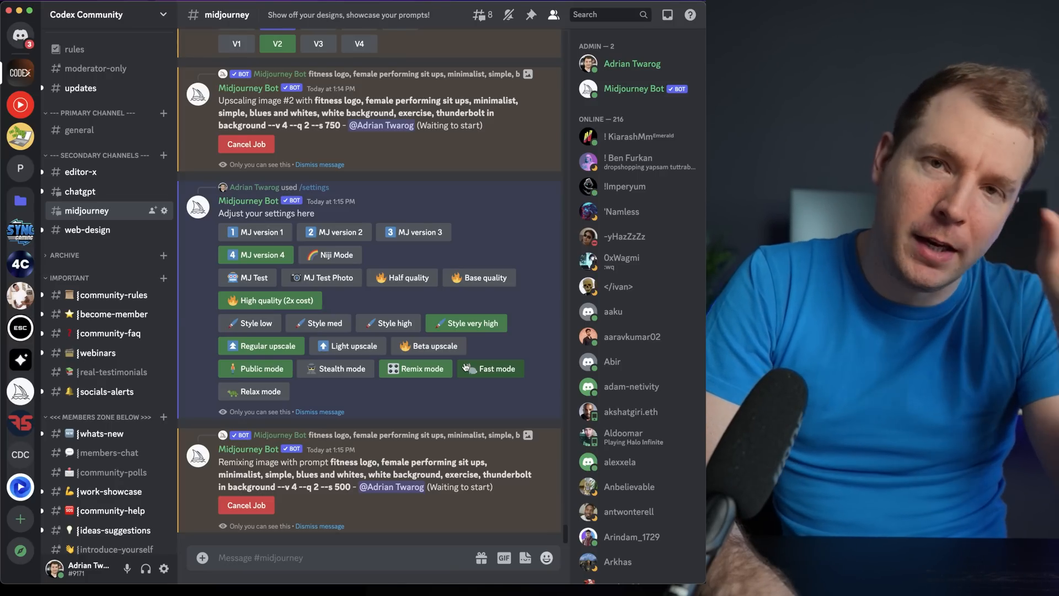
View the stylize-750 upscaled lightning-bolt sit-up logo at full size.
scroll("down", 3)
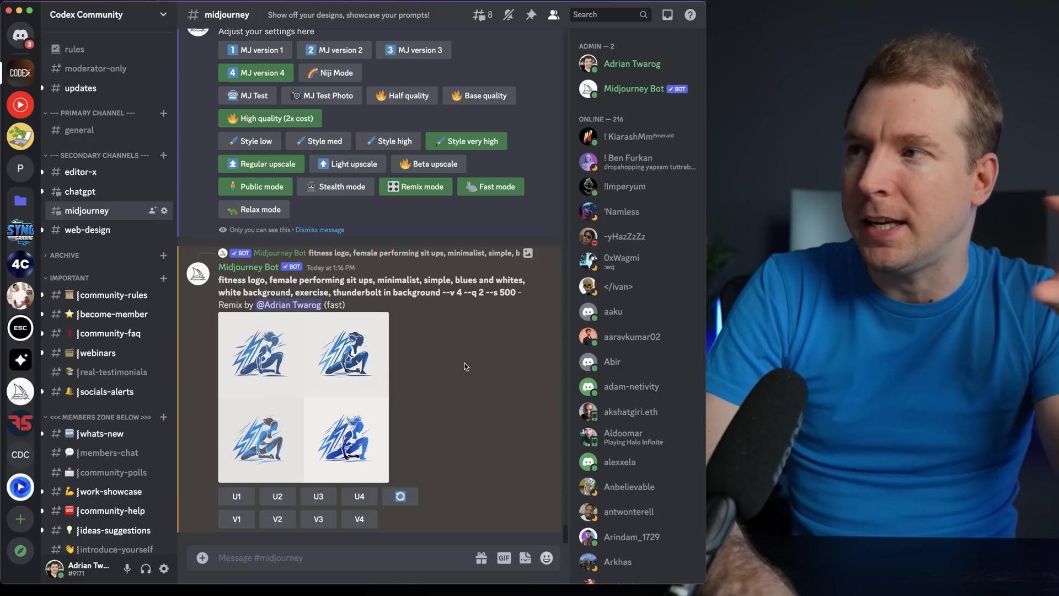
mouse_move(311, 366)
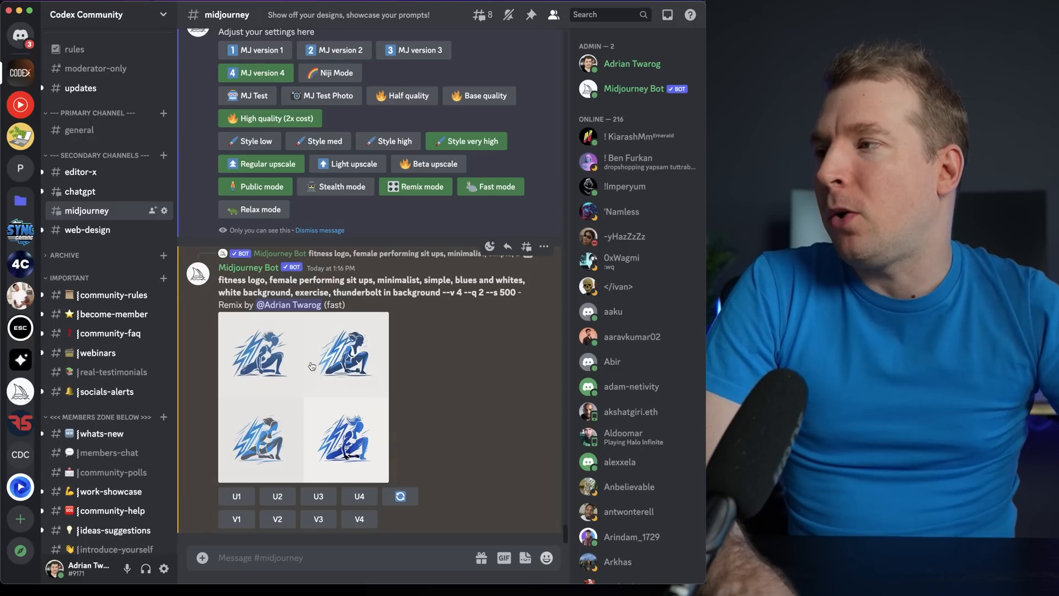
left_click(302, 396)
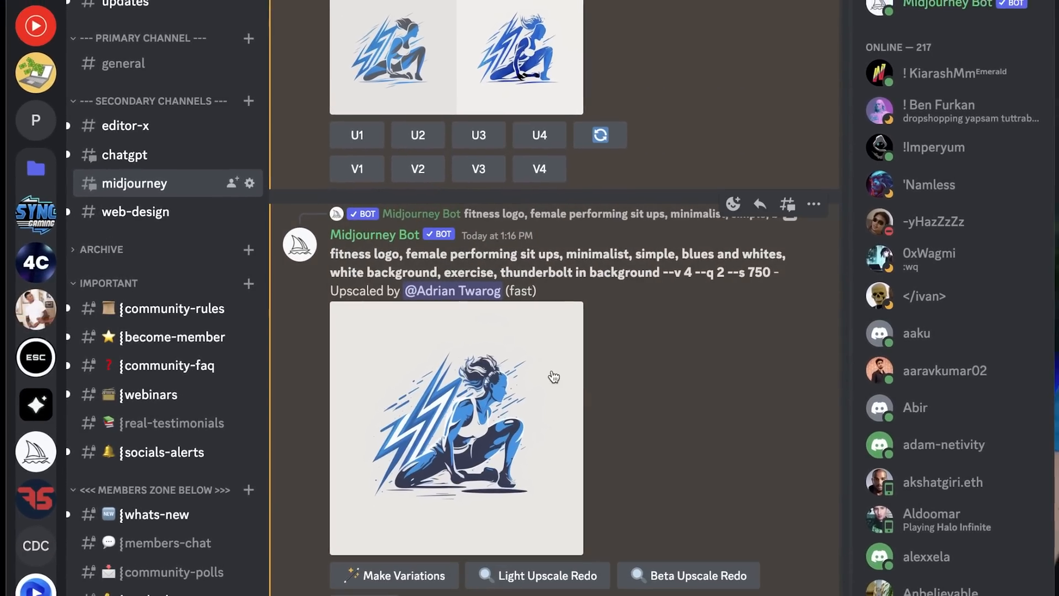
left_click(455, 426)
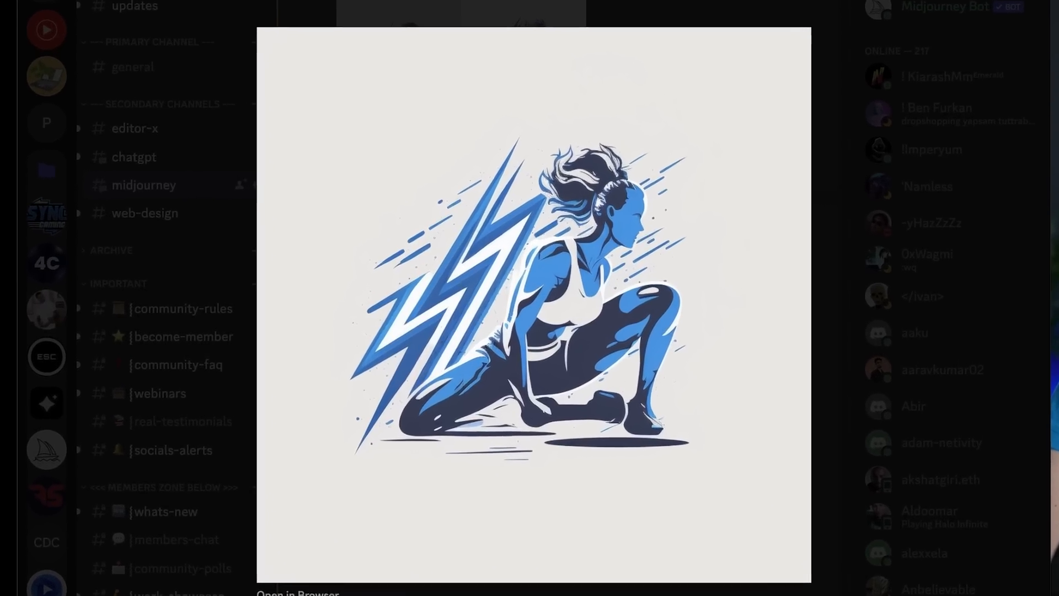
Save the upscaled sit-up logo as a PNG to Downloads and return to the Editor X site.
left_click(296, 592)
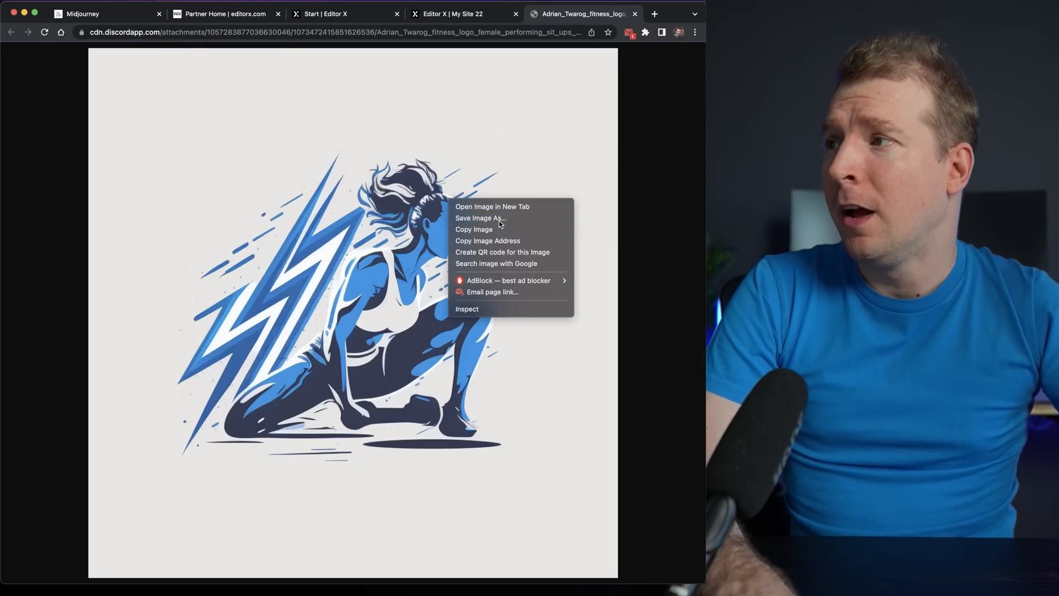
left_click(480, 217)
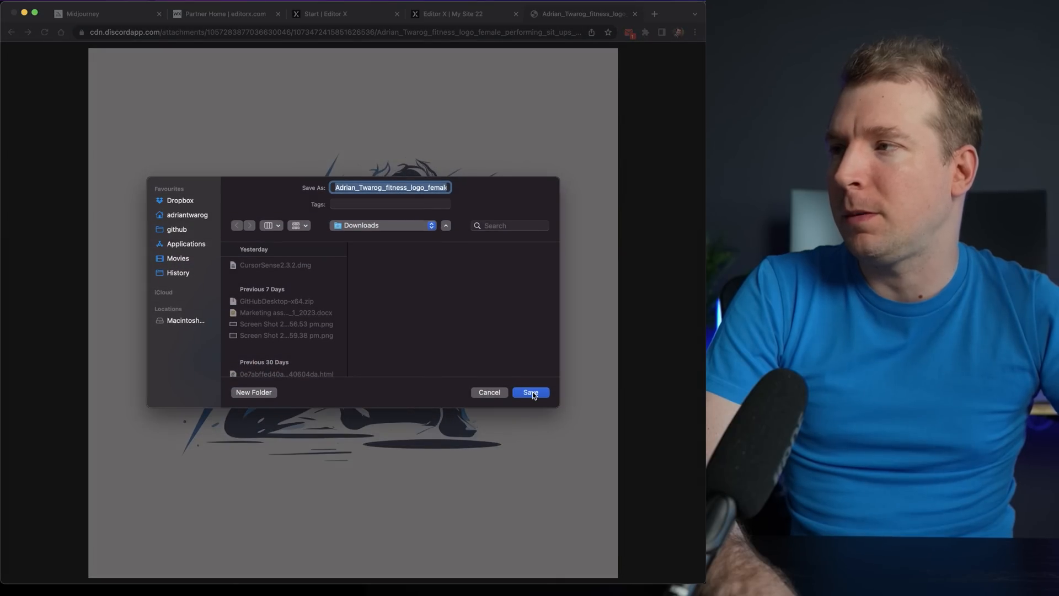
left_click(531, 393)
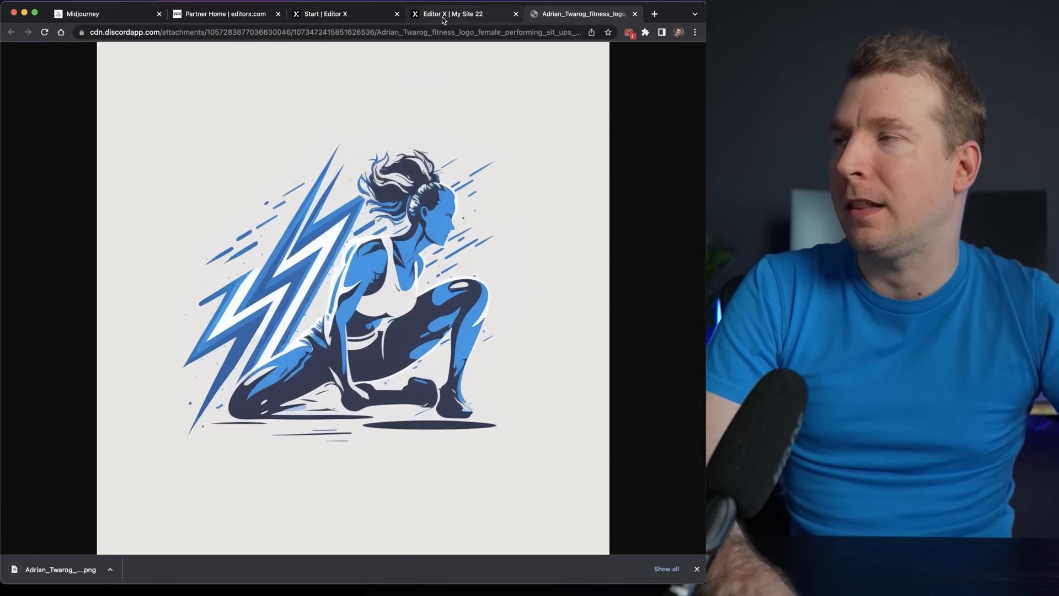
left_click(452, 14)
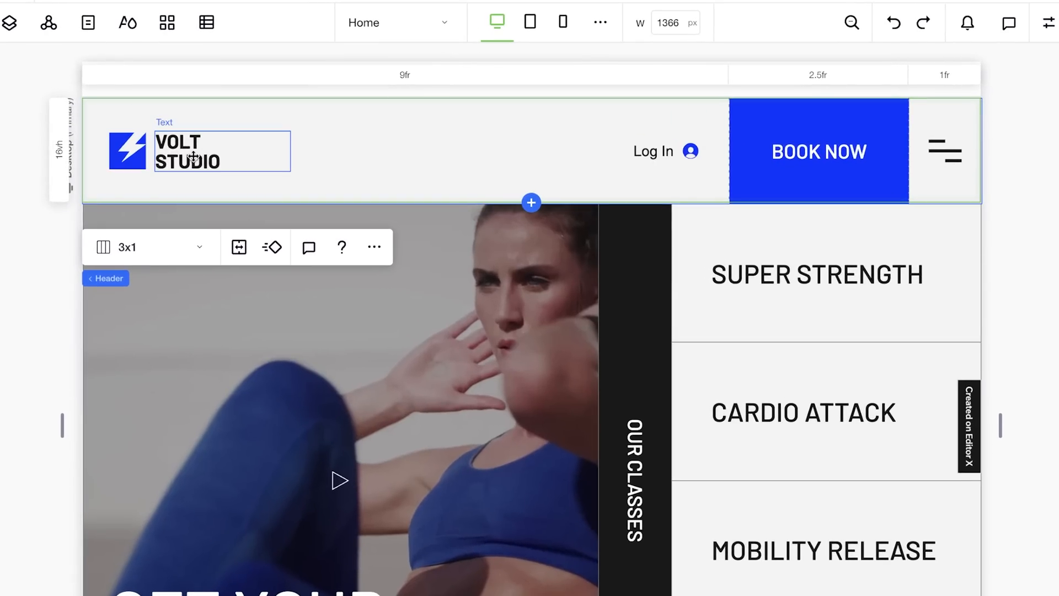
Select the lightning bolt header logo and dismiss the Change Vector Art picker.
left_click(127, 150)
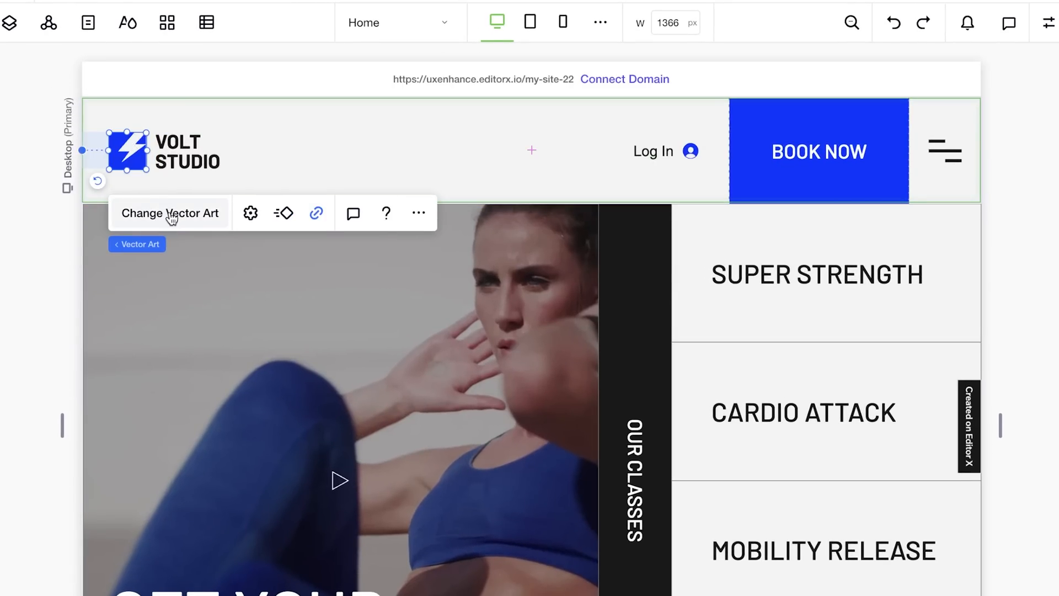
left_click(170, 213)
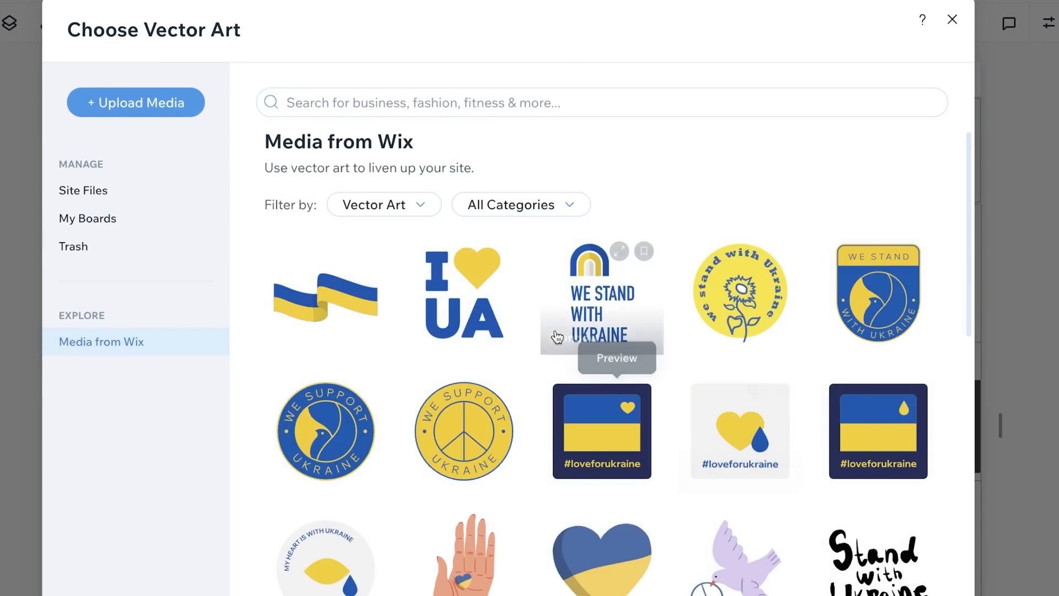
left_click(951, 19)
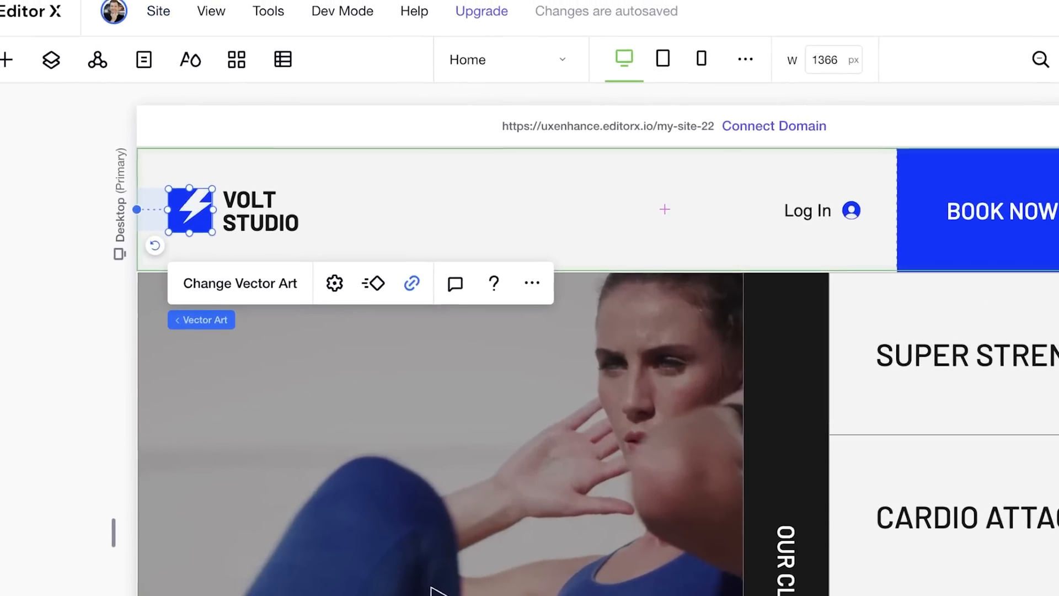
Add an image element to the header and upload the downloaded sit-up logo into it.
left_click(7, 59)
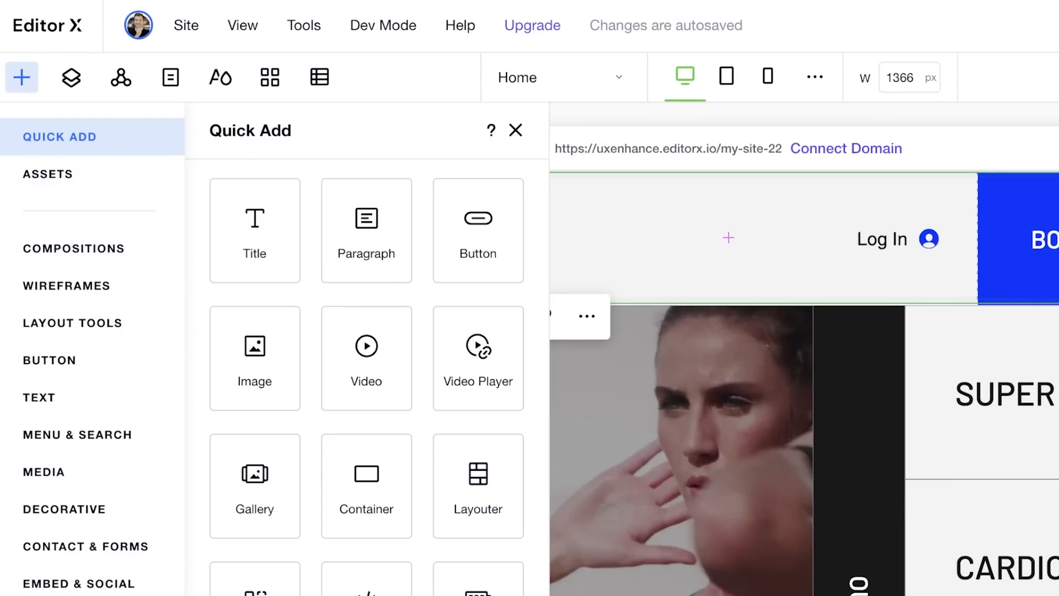
left_click(516, 130)
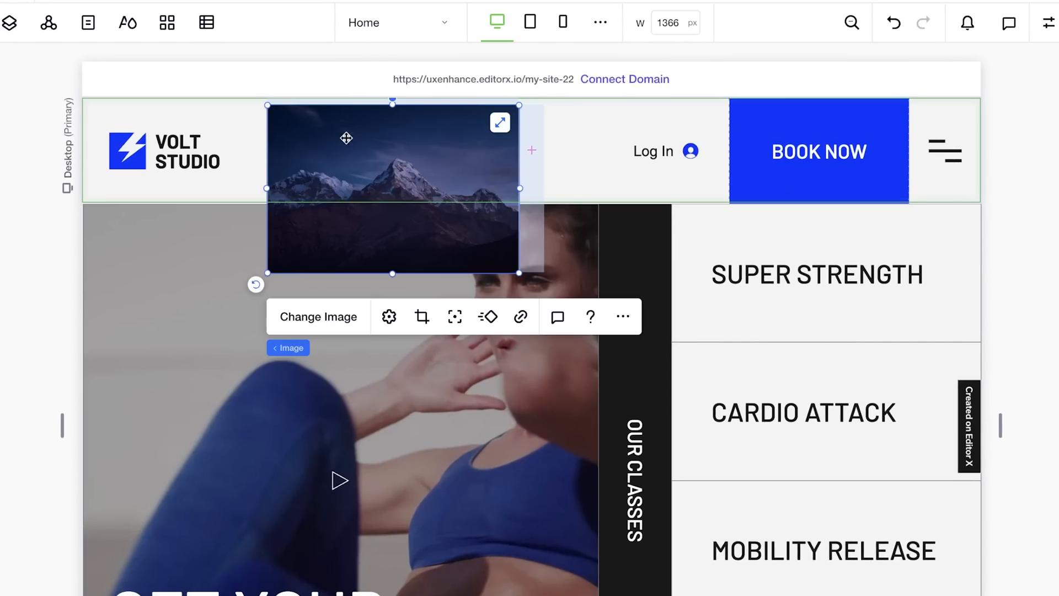
left_click(318, 316)
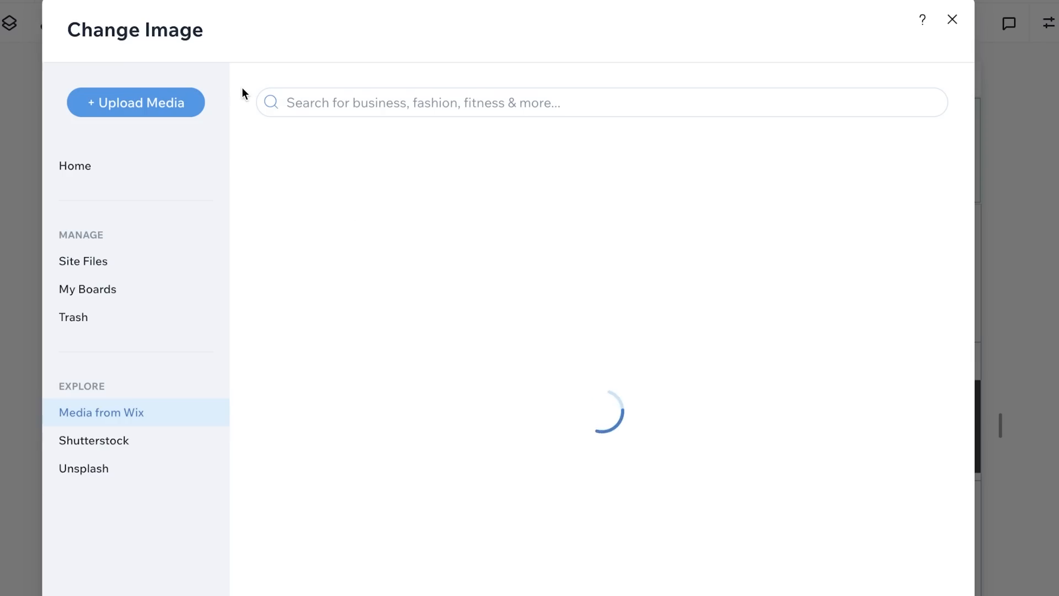
left_click(135, 102)
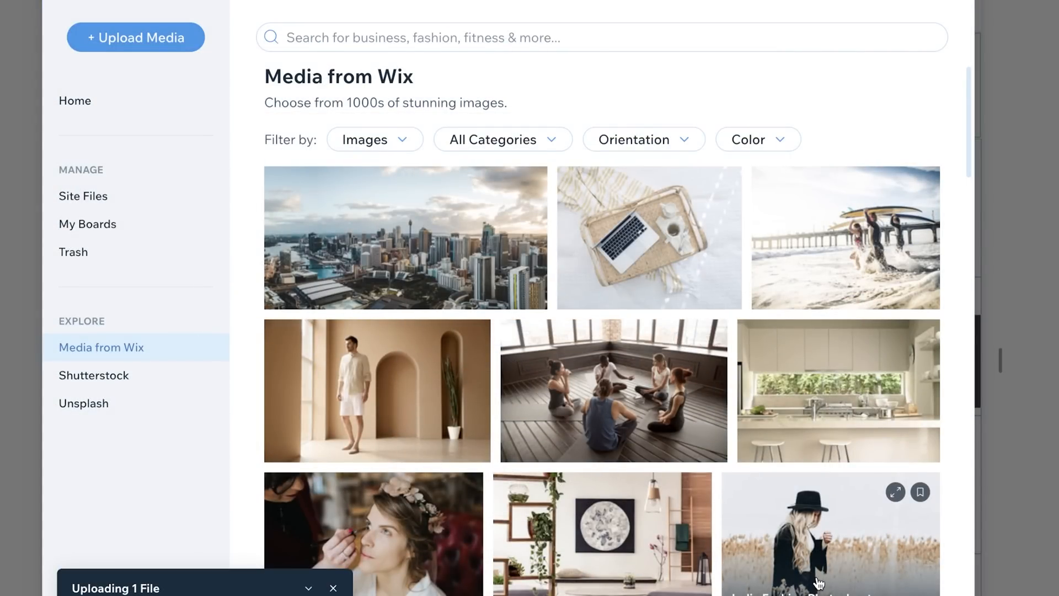
mouse_move(461, 365)
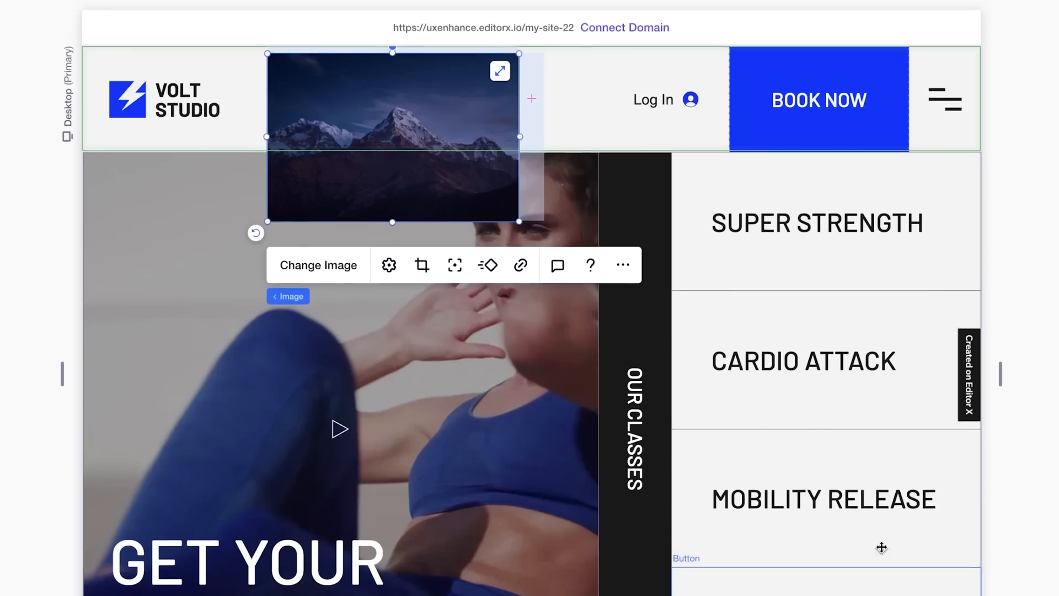
left_click(317, 264)
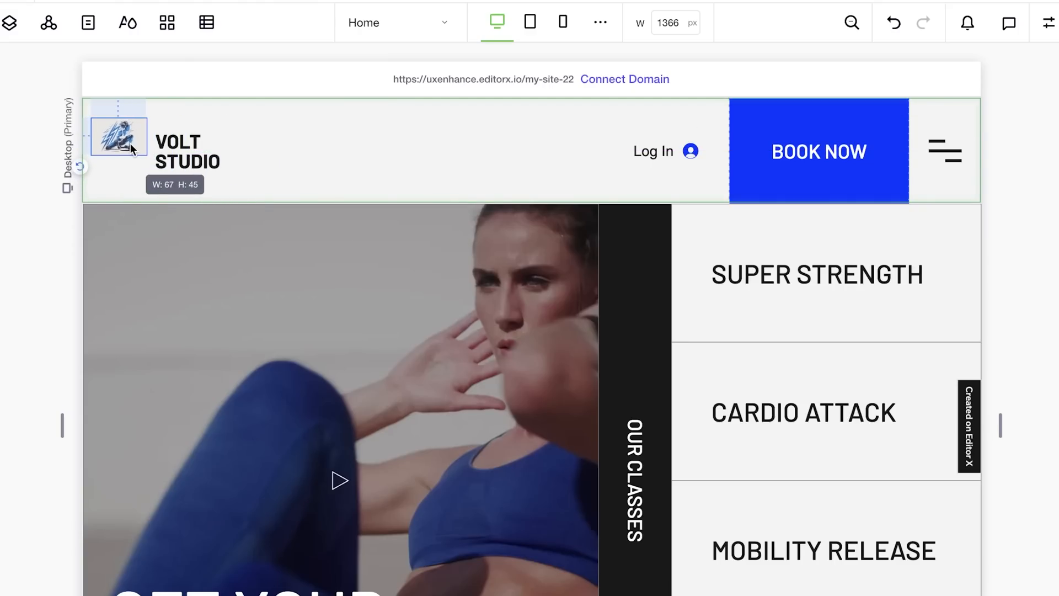
Enlarge the sit-up logo and place it left of the VOLT STUDIO wordmark, then select the header.
left_click(118, 139)
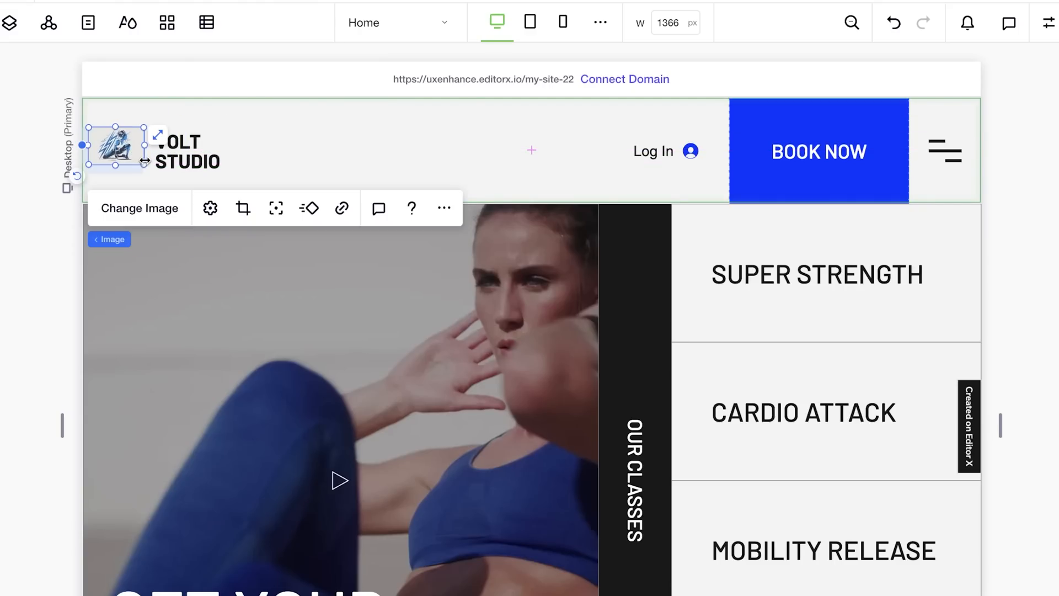
left_click(192, 151)
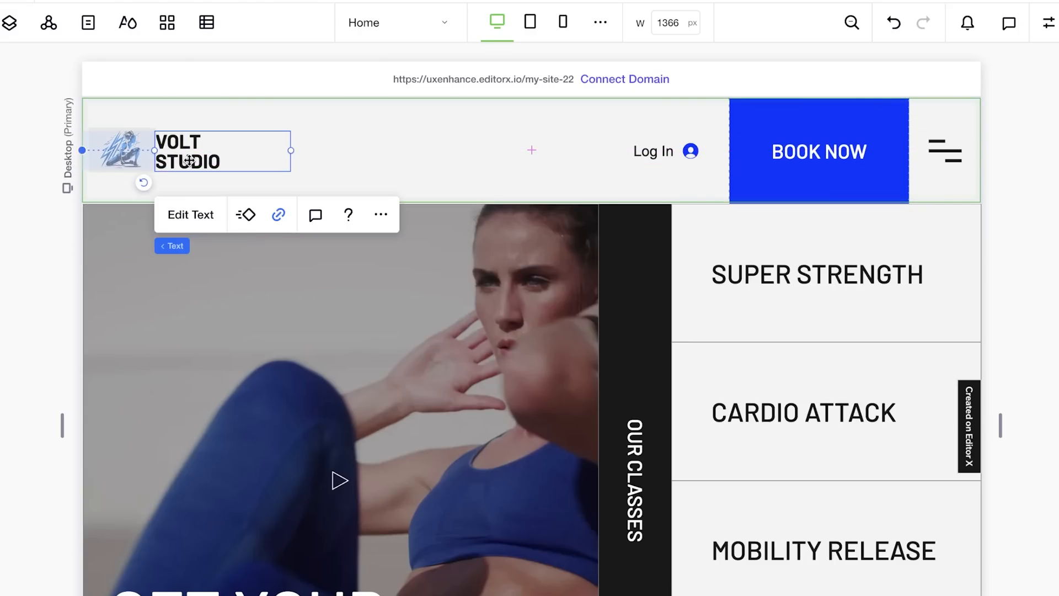
left_click(141, 150)
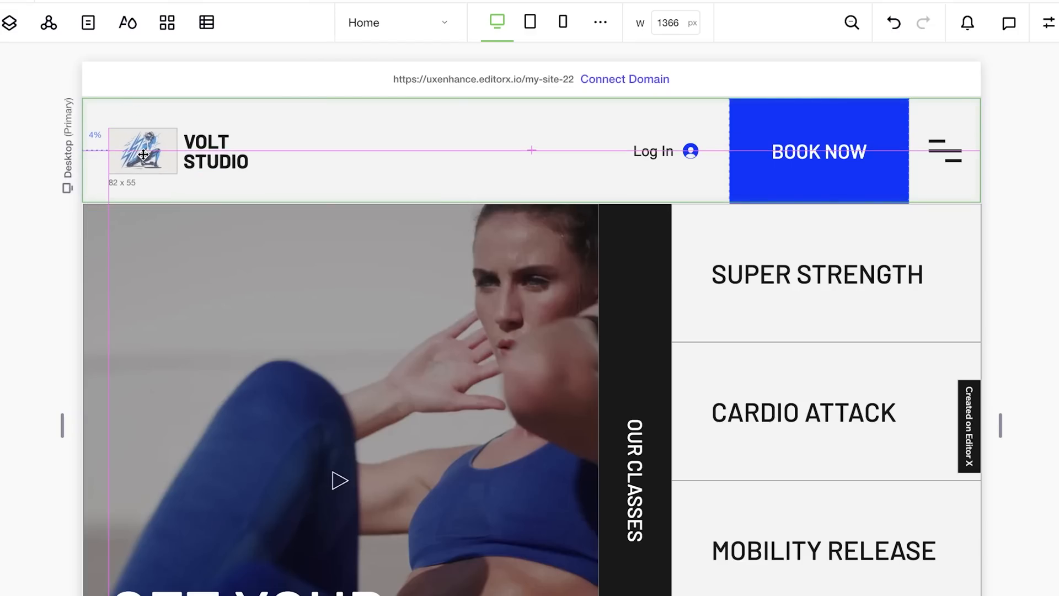
left_click(213, 151)
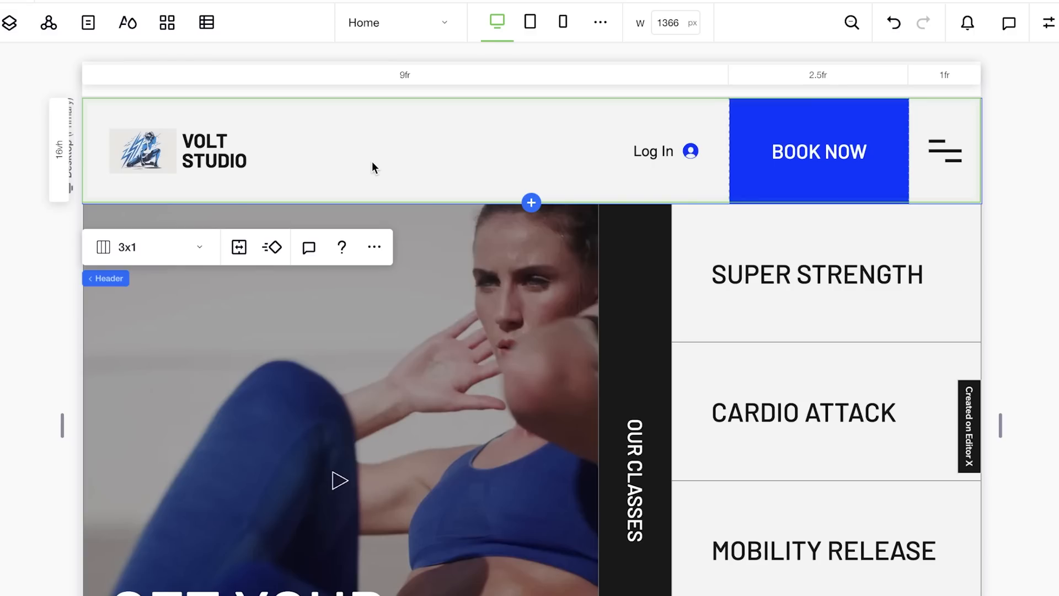
left_click(142, 151)
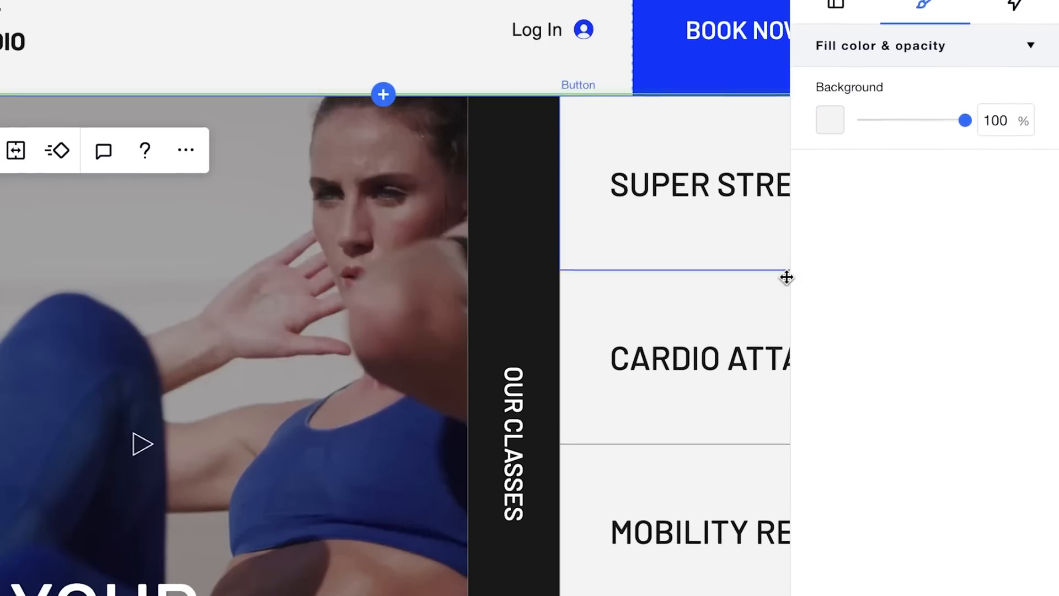
Apply the custom fill colour EBE7E4 as the header background and review the result.
left_click(830, 119)
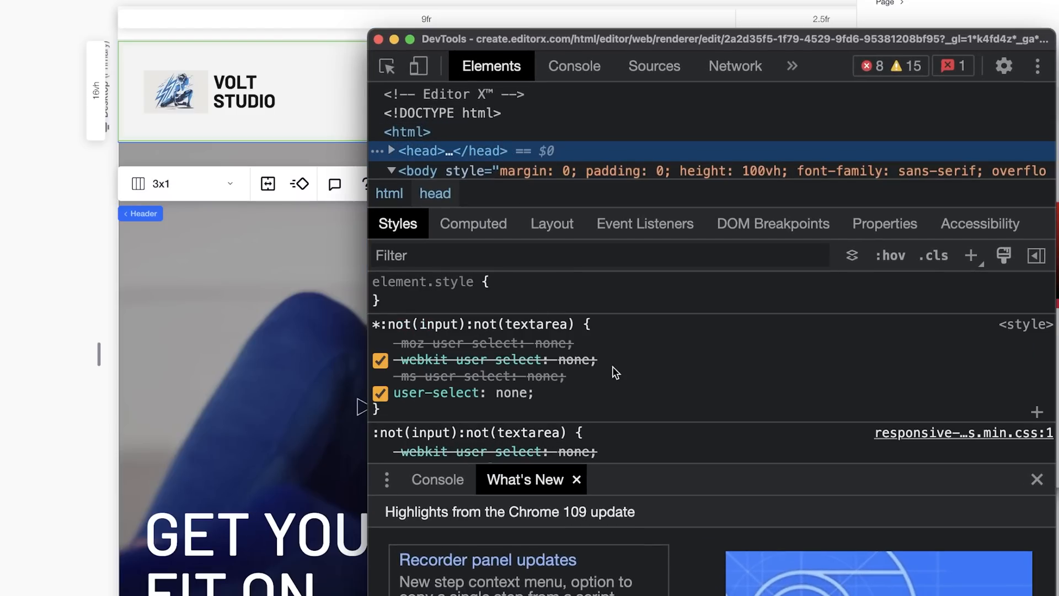
type("color: #ccc;")
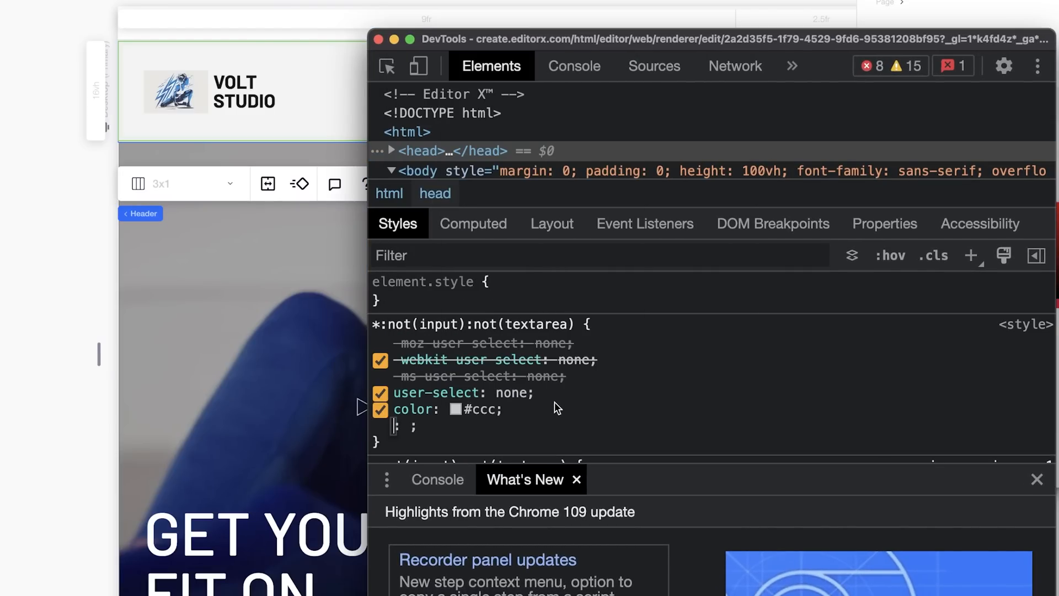
left_click(453, 408)
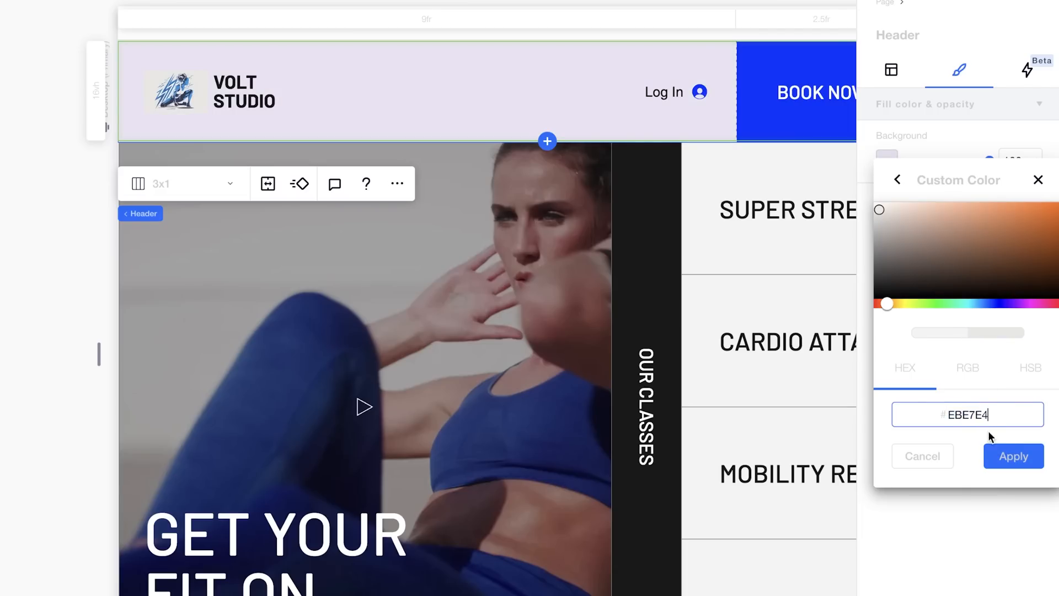
left_click(1013, 455)
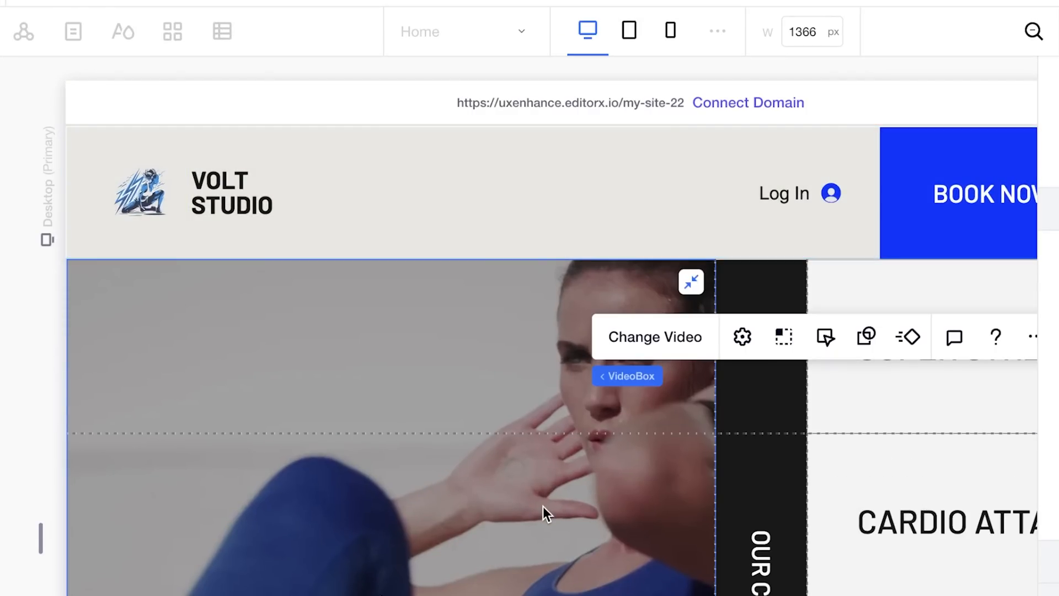
left_click(254, 192)
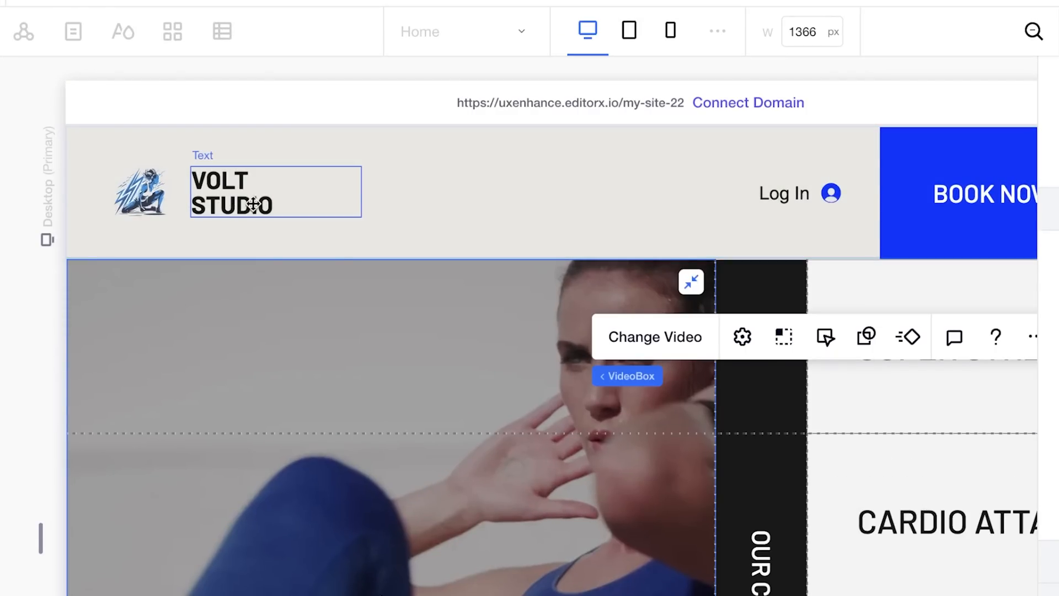
left_click(141, 191)
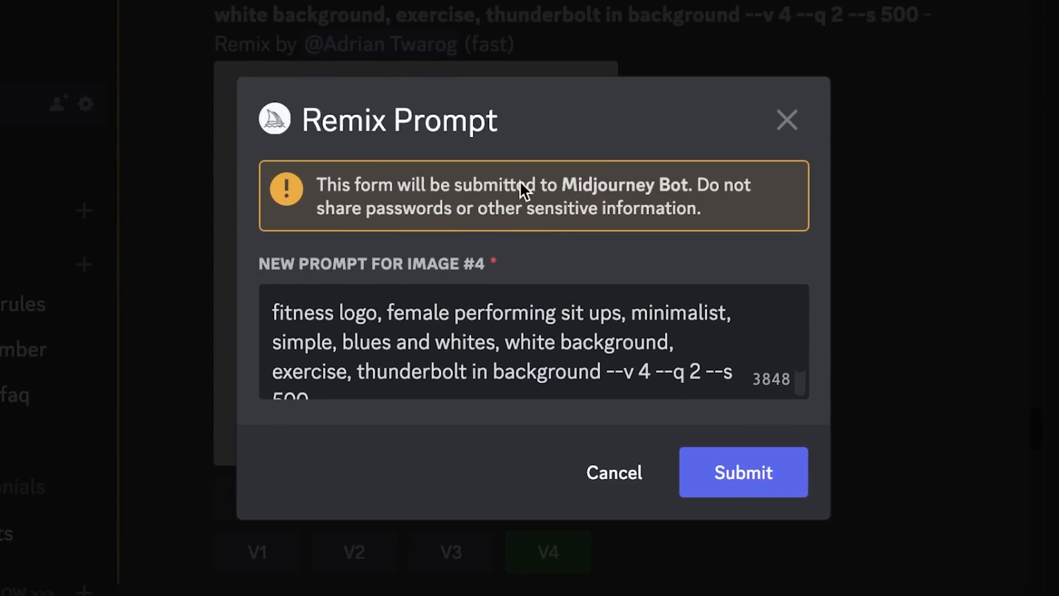
mouse_move(570, 372)
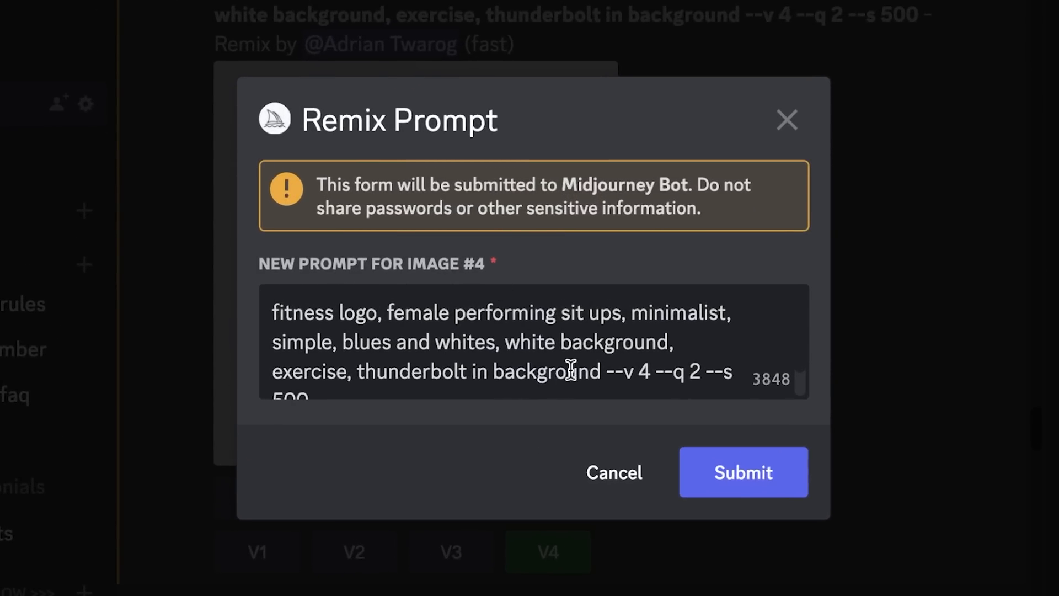
Remix image #4 with stylize 250 and 'vector, vector art, vector logo' keywords and submit it.
double_click(290, 391)
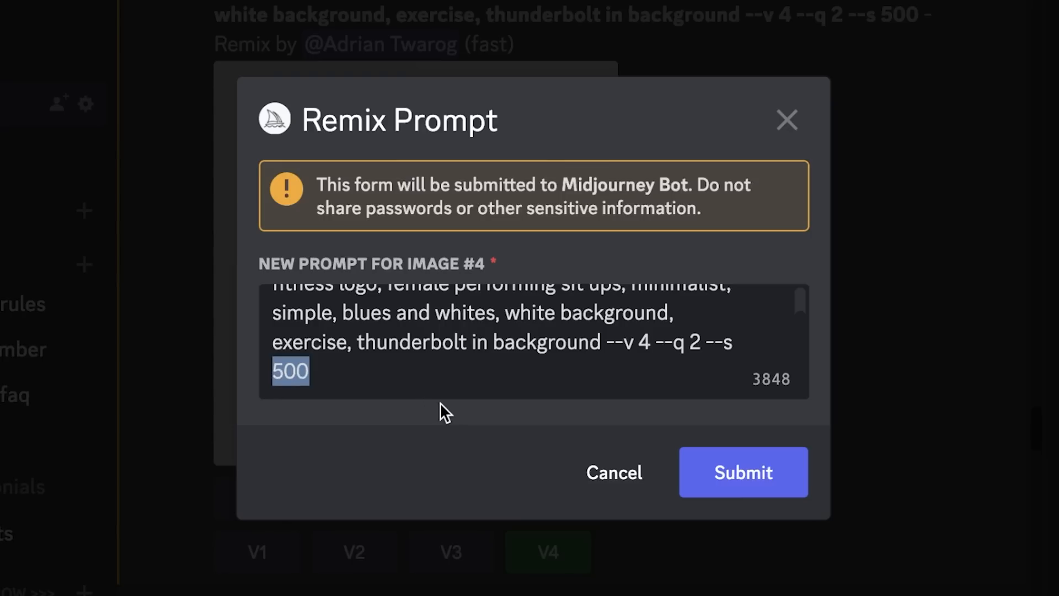
type("250")
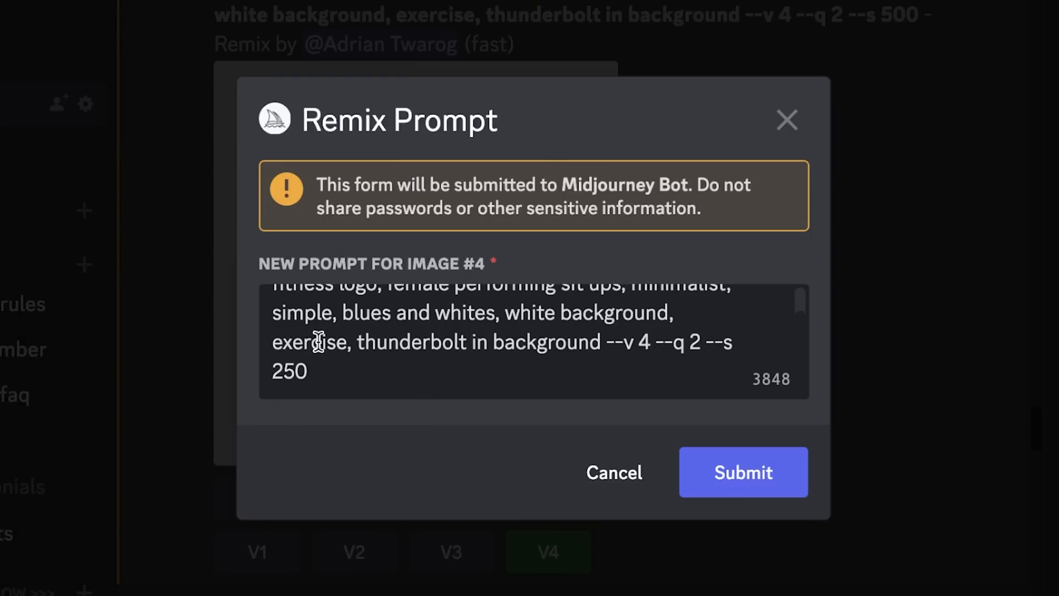
mouse_move(648, 503)
type("simp")
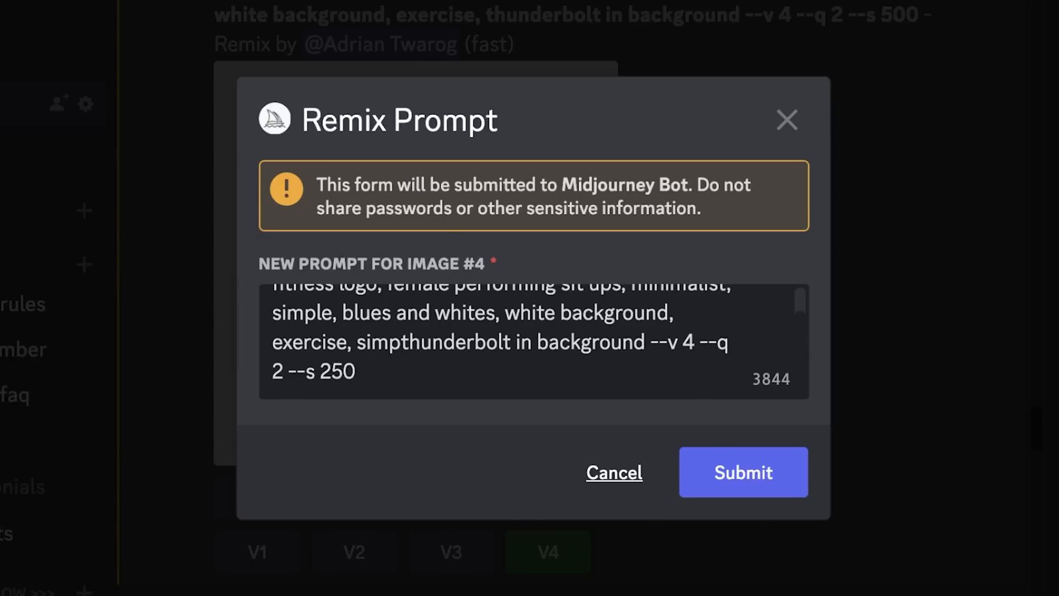
type("le")
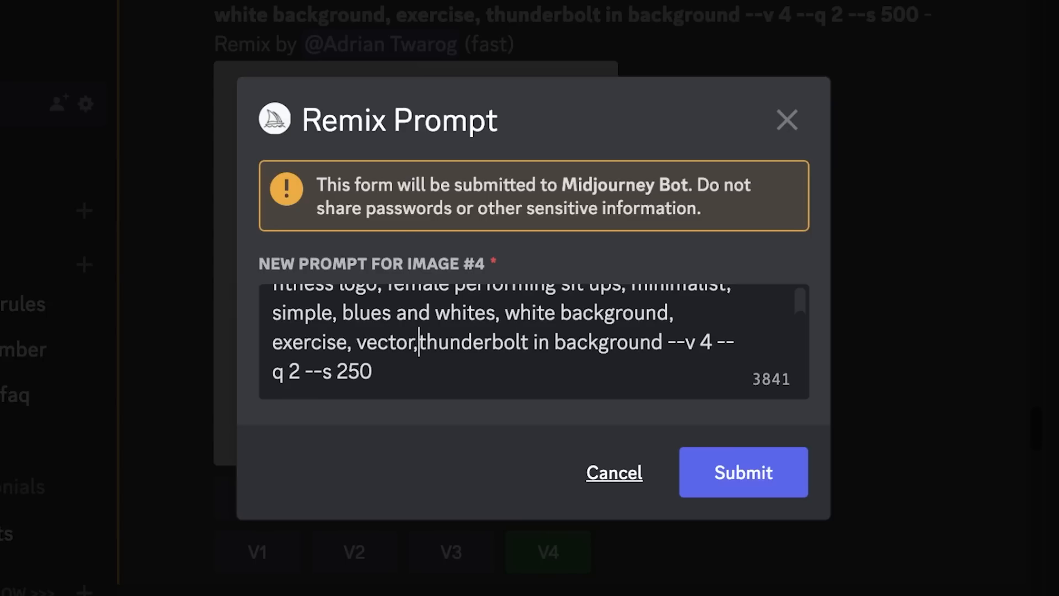
type("vector ai")
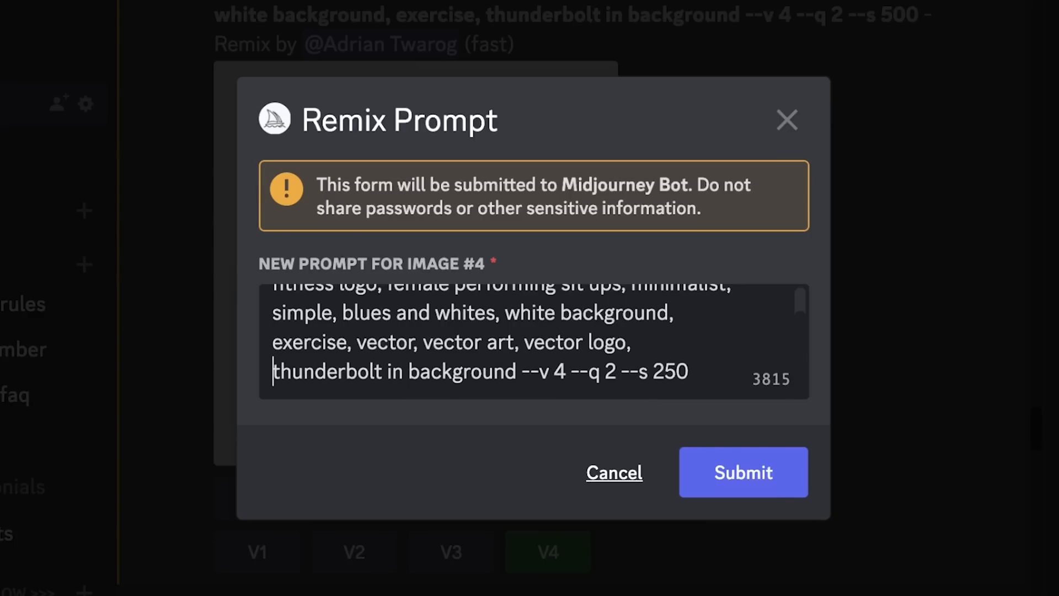
left_click(741, 471)
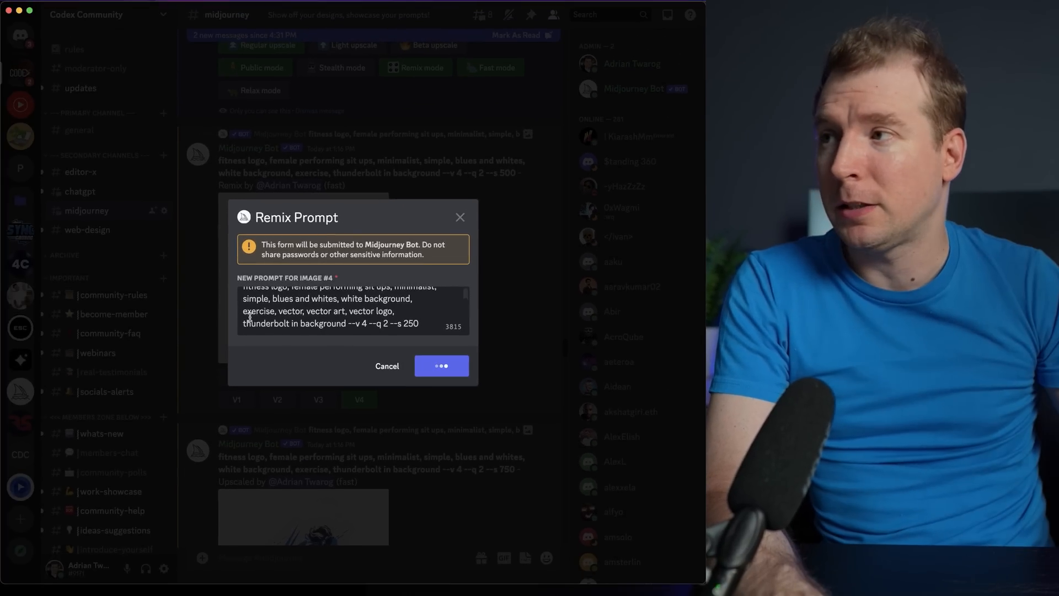
Cancel the two pending upscale jobs and view the new vector logo grid enlarged.
left_click(441, 365)
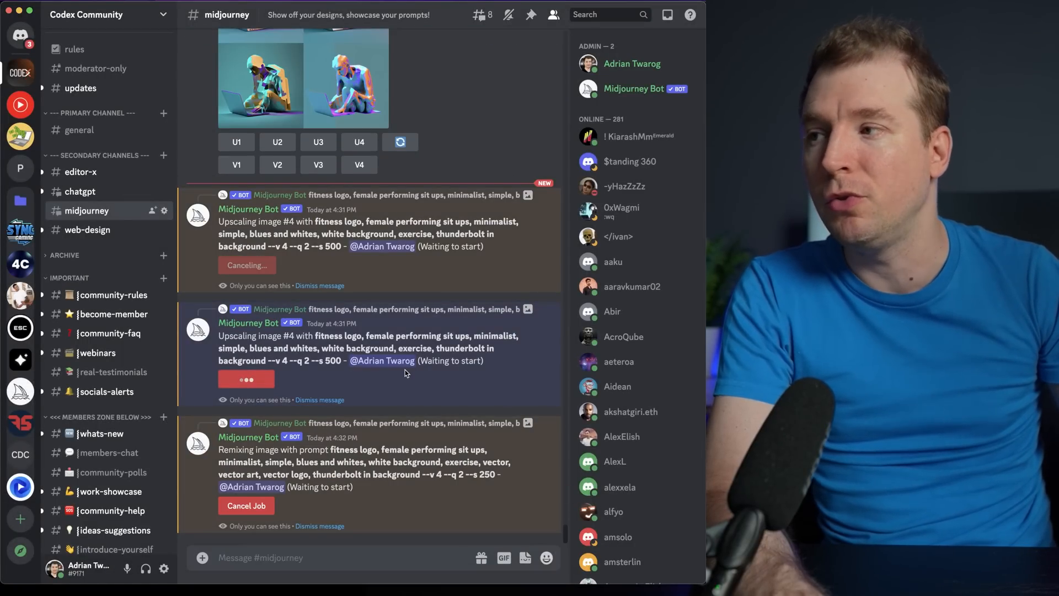
left_click(246, 378)
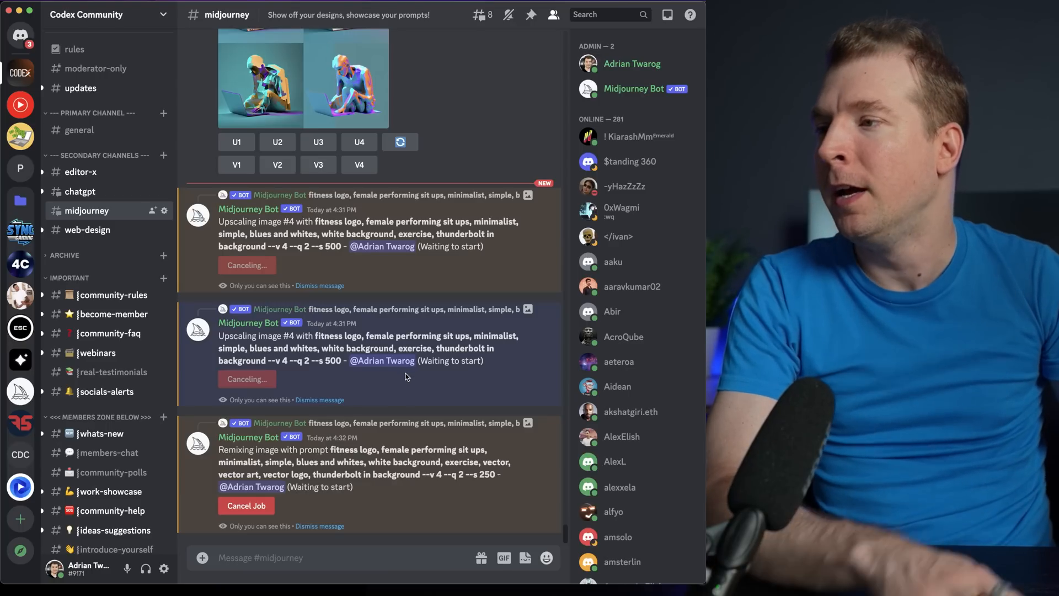
scroll("up", 3)
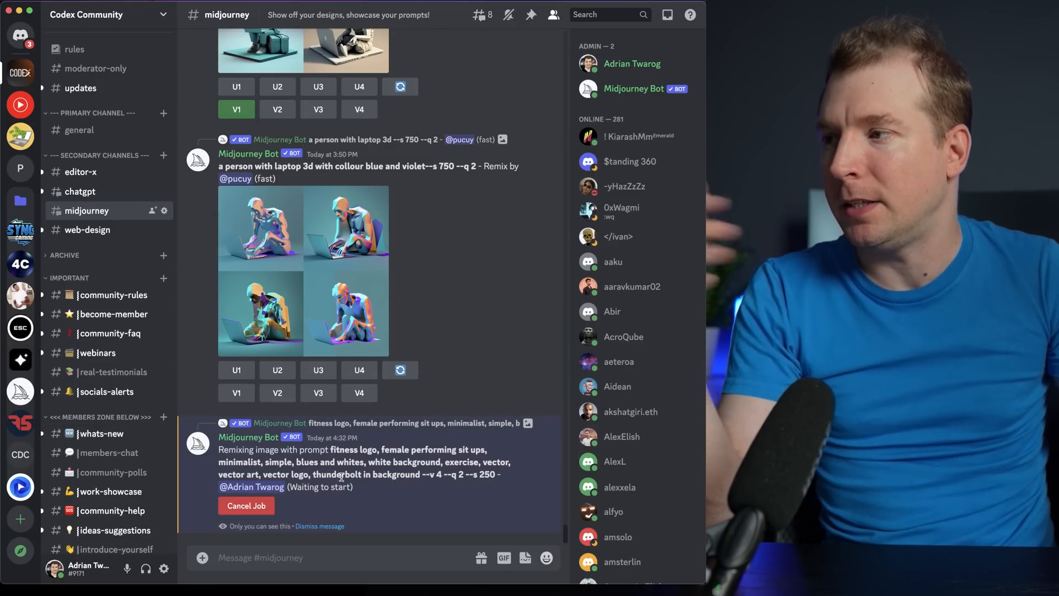
scroll("down", 3)
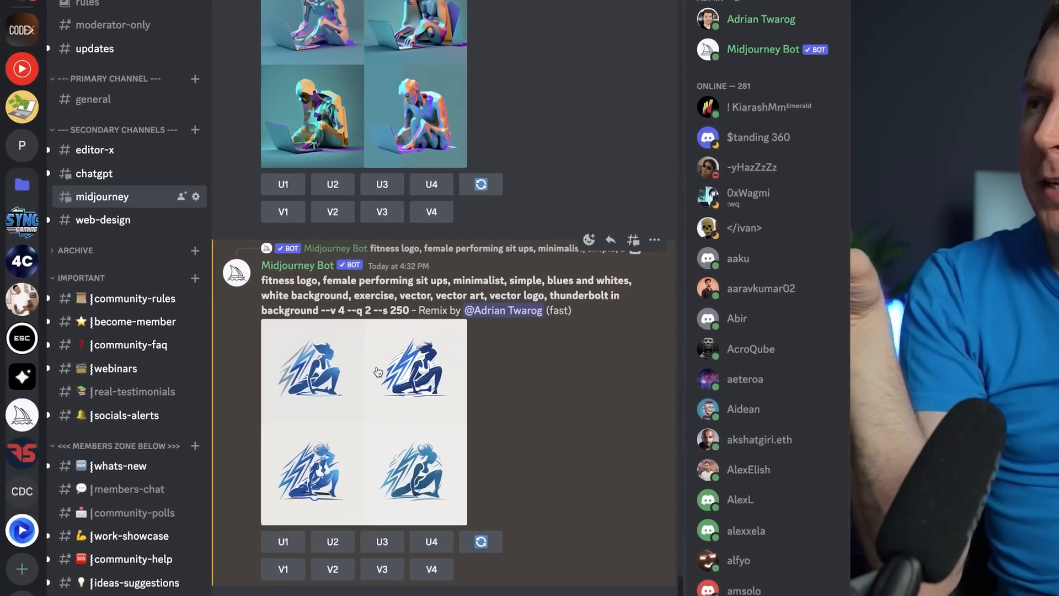
left_click(363, 420)
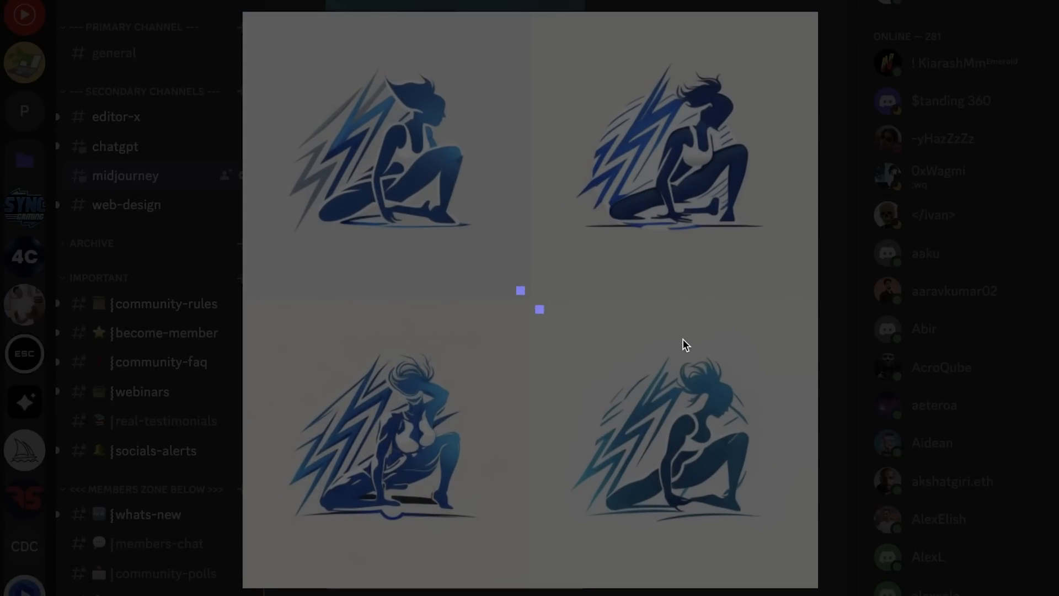
mouse_move(846, 318)
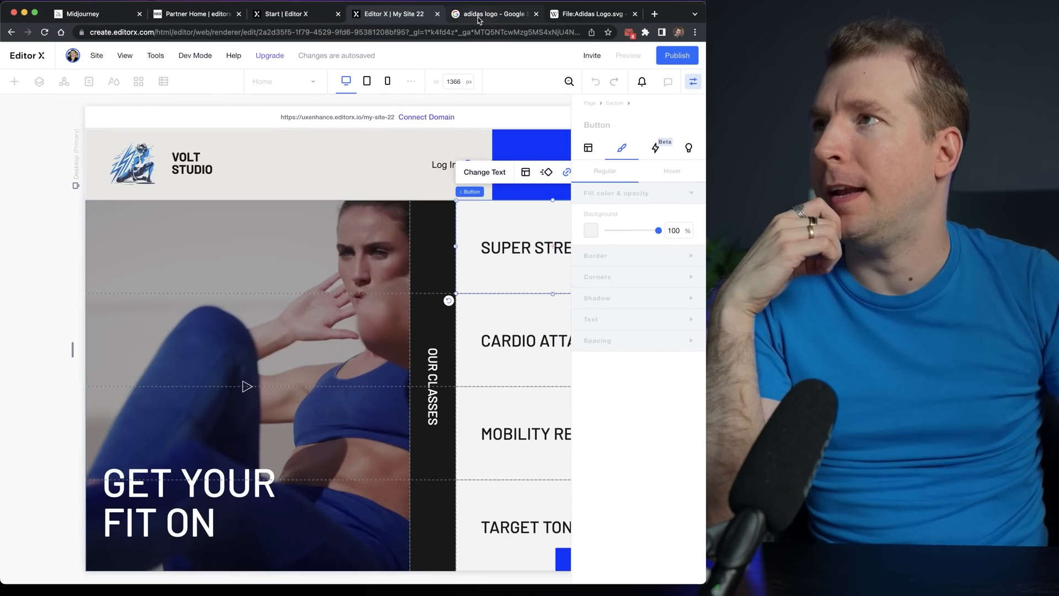
left_click(493, 13)
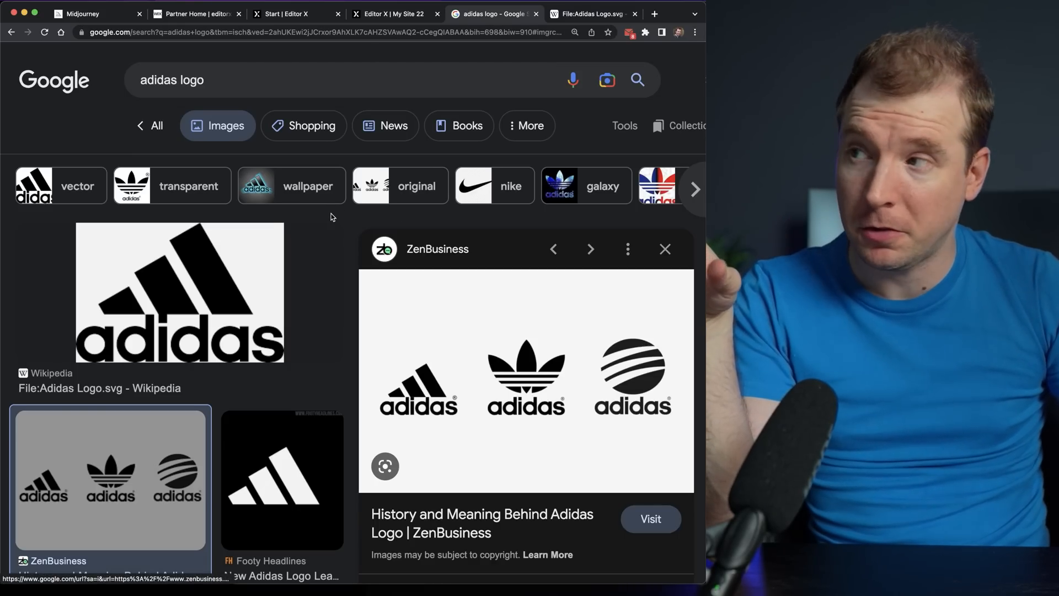
scroll("down", 3)
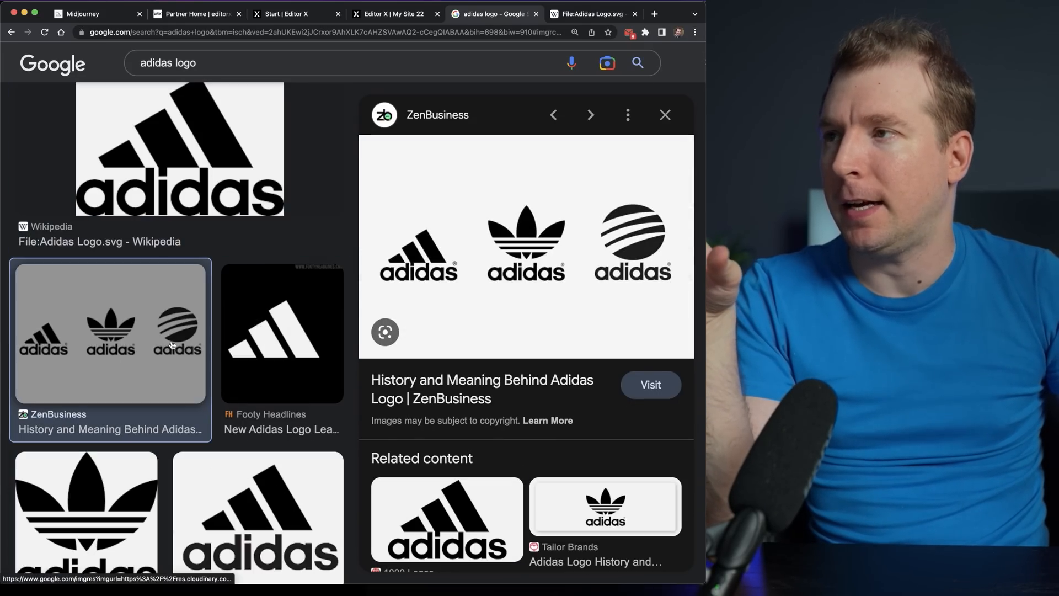
left_click(592, 13)
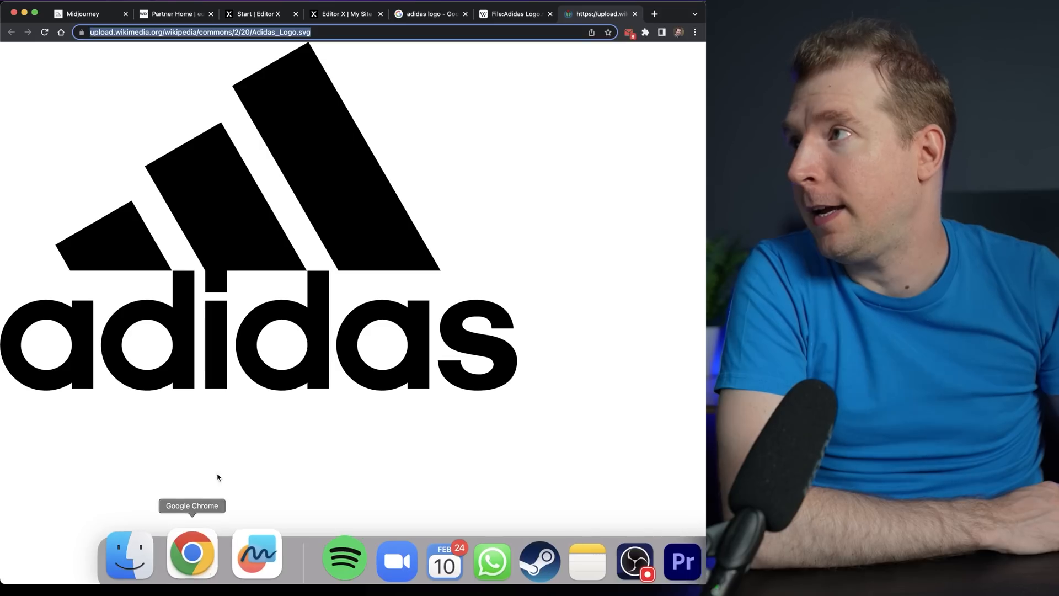
left_click(344, 14)
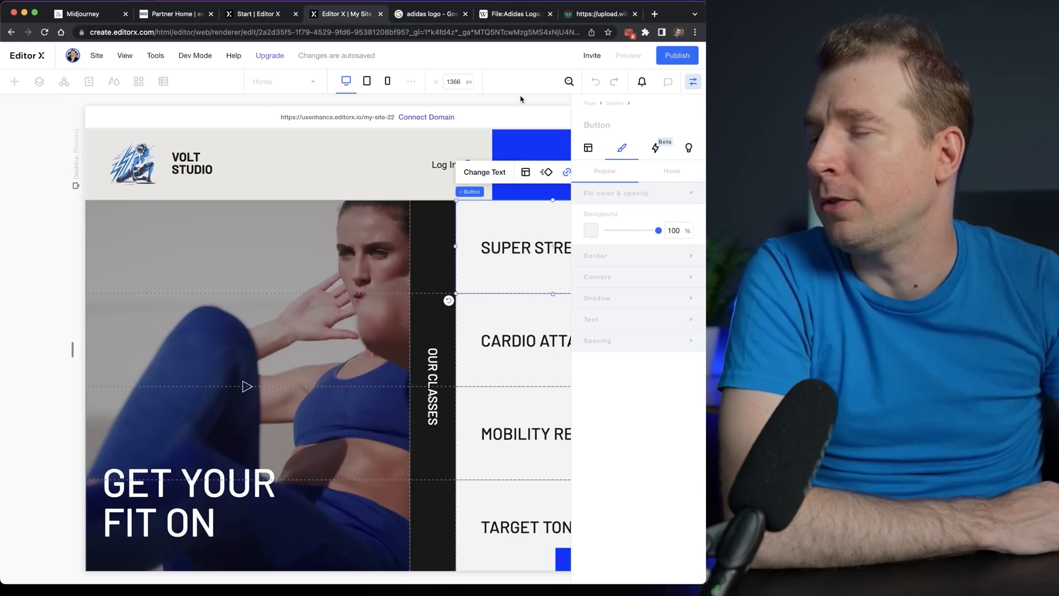
mouse_move(314, 543)
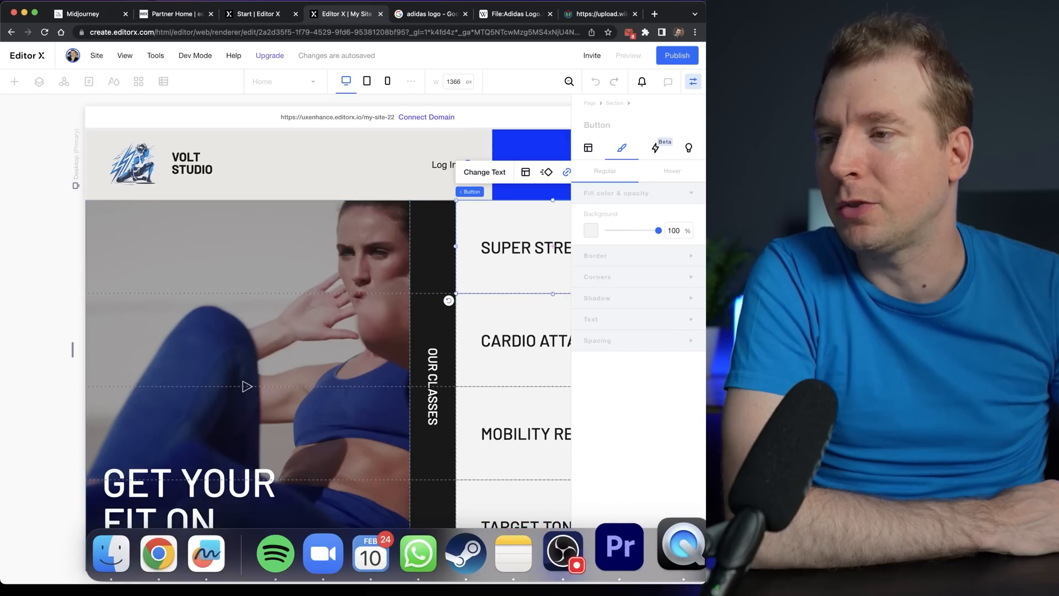
mouse_move(688, 550)
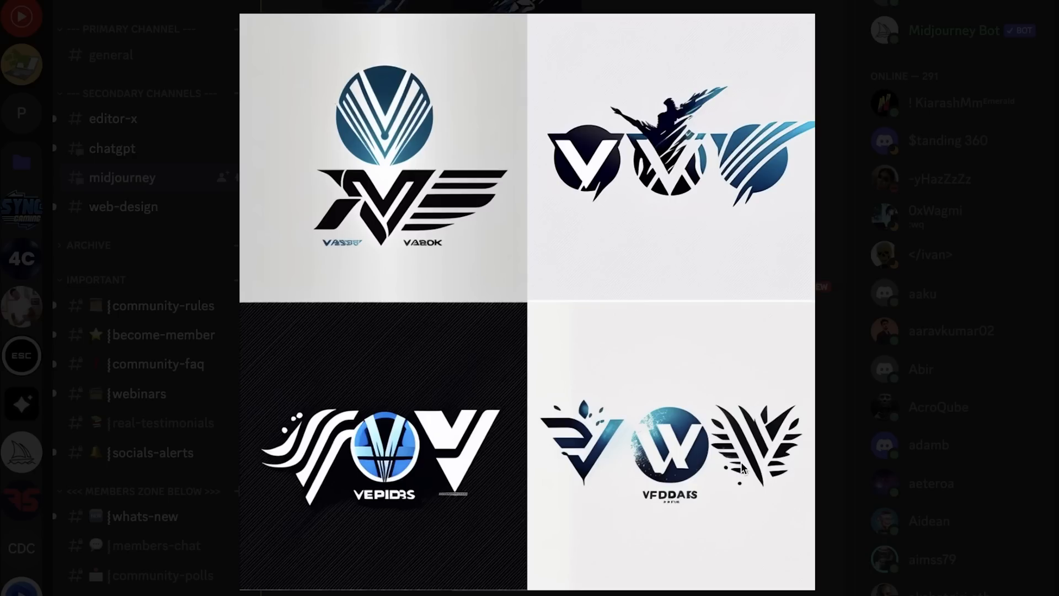
mouse_move(688, 322)
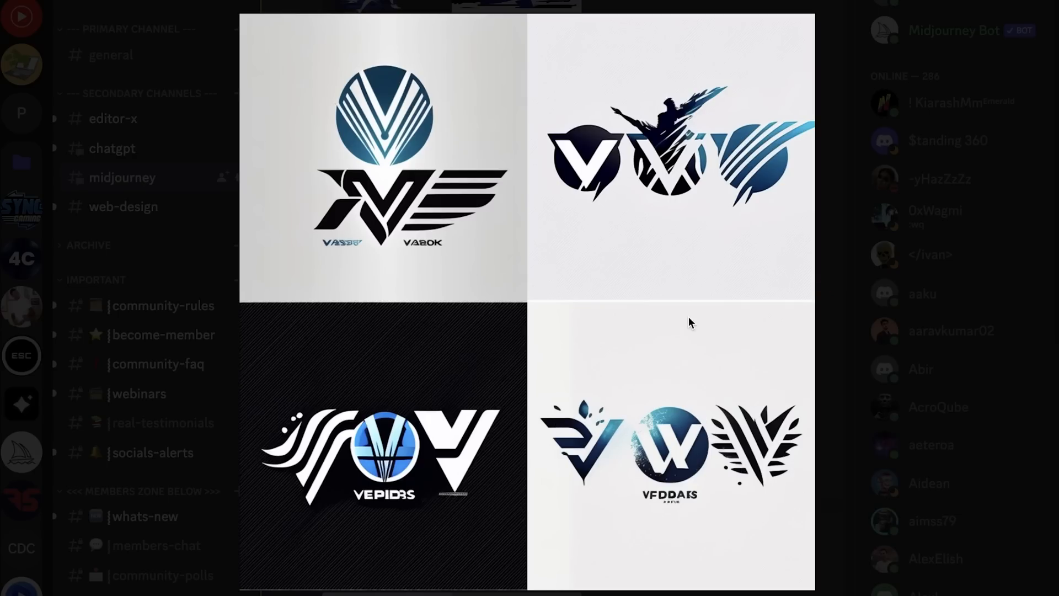
mouse_move(619, 155)
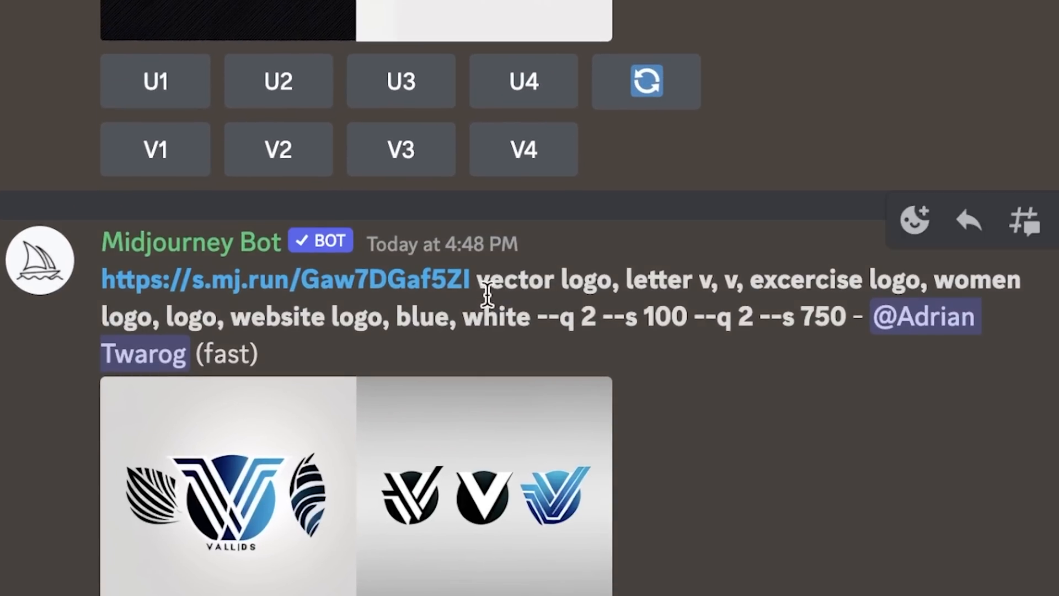
mouse_move(685, 321)
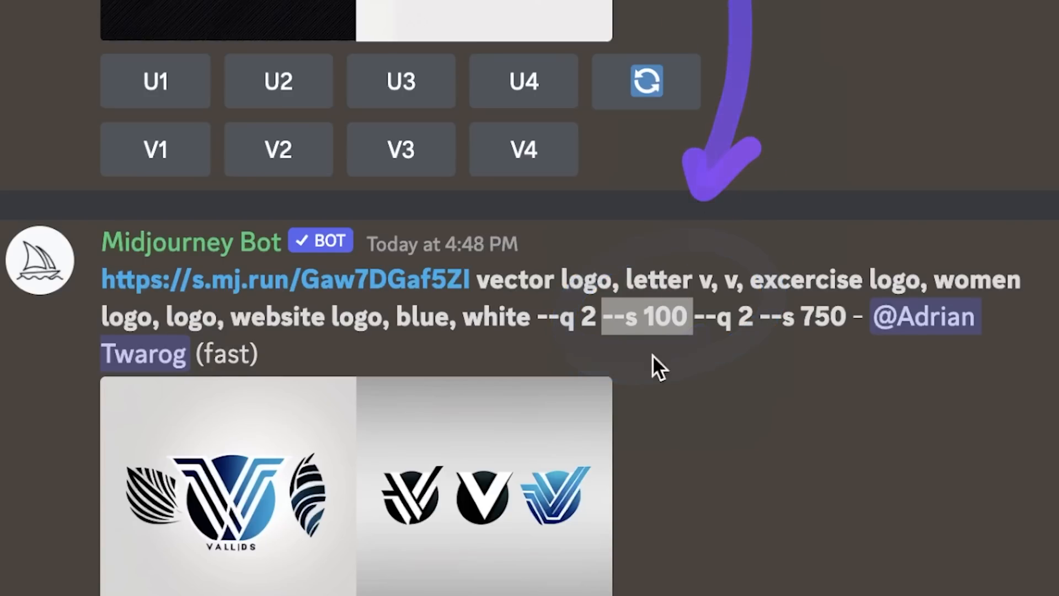
View the second blue V logo grid at full size.
left_click(227, 487)
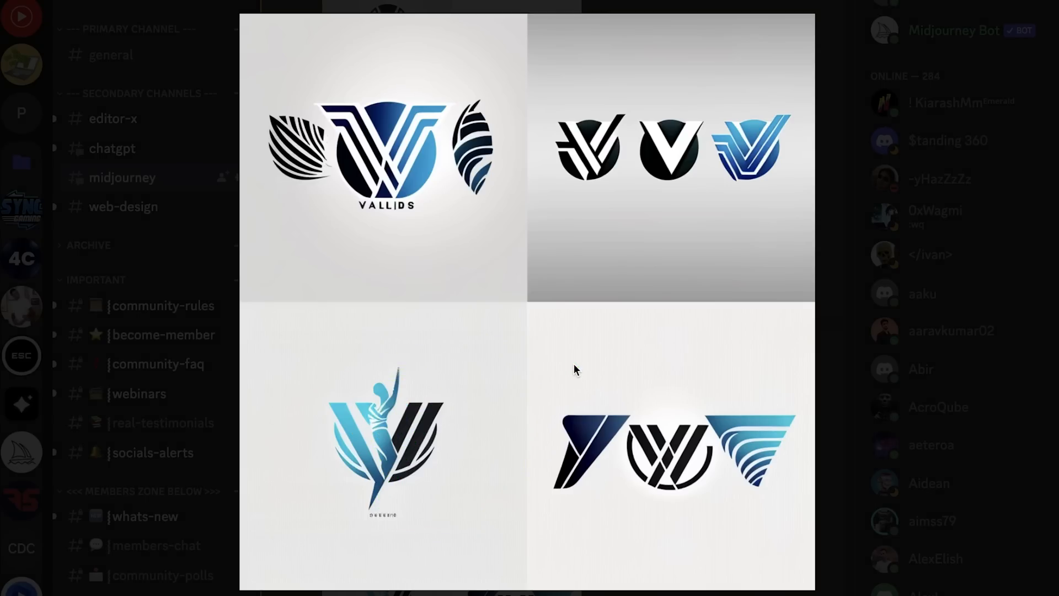
mouse_move(433, 407)
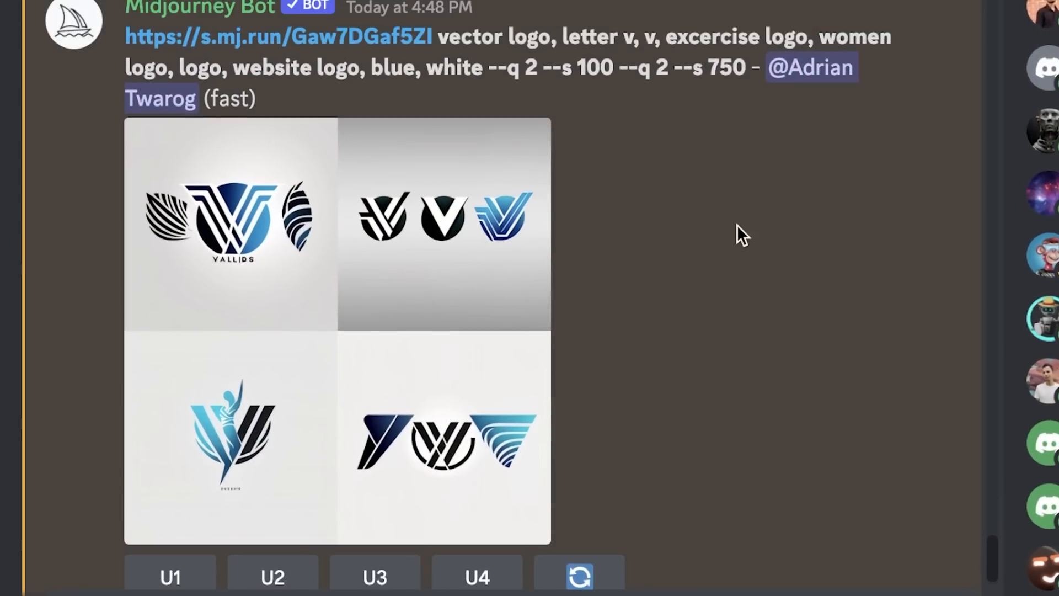
Request V3 variations with 'women logo' and extra --q 2 --s 750 removed and stylize 150.
scroll("down", 3)
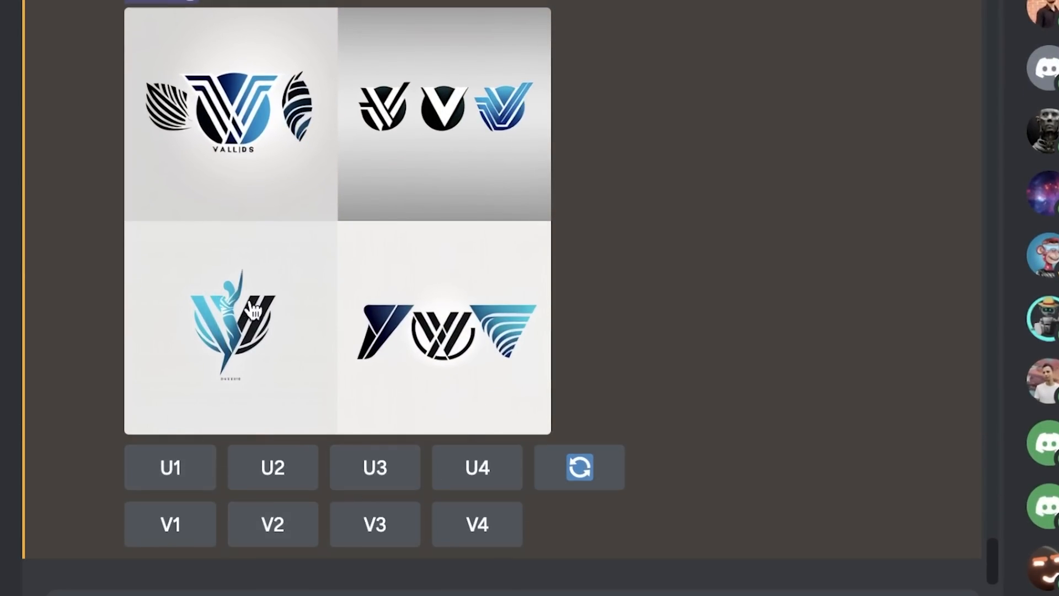
left_click(374, 524)
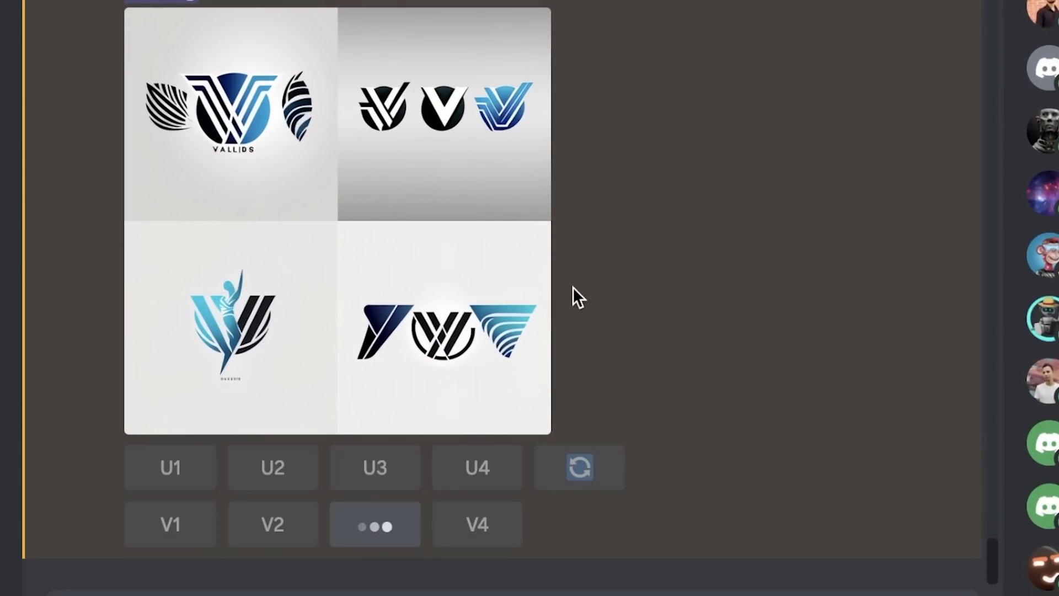
left_click(374, 524)
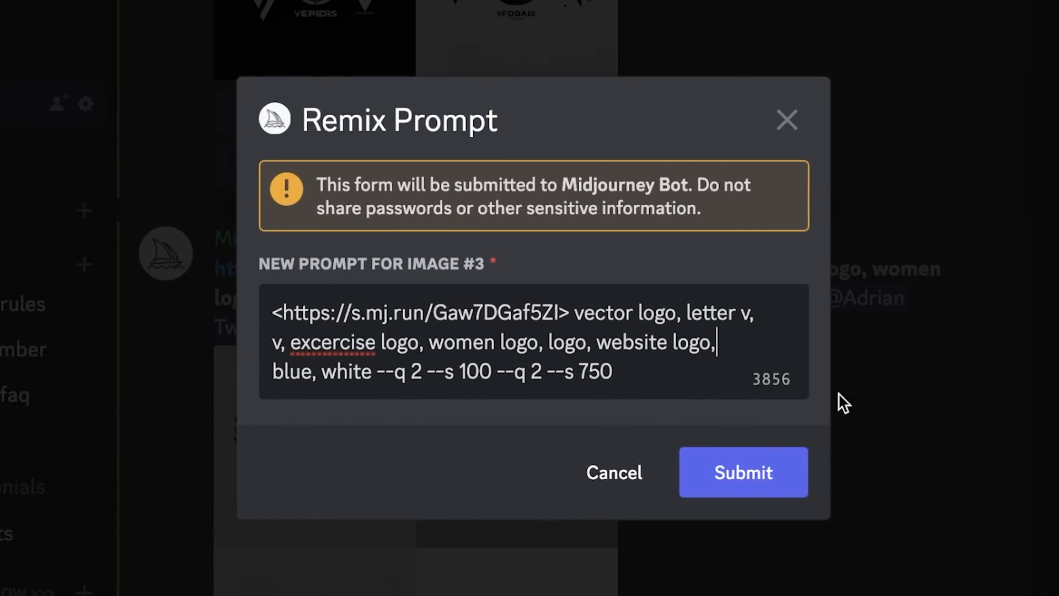
mouse_move(495, 329)
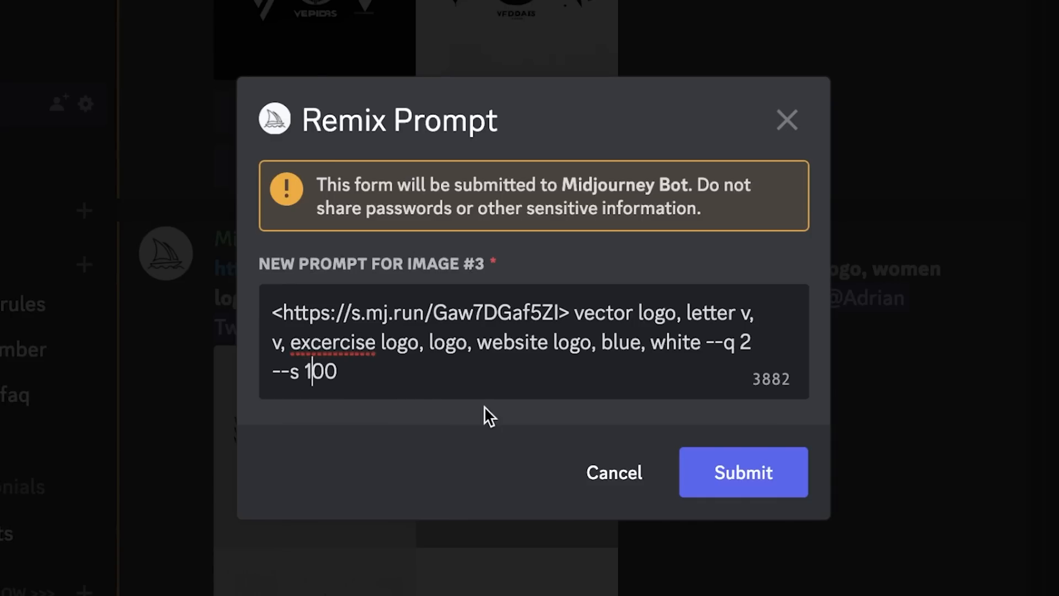
left_click(742, 471)
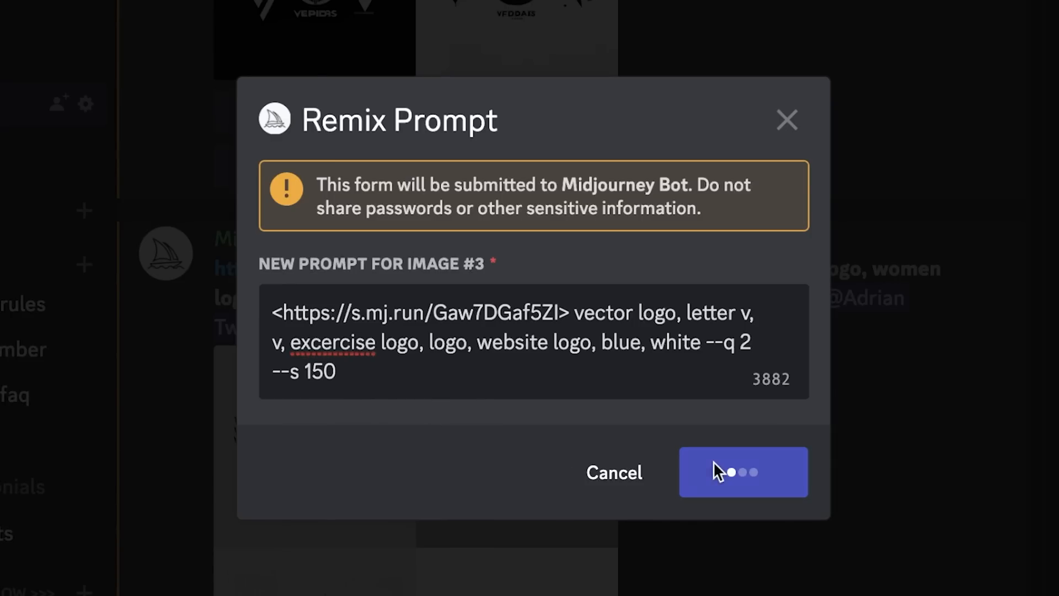
left_click(742, 471)
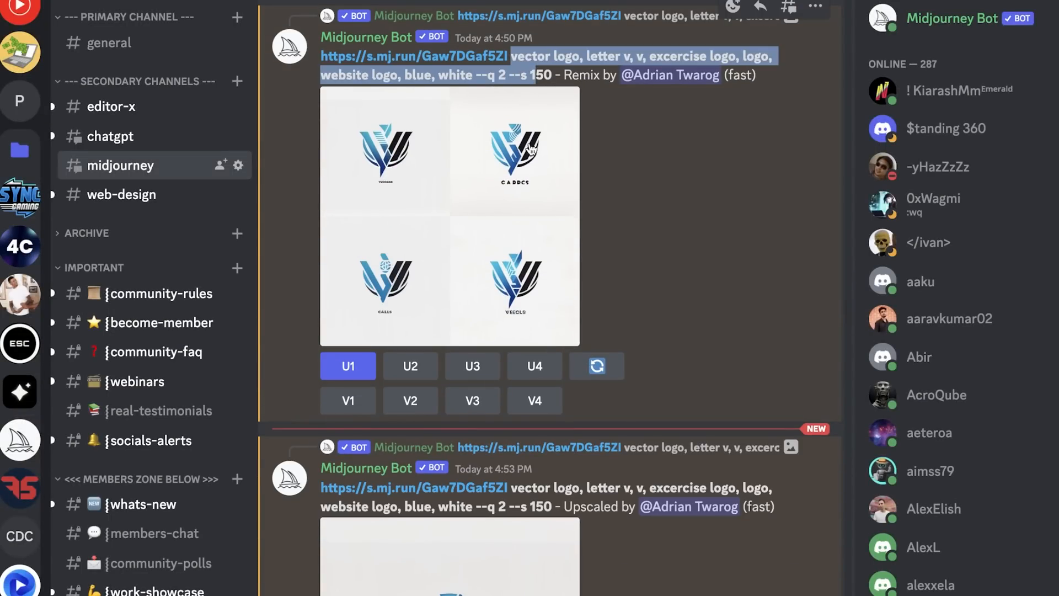
Upscale the chosen blue V logo and view it at full size in Discord.
left_click(449, 216)
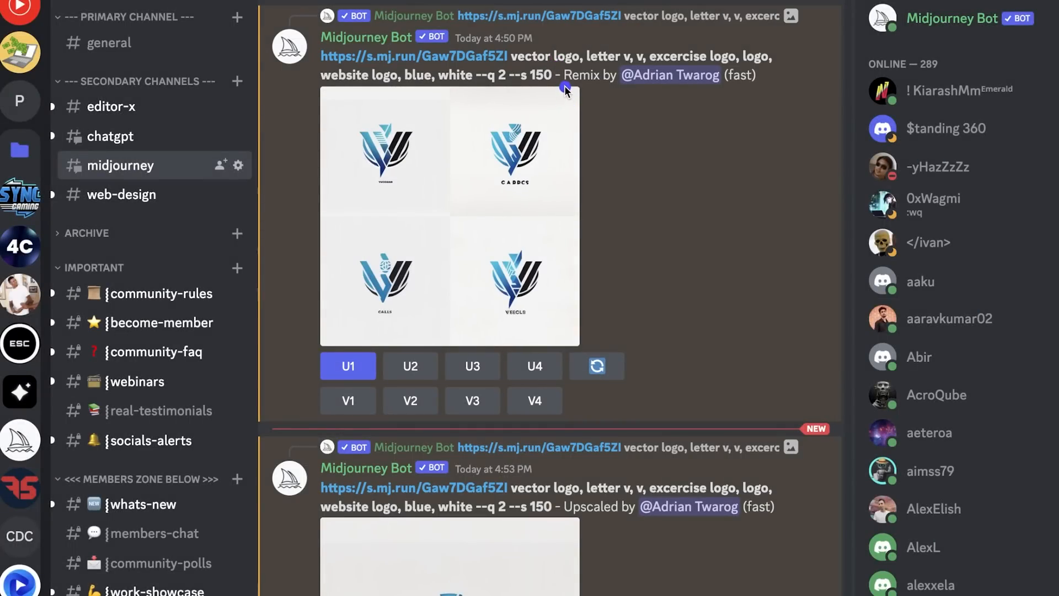
left_click(448, 217)
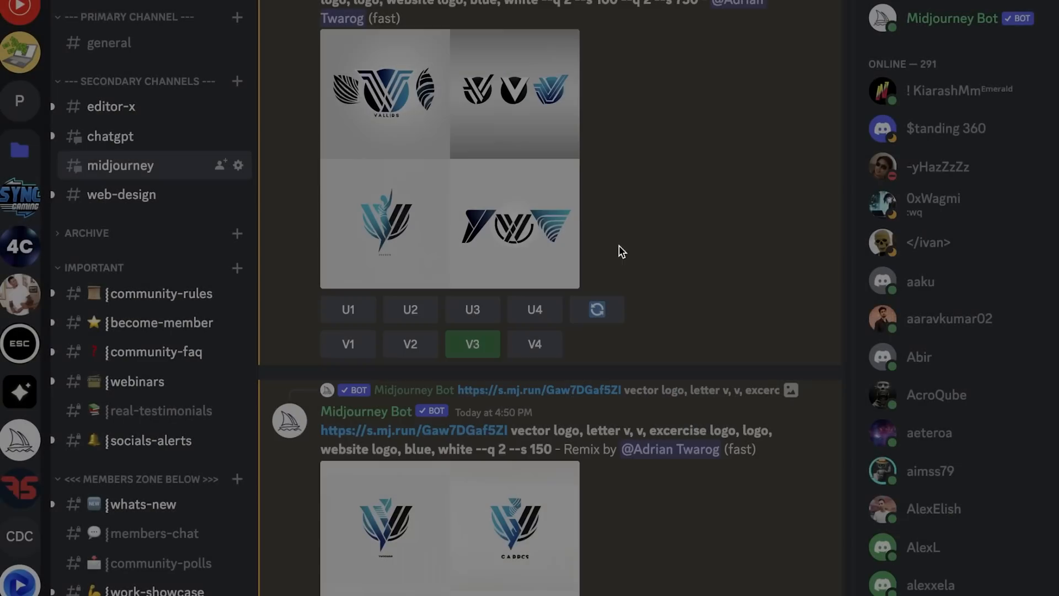
left_click(449, 528)
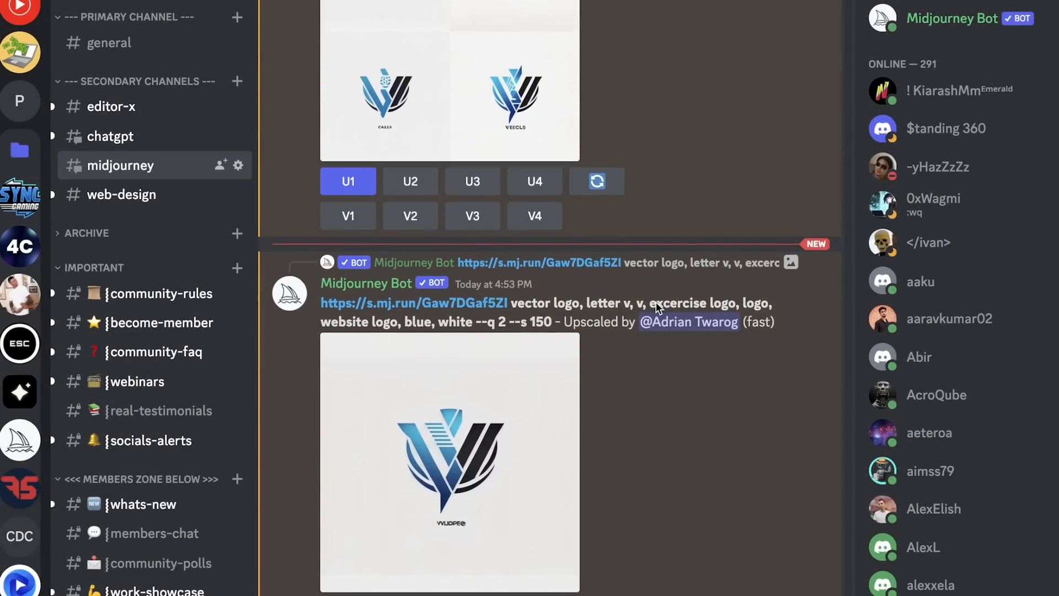
left_click(448, 461)
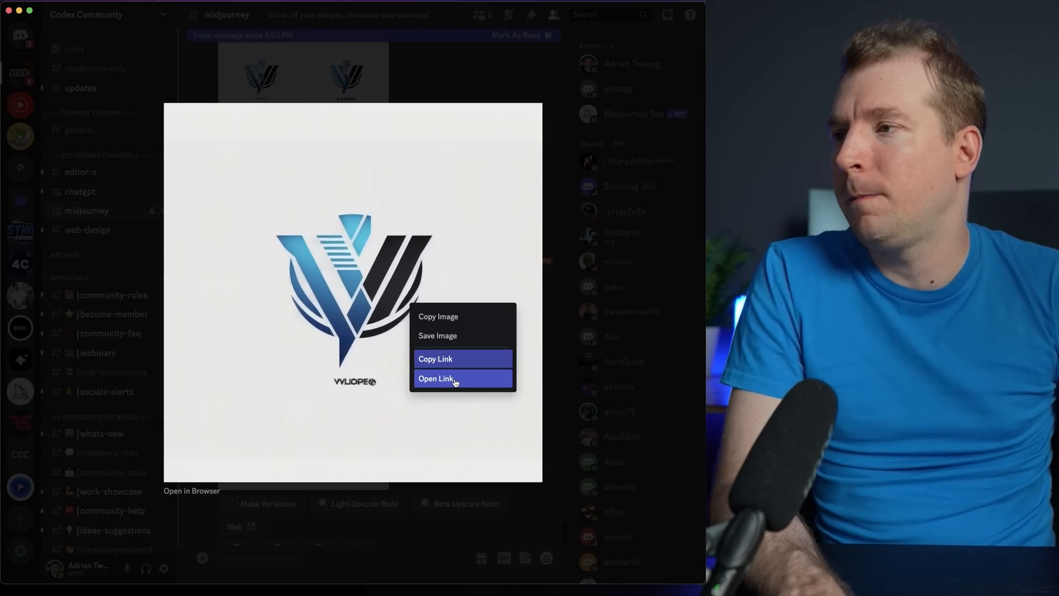
Open the logo link in Chrome, copy the image and return to the Volt Studio editor.
left_click(437, 378)
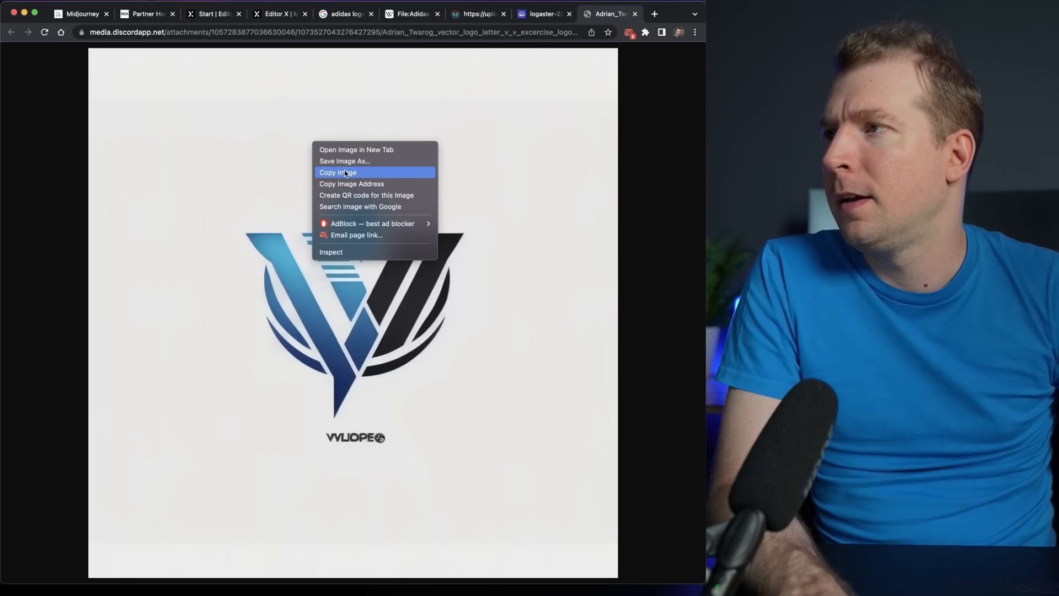
left_click(337, 172)
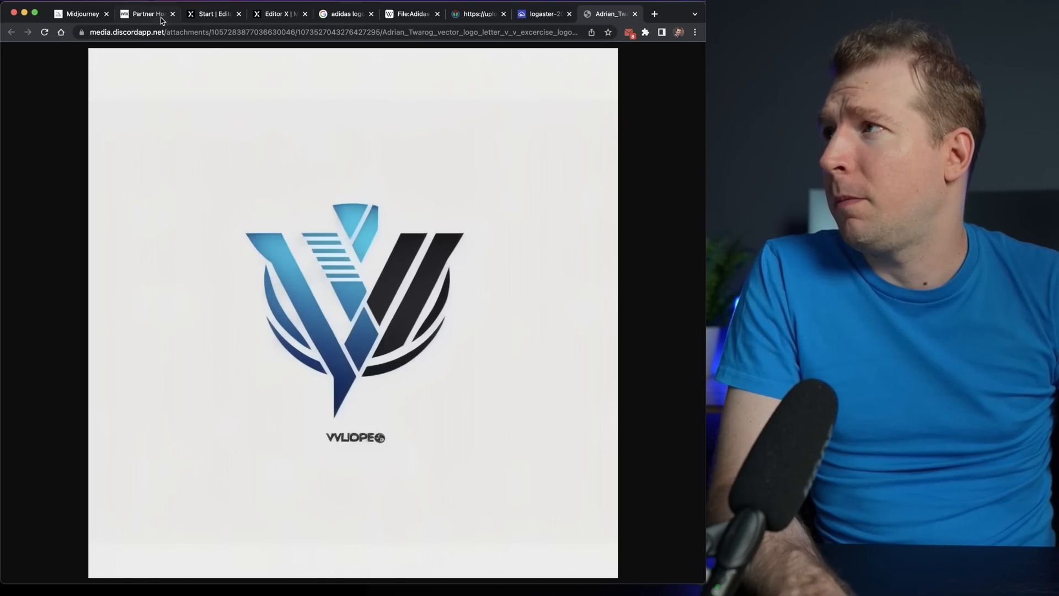
left_click(277, 14)
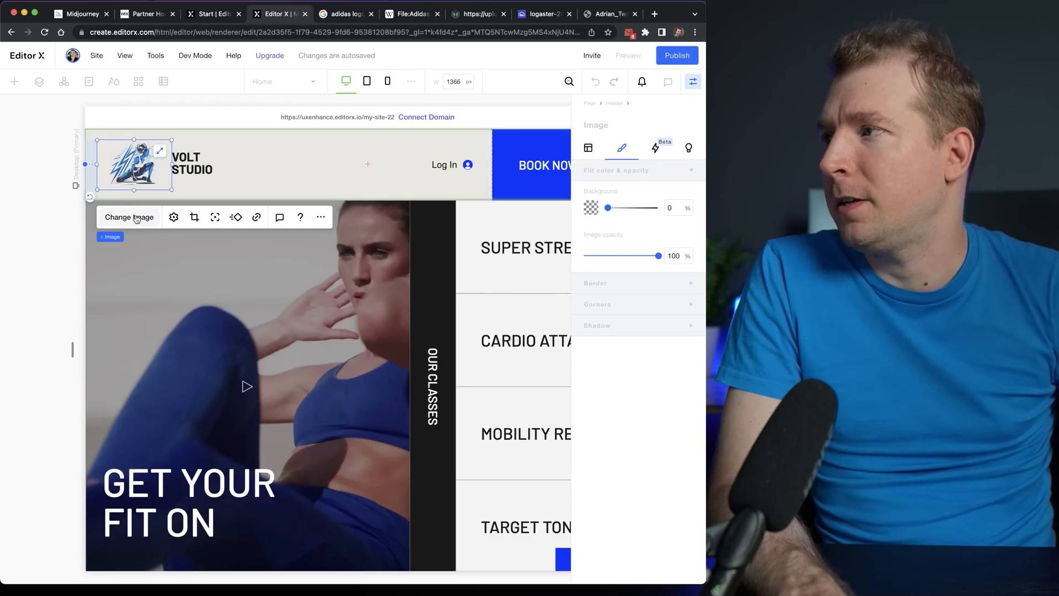
Replace the header image with the downloaded blue V logo PNG via Upload Media.
left_click(129, 217)
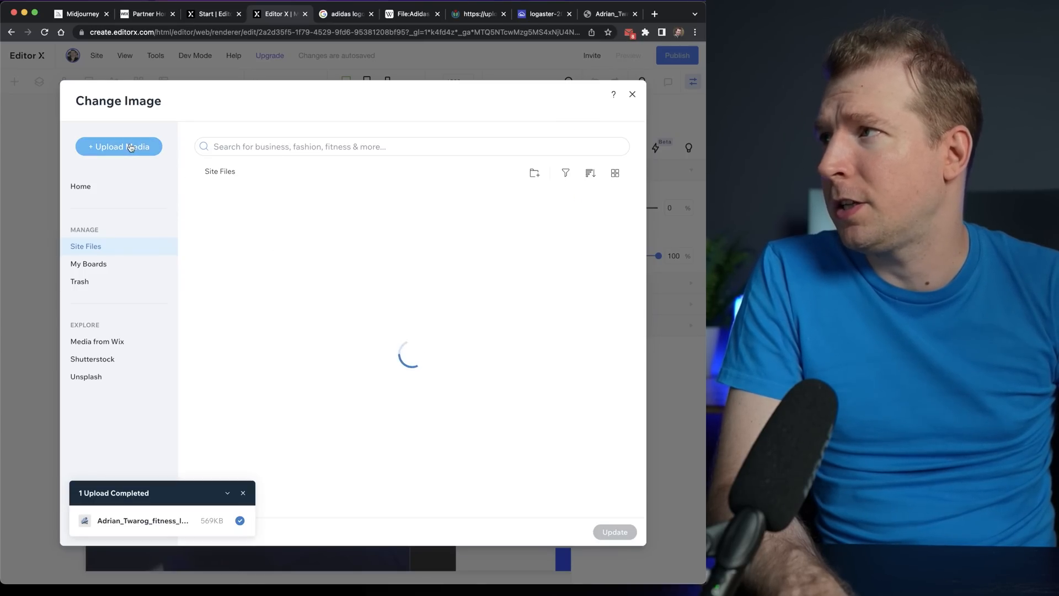
left_click(606, 13)
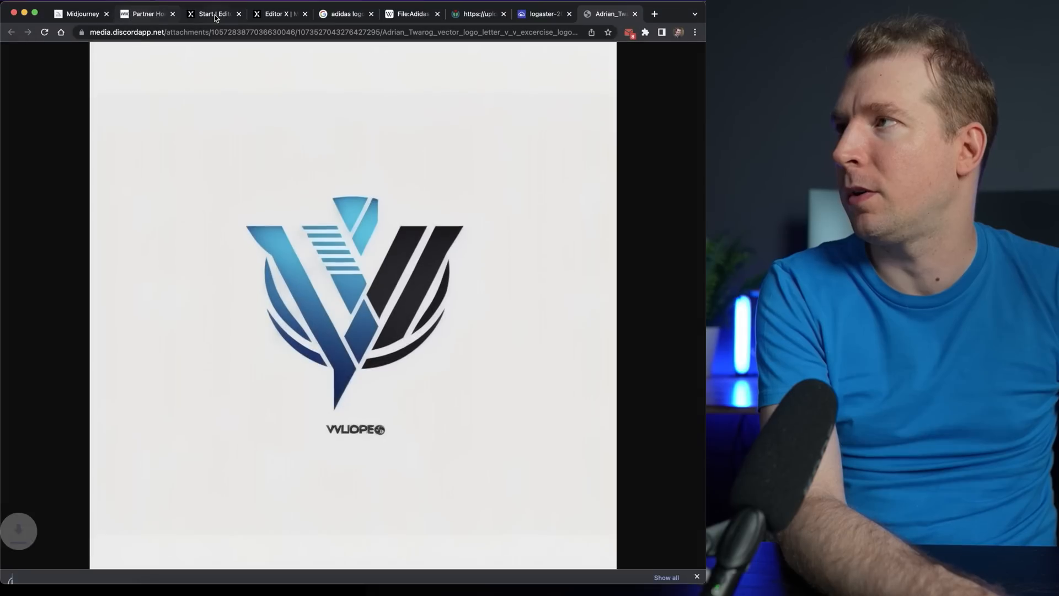
left_click(277, 13)
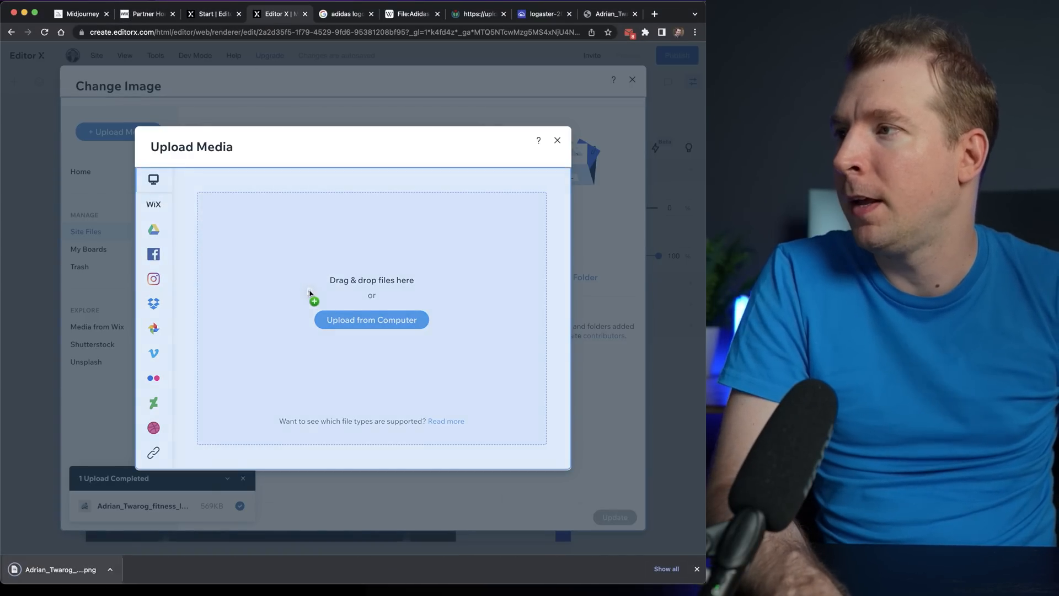
left_click(557, 140)
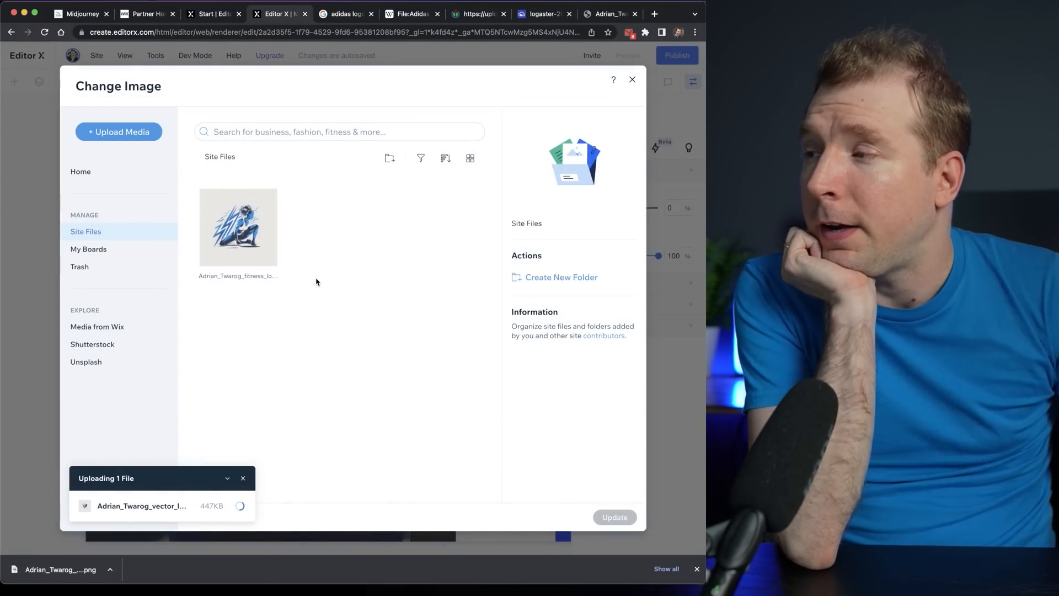
left_click(632, 80)
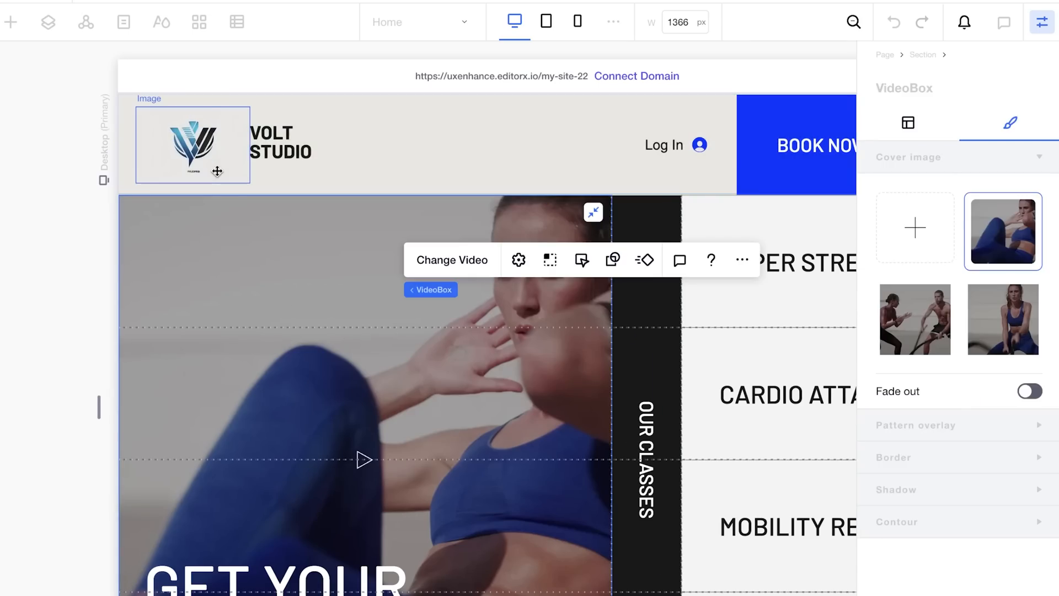
Enlarge the V logo in the header to about 187 by 125.
left_click(192, 146)
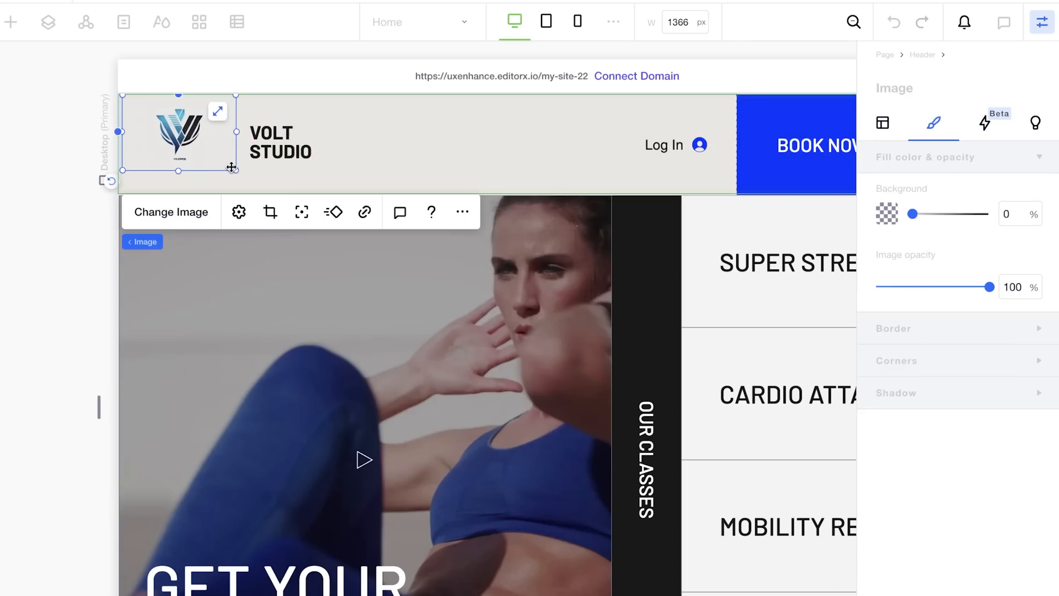
left_click_drag(229, 170, 269, 194)
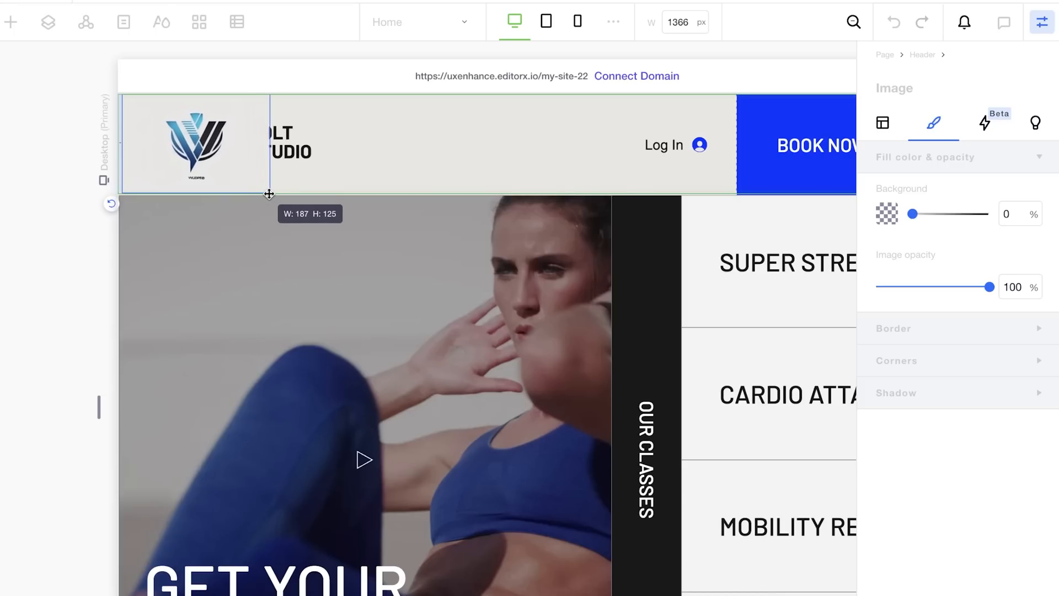
left_click(197, 143)
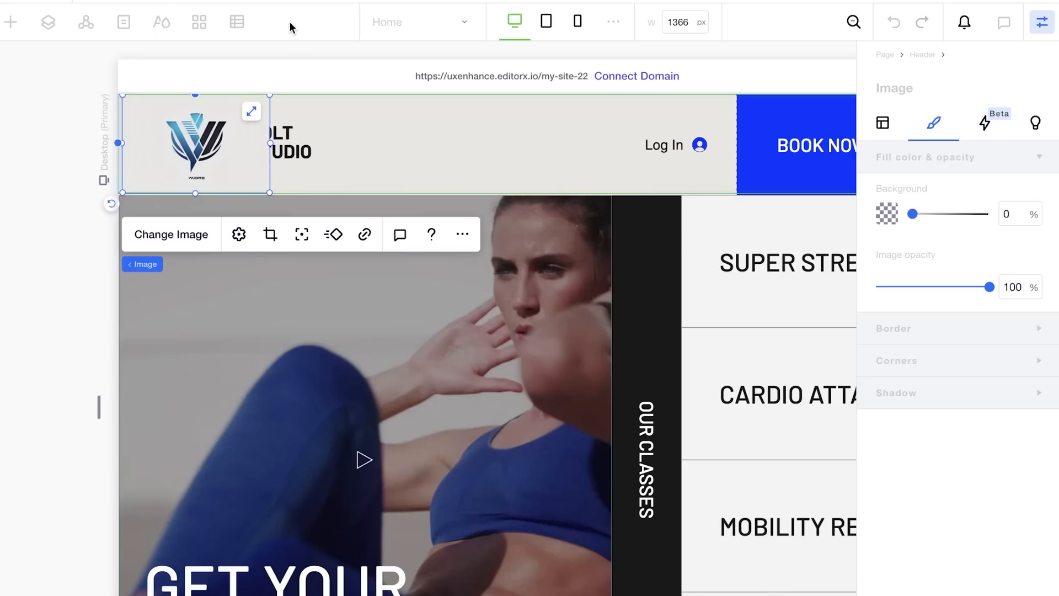
In the Layers panel, move the Image layer below VOLT STUDIO inside Header.
left_click(122, 22)
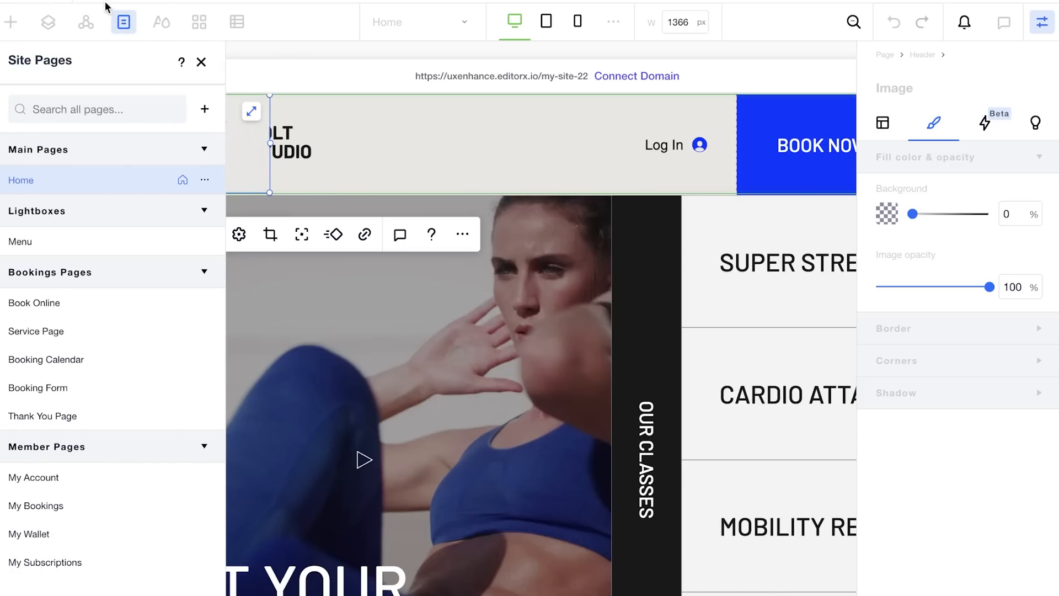
left_click(47, 22)
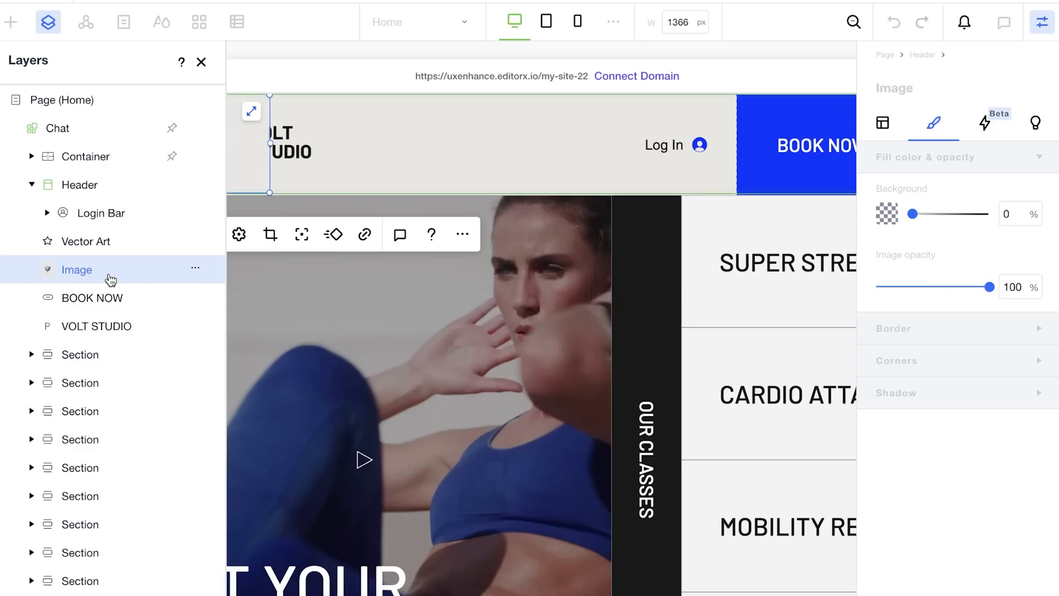
left_click(79, 184)
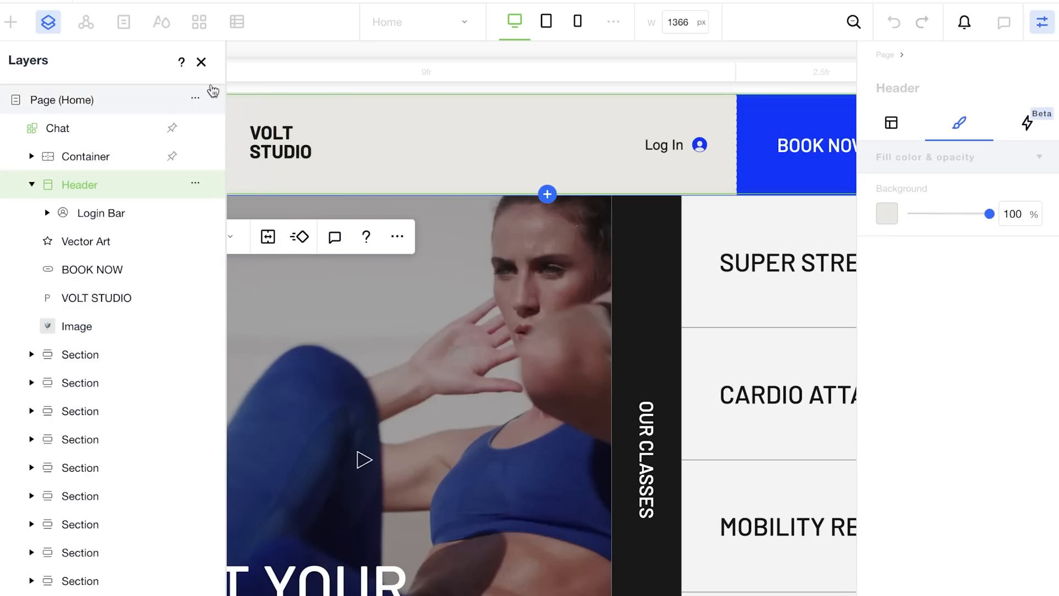